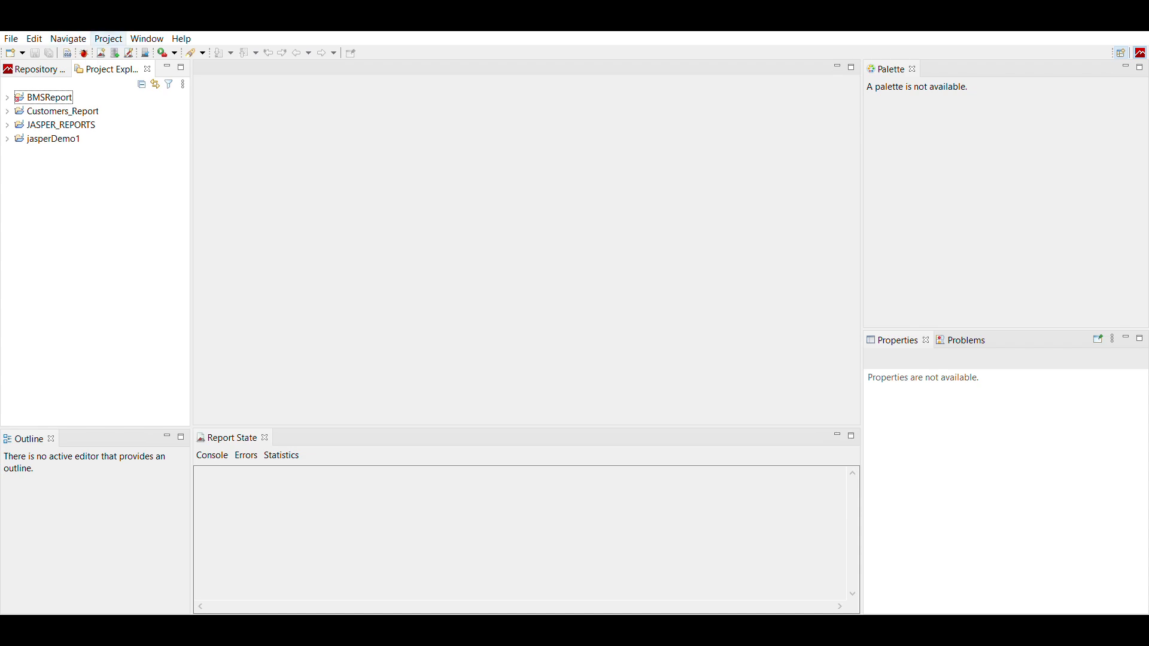
pyautogui.moveTo(379, 152)
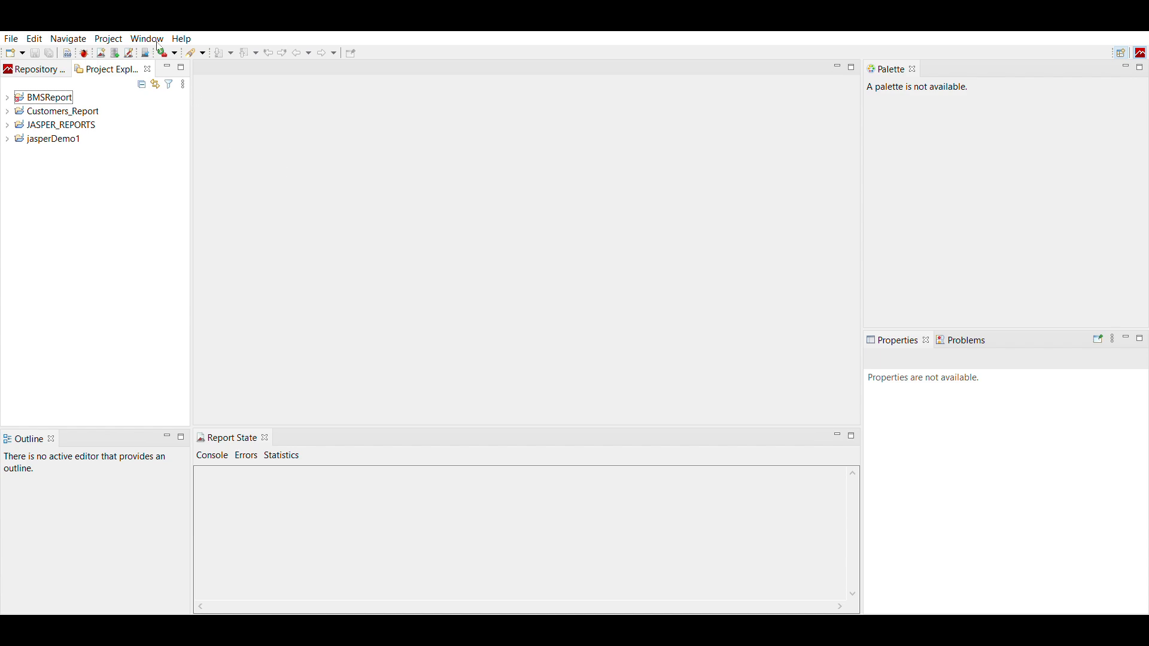
pyautogui.moveTo(923, 398)
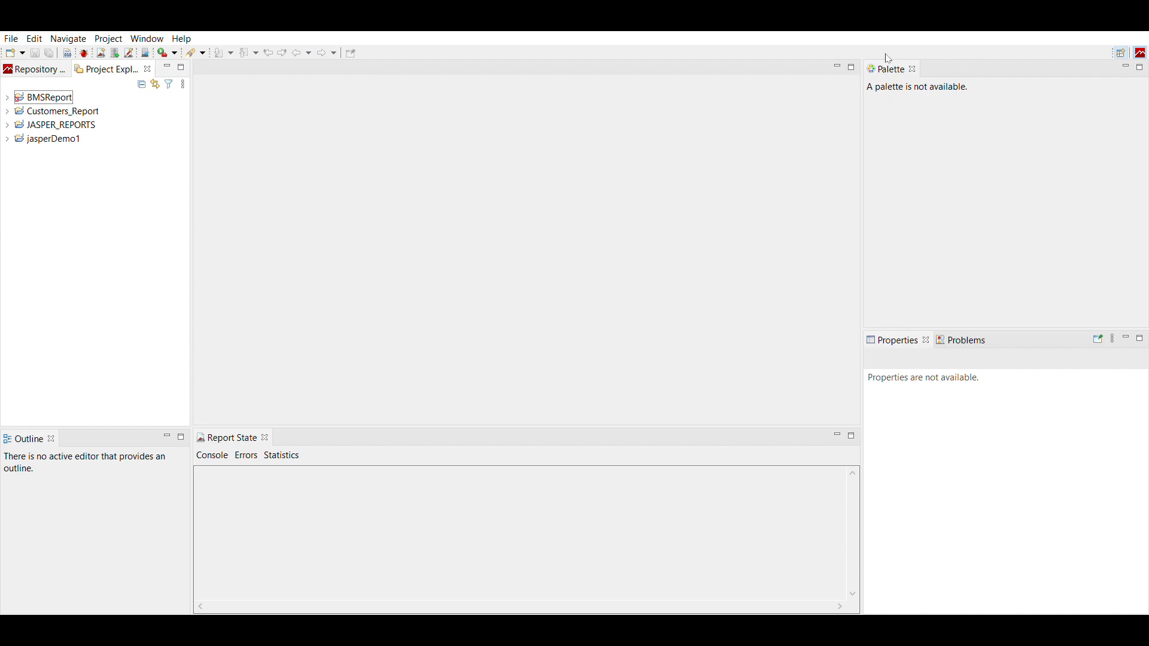
pyautogui.moveTo(899, 334)
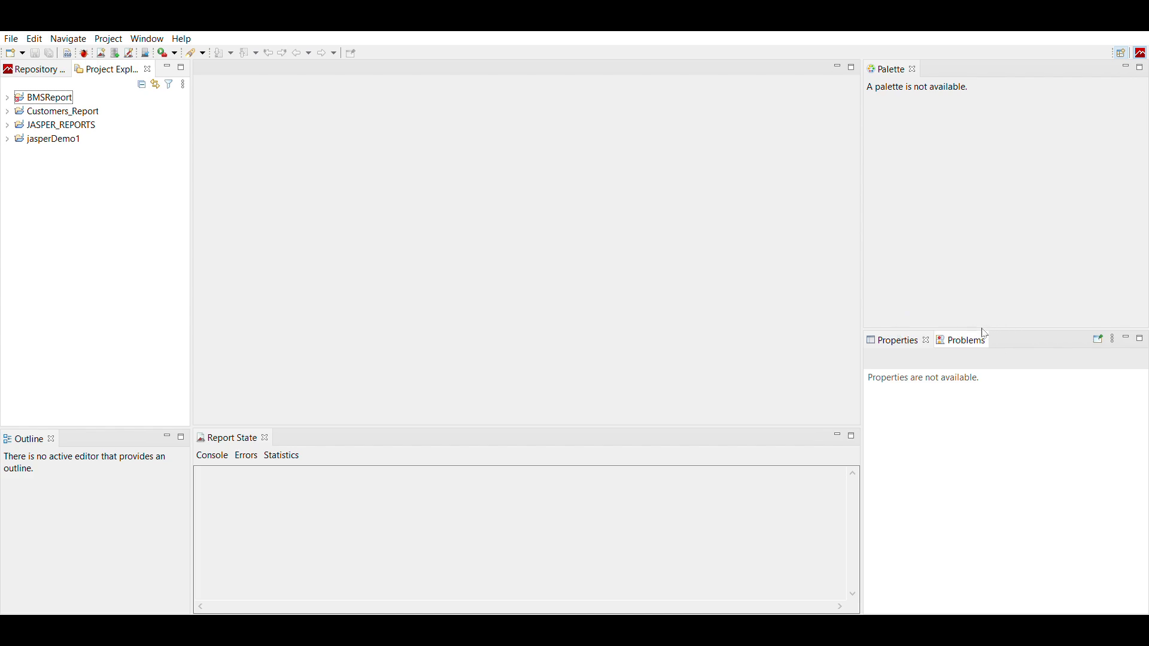
pyautogui.moveTo(13, 438)
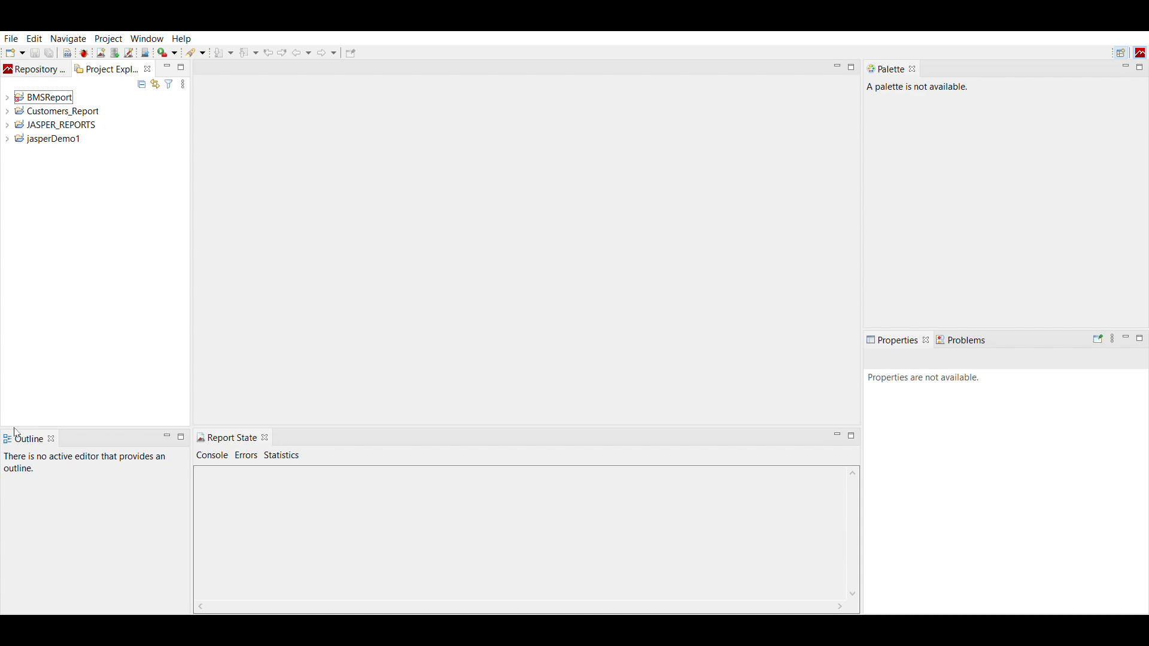
# Step: Bring up the Reset Perspective prompt and cancel it without resetting the layout
pyautogui.click(146, 24)
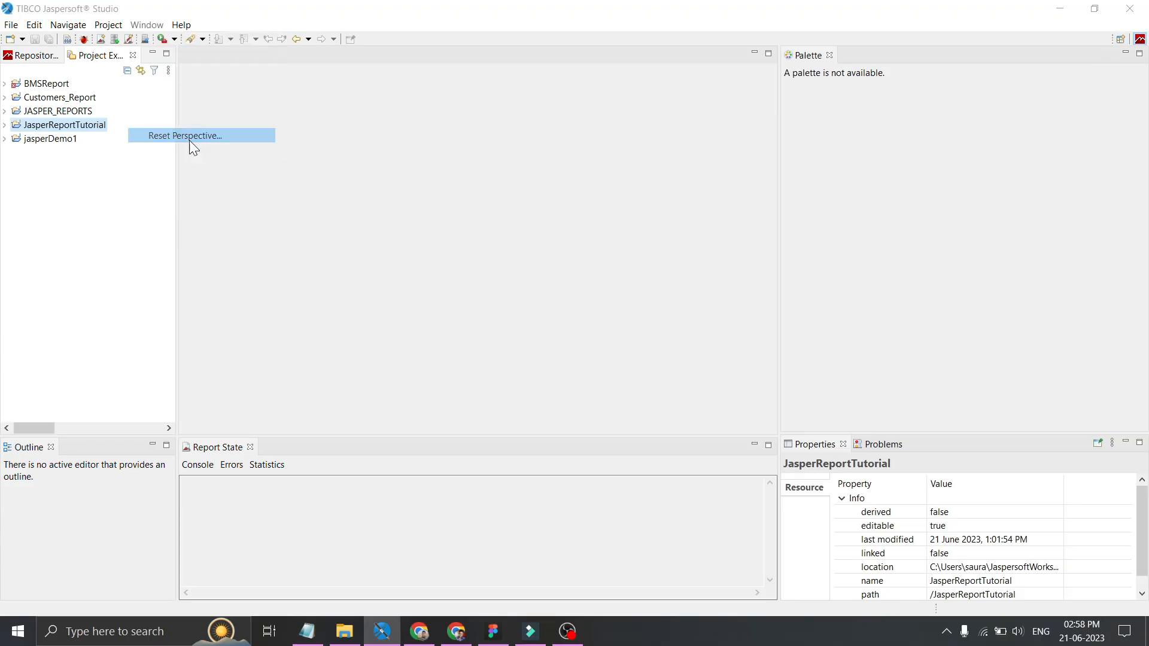
pyautogui.click(184, 136)
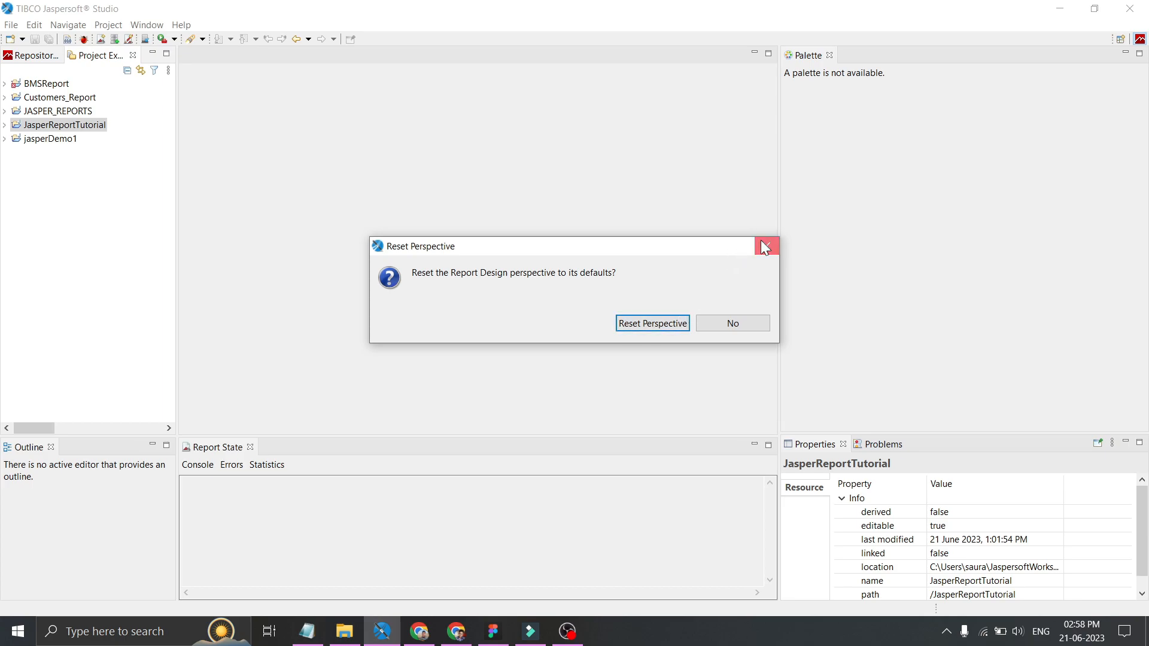
pyautogui.click(768, 246)
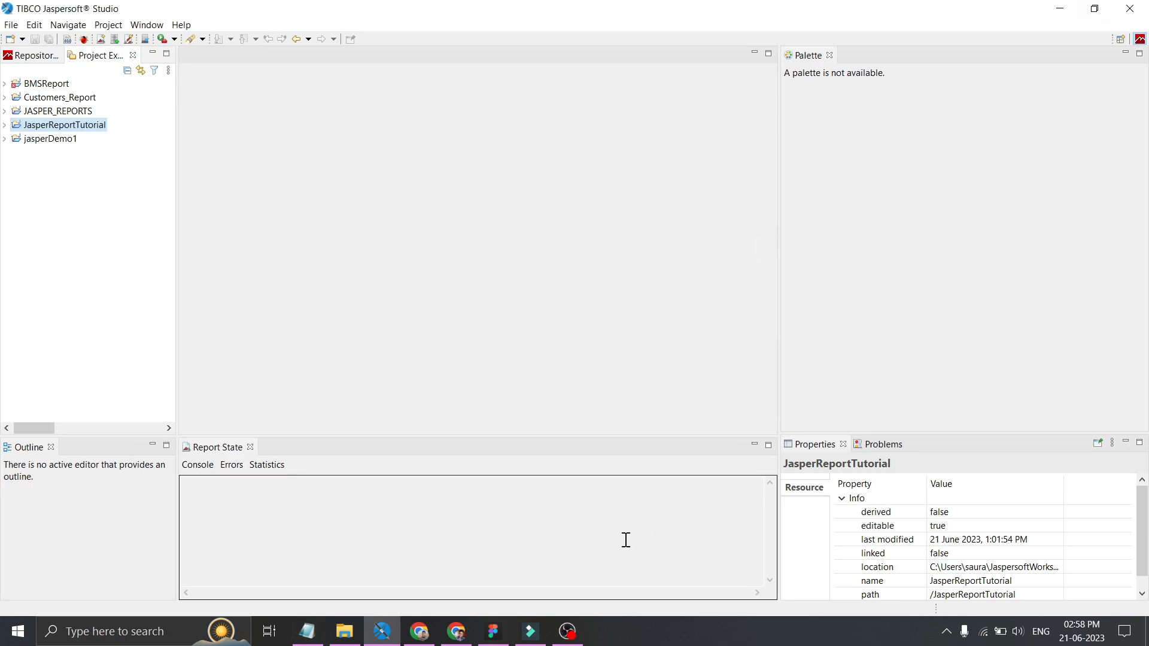
pyautogui.moveTo(765, 87)
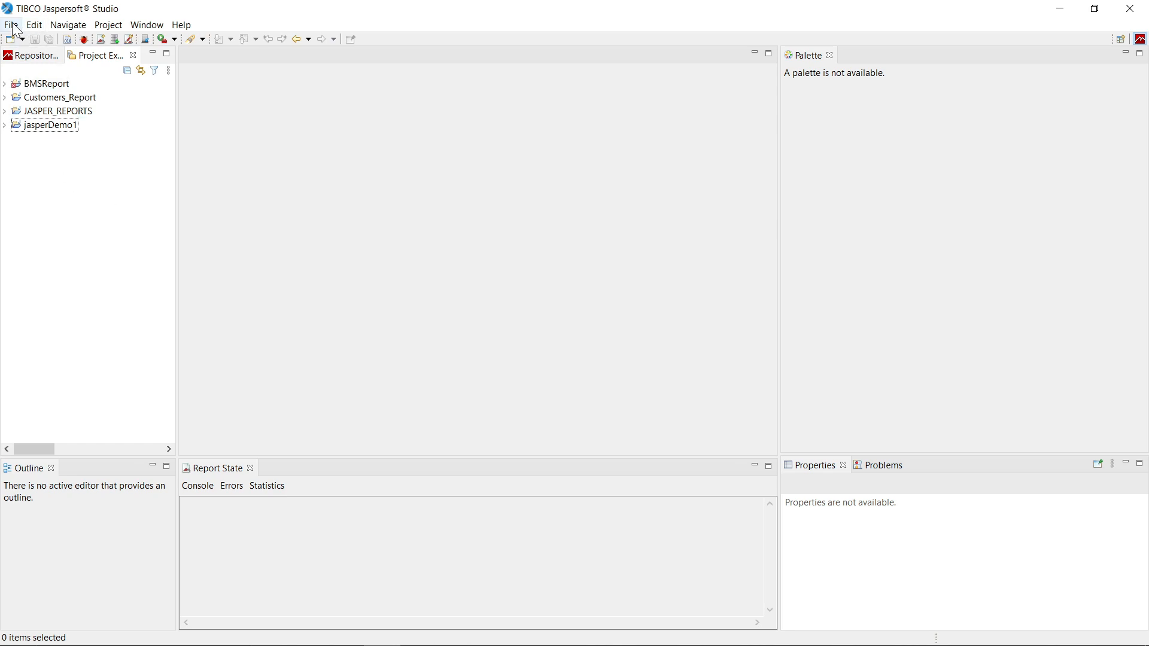
# Step: Start a new JasperReports project named JasperReportTutorial via File > New > Project
pyautogui.click(10, 24)
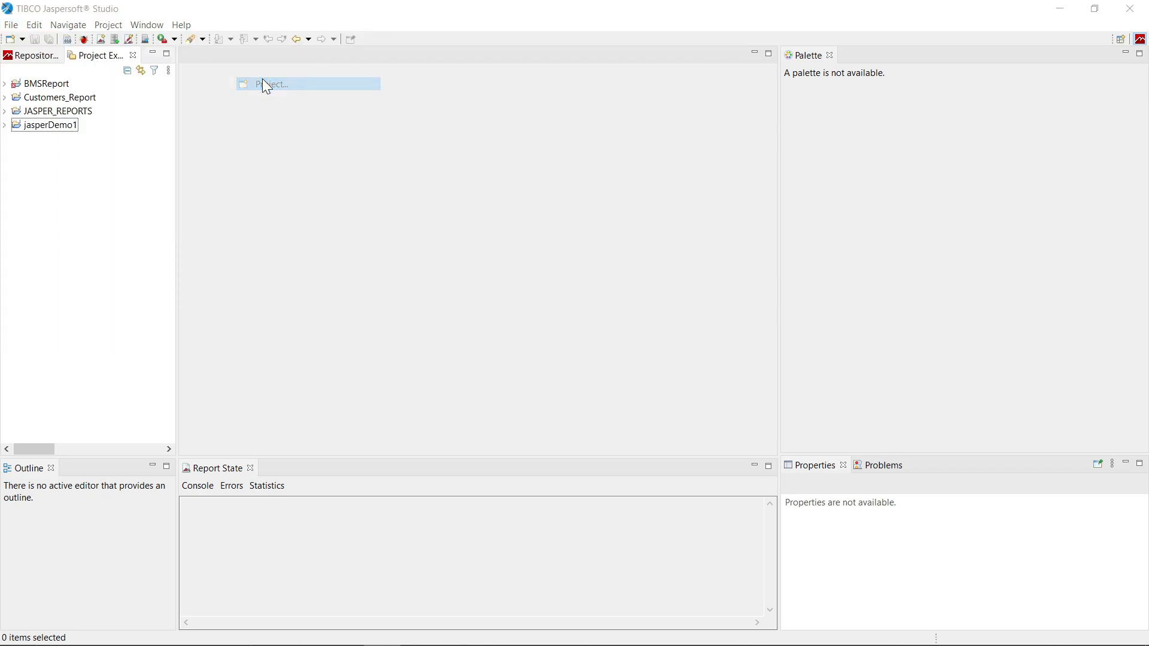
pyautogui.click(277, 83)
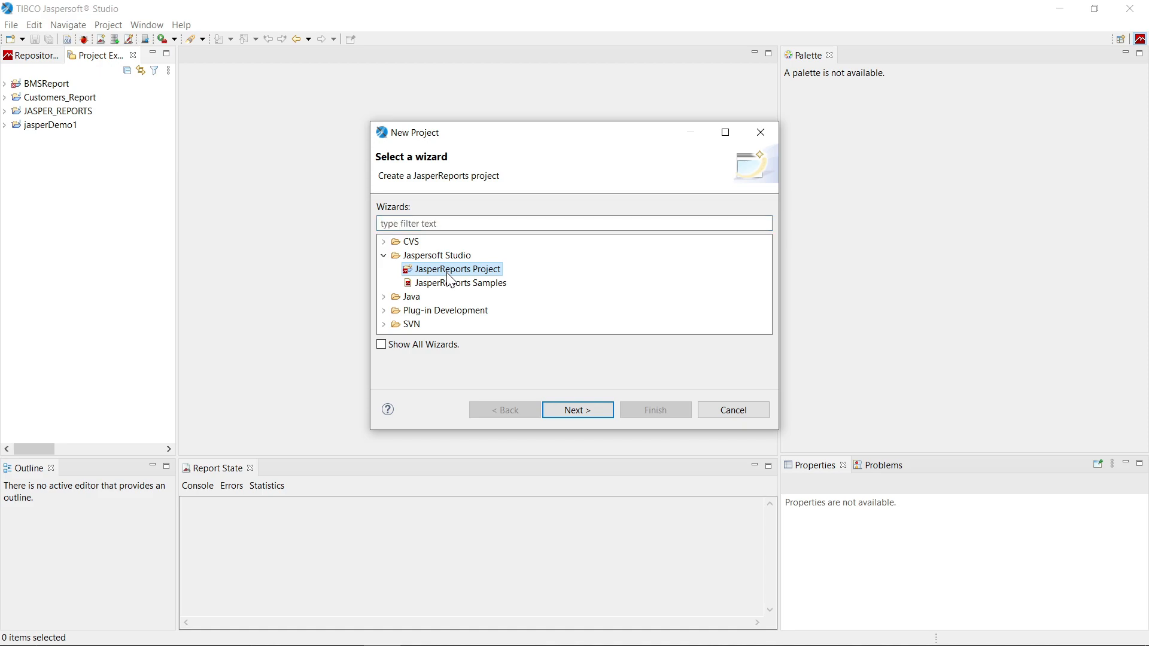
pyautogui.click(577, 409)
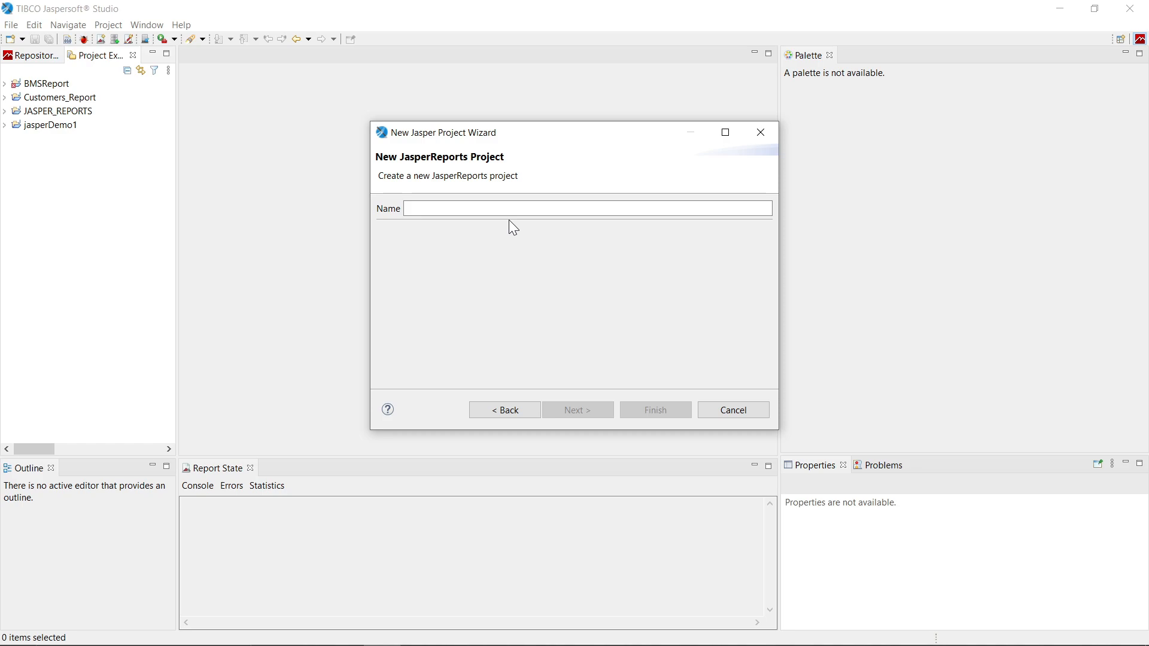
pyautogui.write('Jaspe')
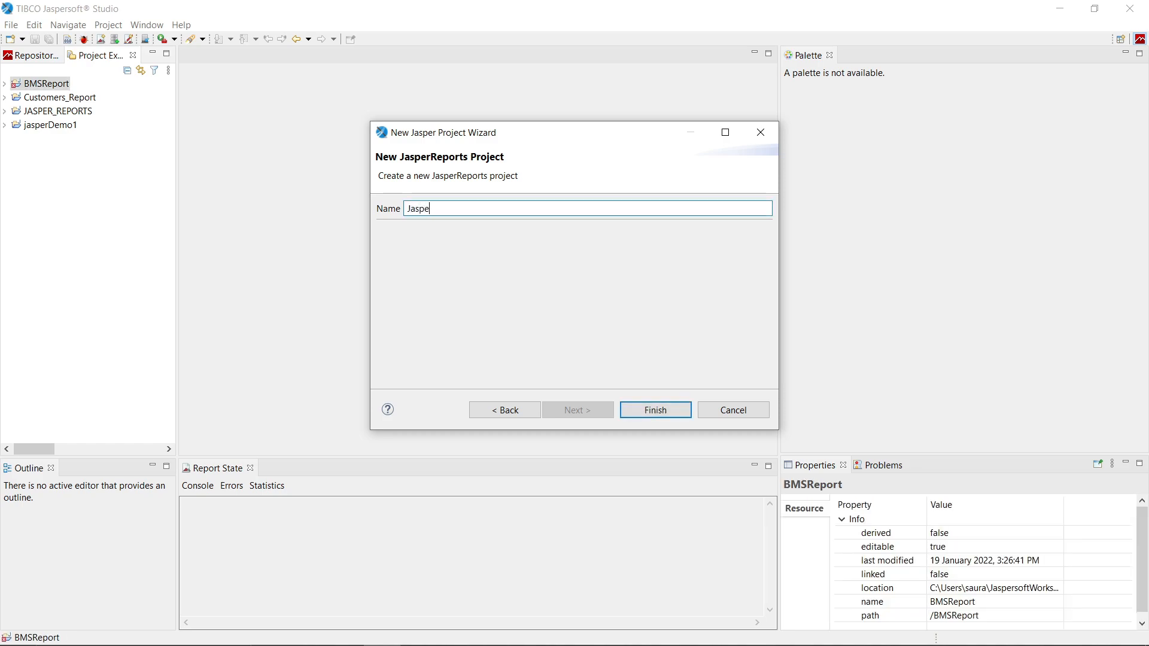
pyautogui.write('rReportT')
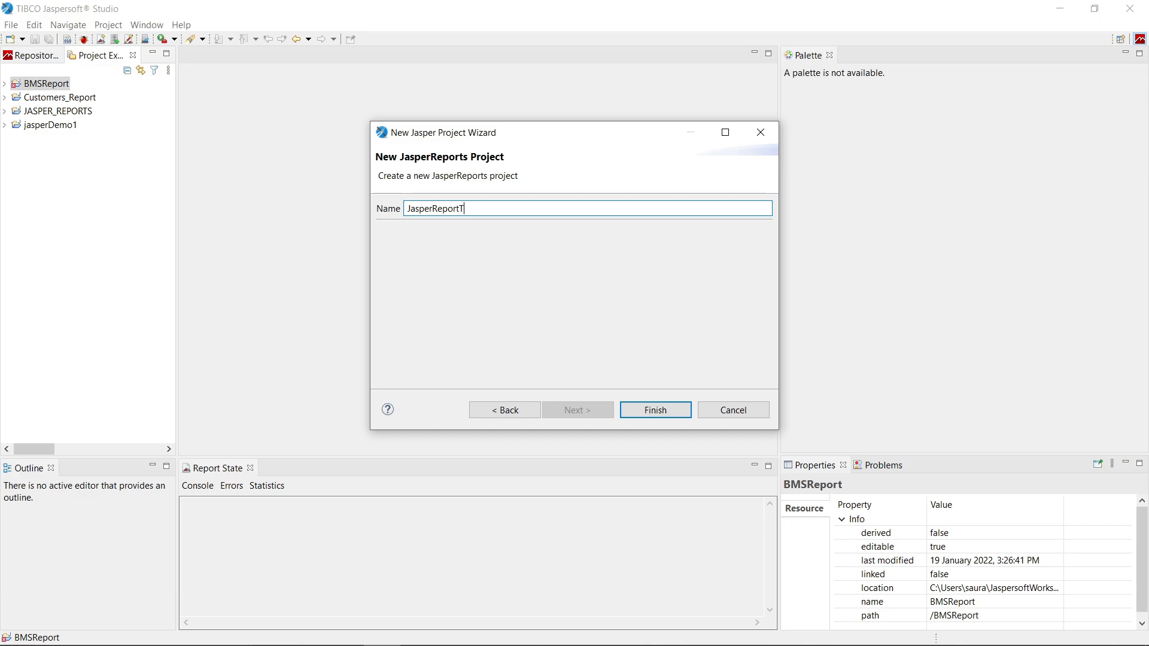
pyautogui.write('utor')
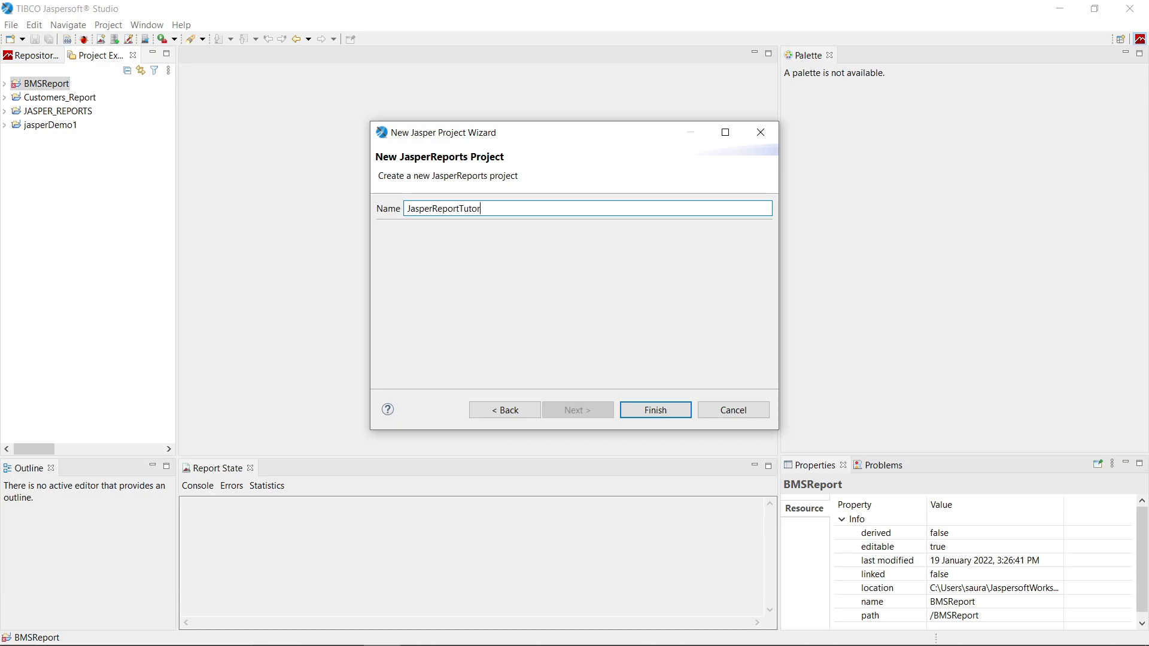
pyautogui.write('ial')
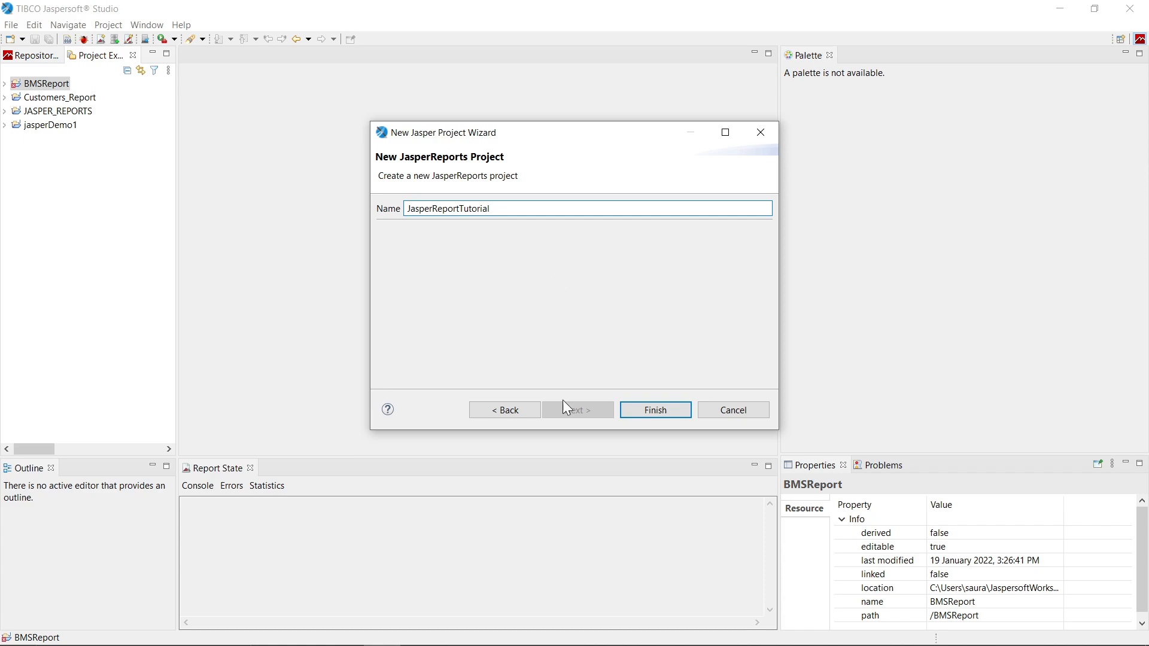
# Step: Finish creating JasperReportTutorial and expand it to see its libraries in Project Explorer
pyautogui.click(655, 409)
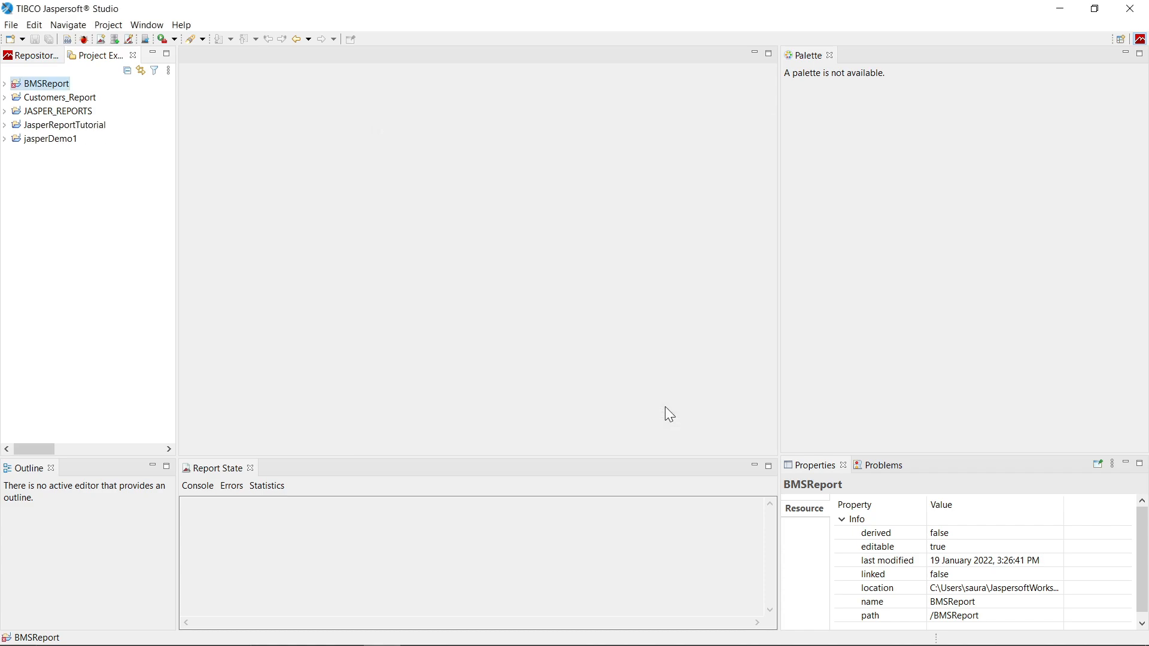
pyautogui.moveTo(7, 131)
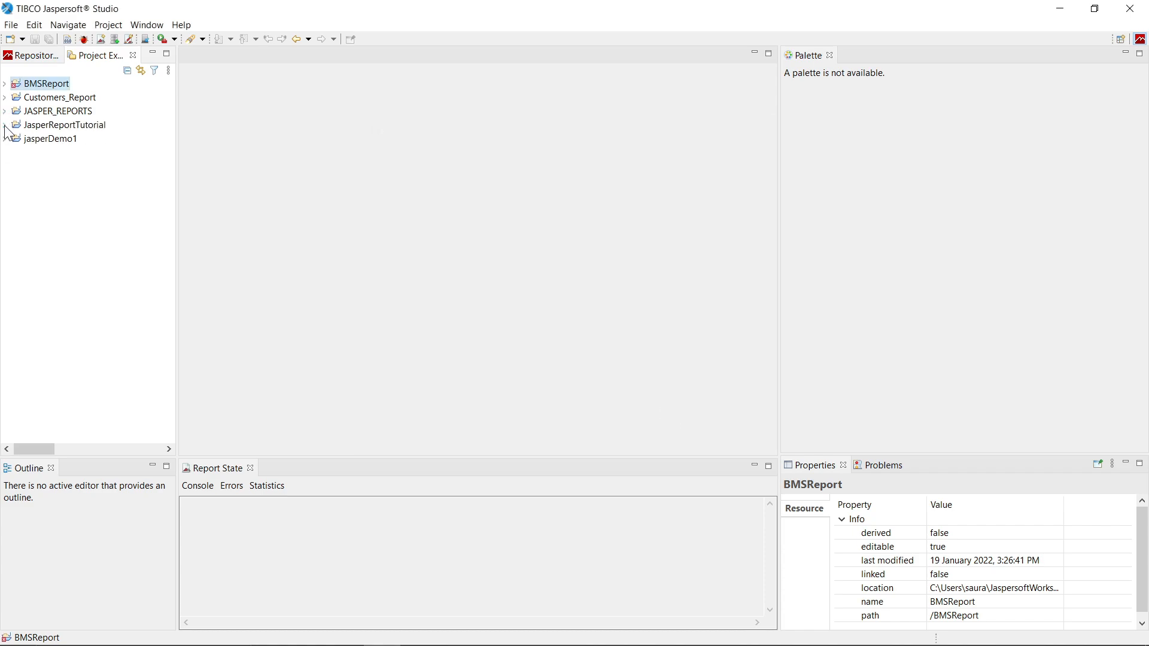
pyautogui.click(5, 125)
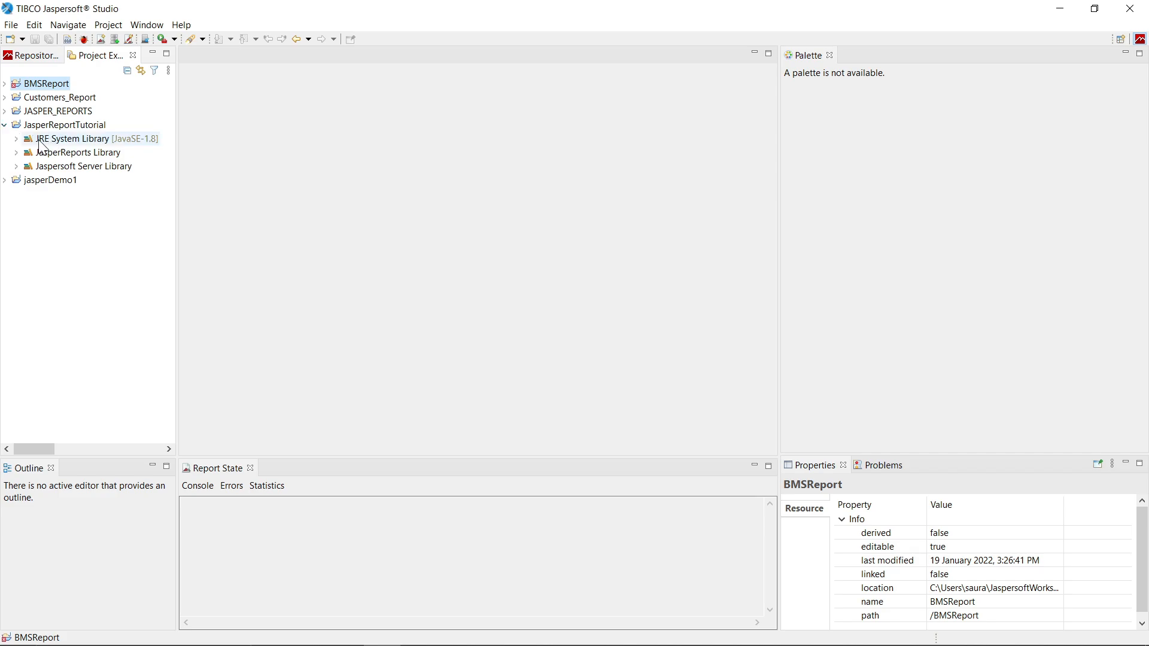
pyautogui.click(17, 152)
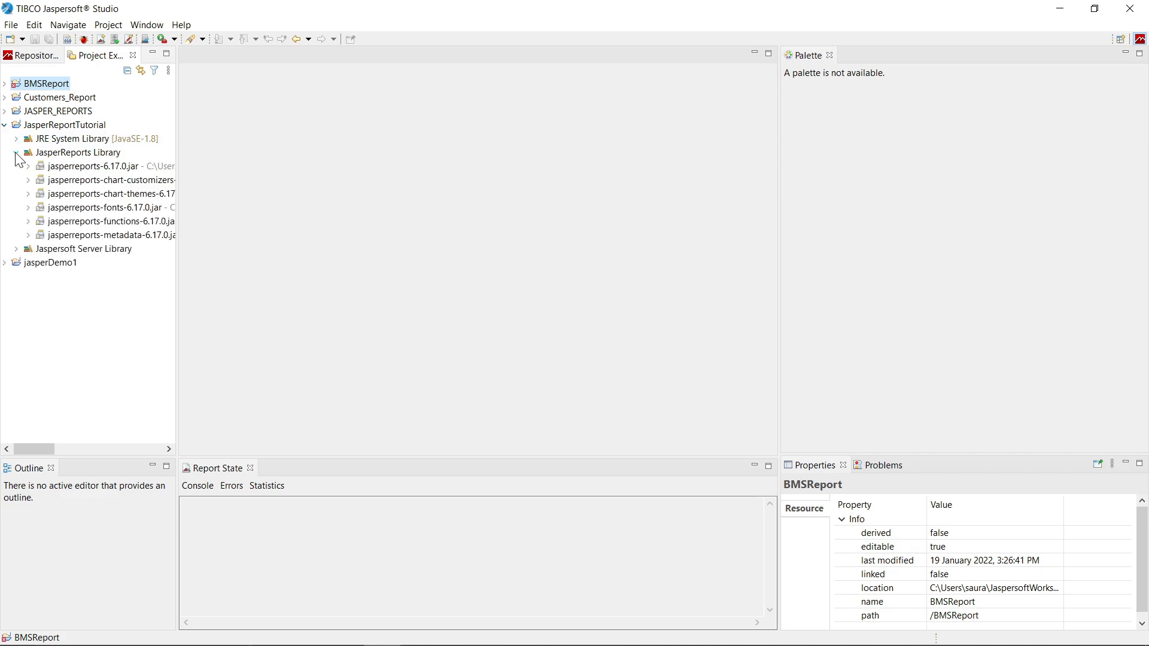
pyautogui.click(18, 152)
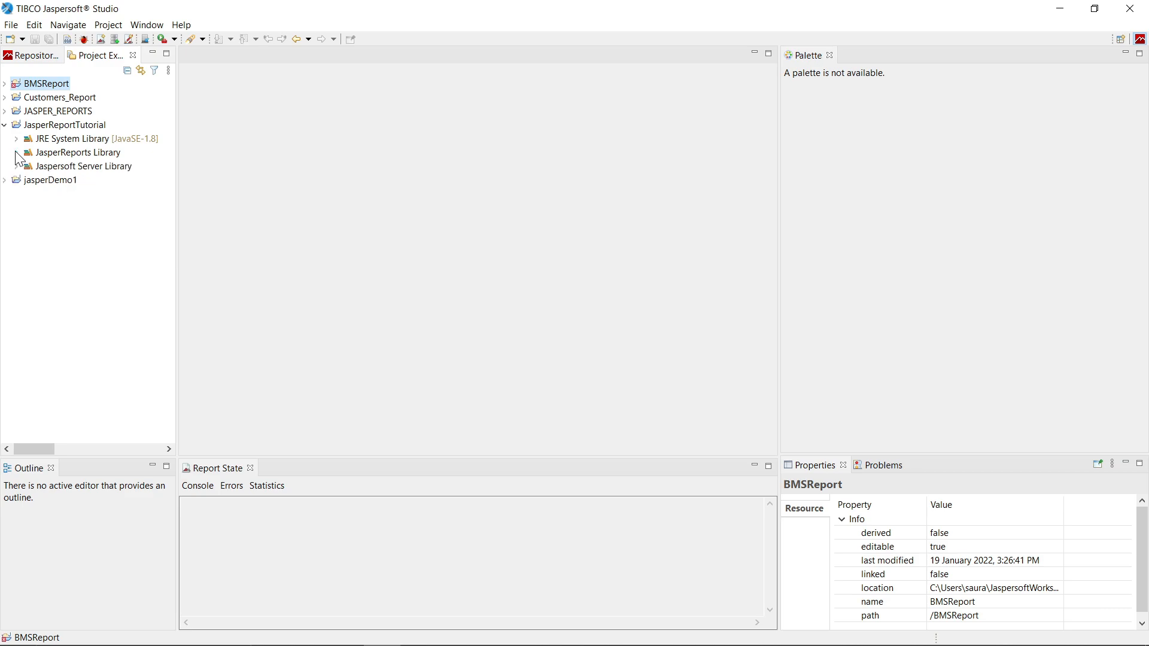
# Step: Browse the JRE System Library modules and JasperReports Library jars, collapsing each again
pyautogui.click(18, 139)
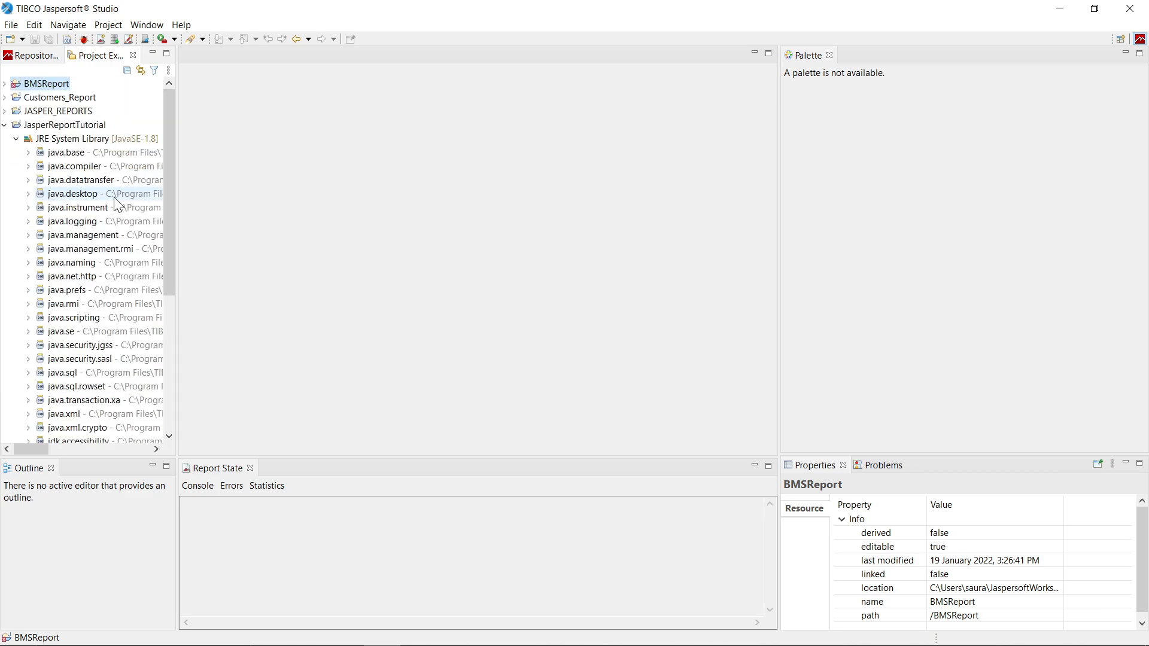
pyautogui.moveTo(26, 145)
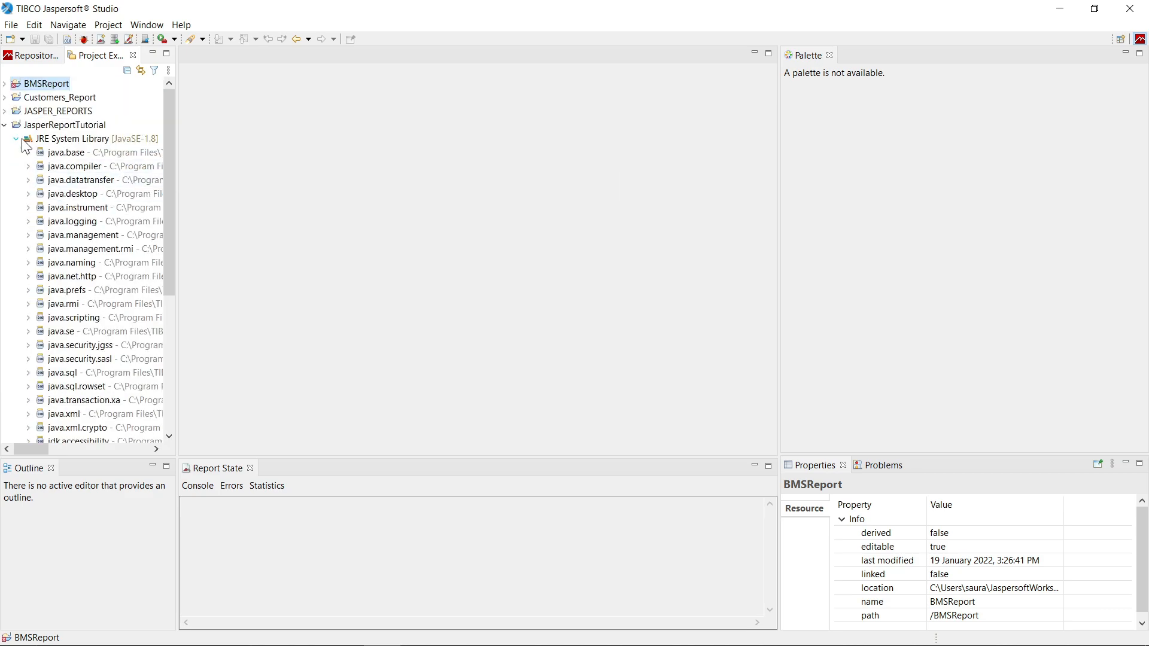
pyautogui.click(17, 139)
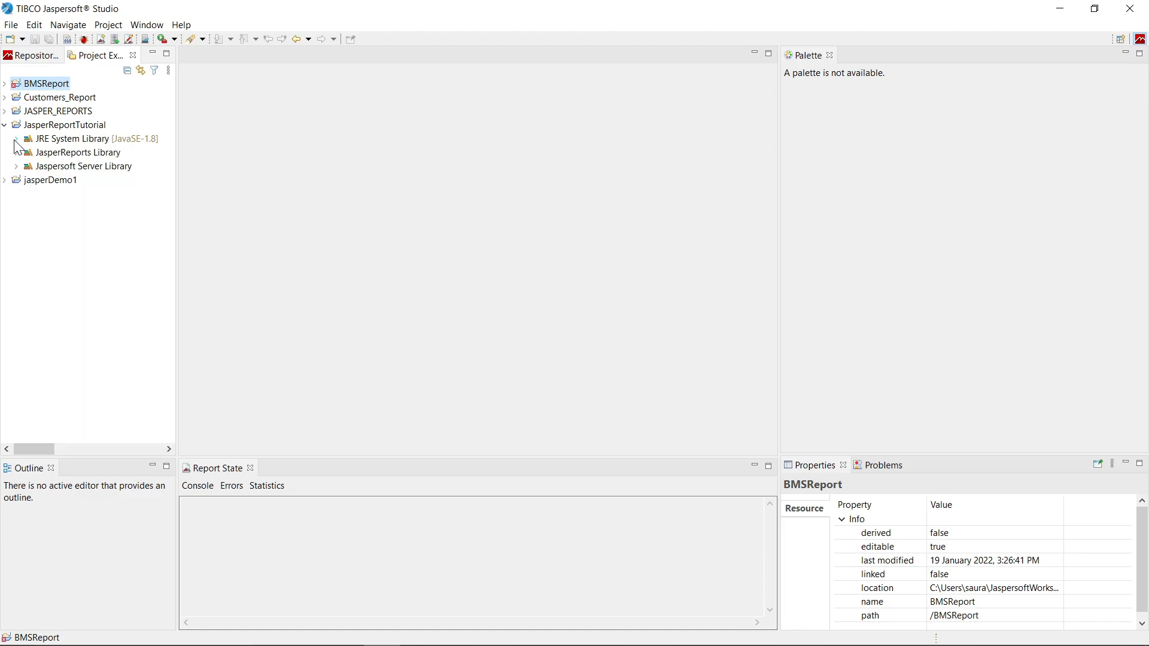
pyautogui.click(15, 152)
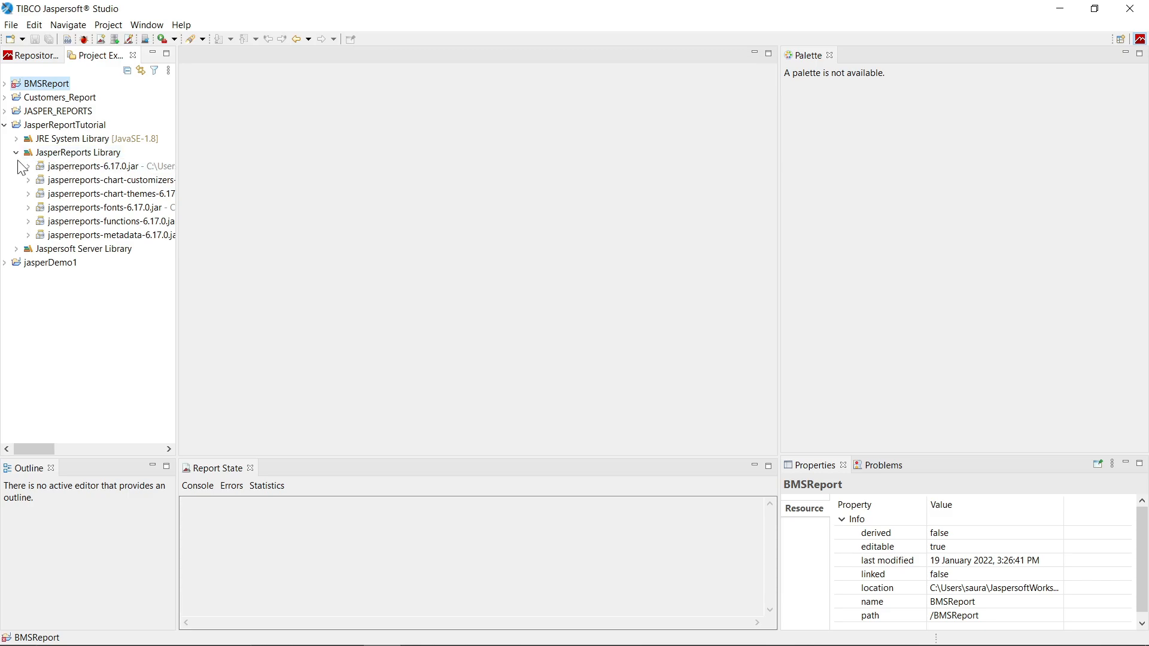
pyautogui.click(26, 152)
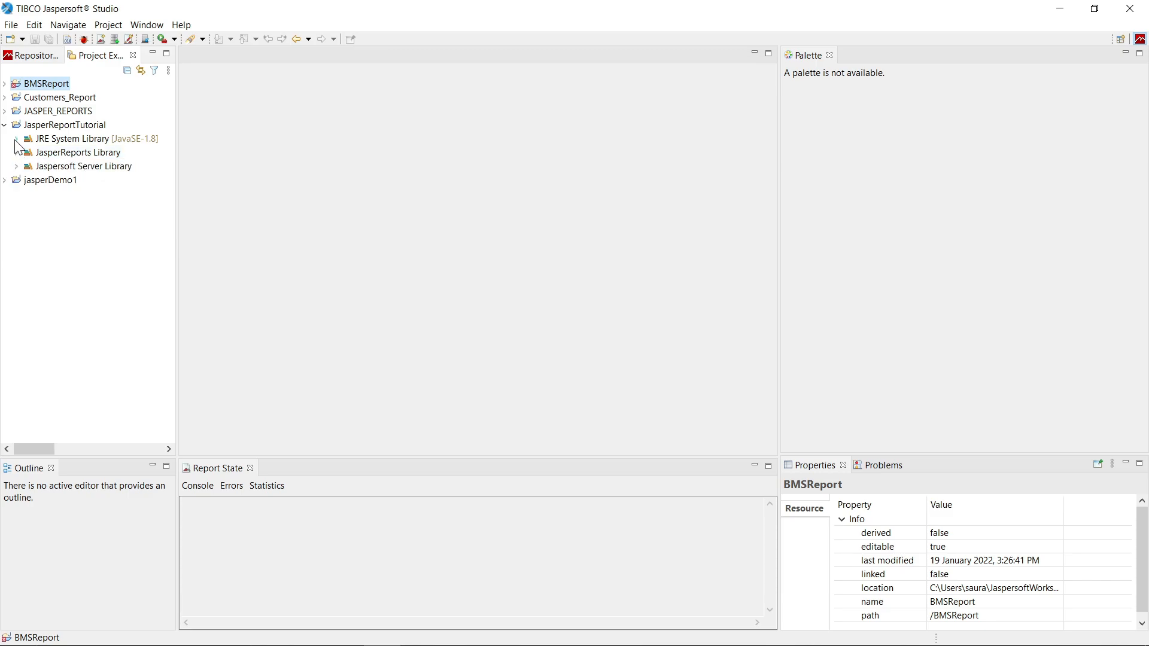
# Step: Collapse JRE System Library, browse the JasperReports Library jars, and collapse it again
pyautogui.click(25, 138)
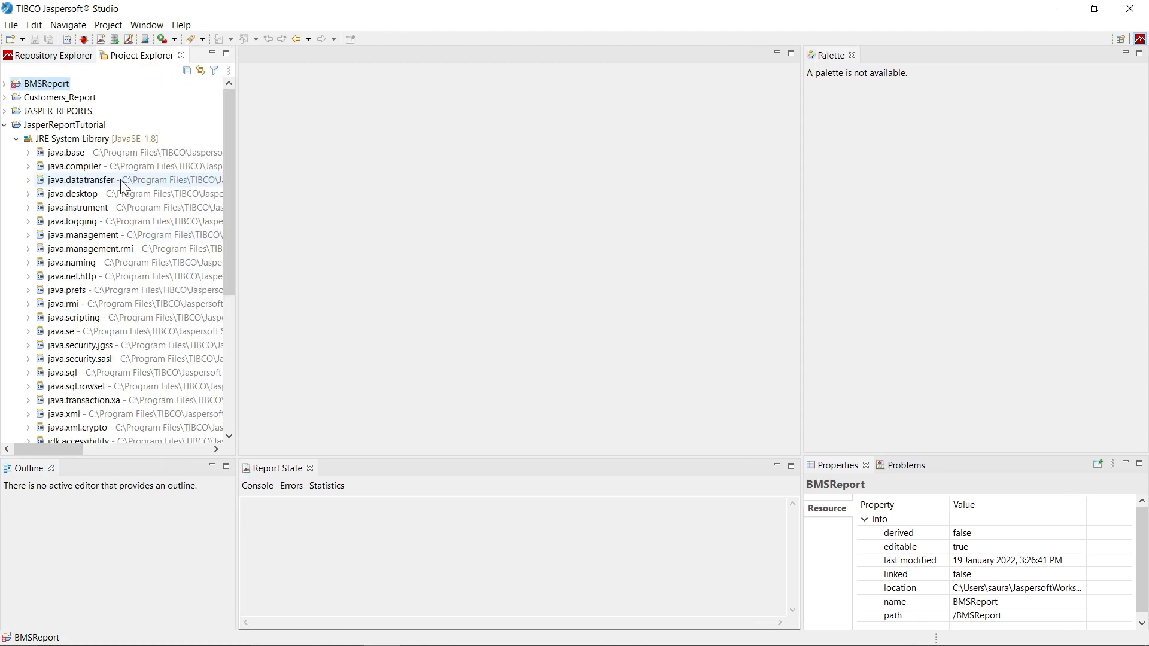
pyautogui.click(5, 139)
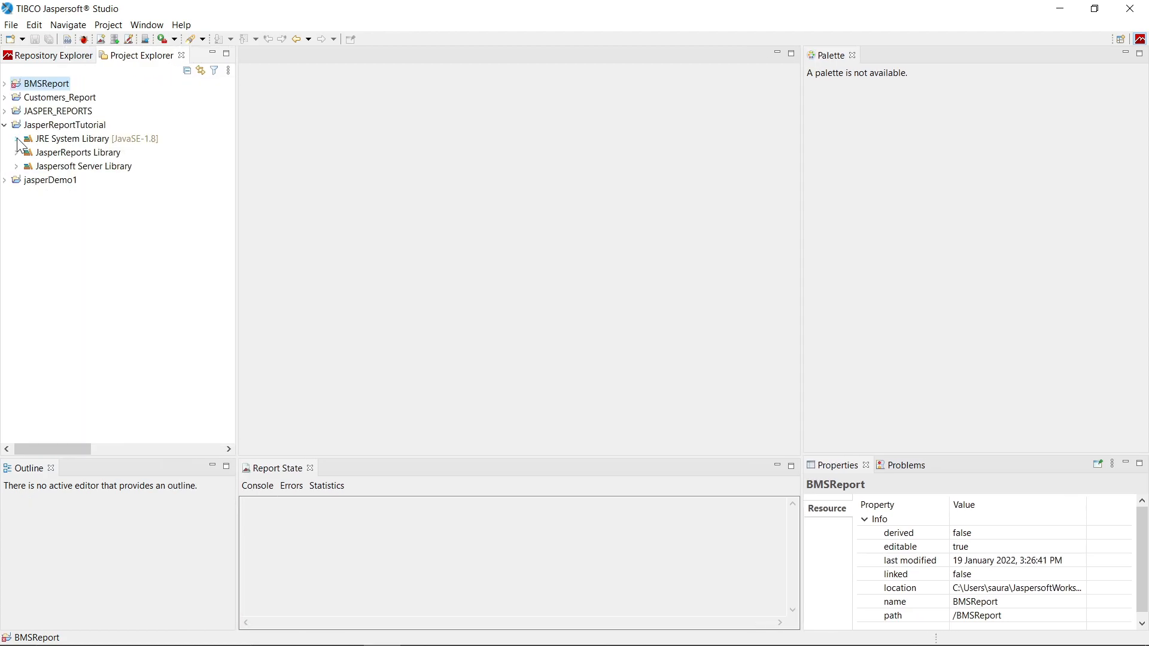
pyautogui.click(16, 152)
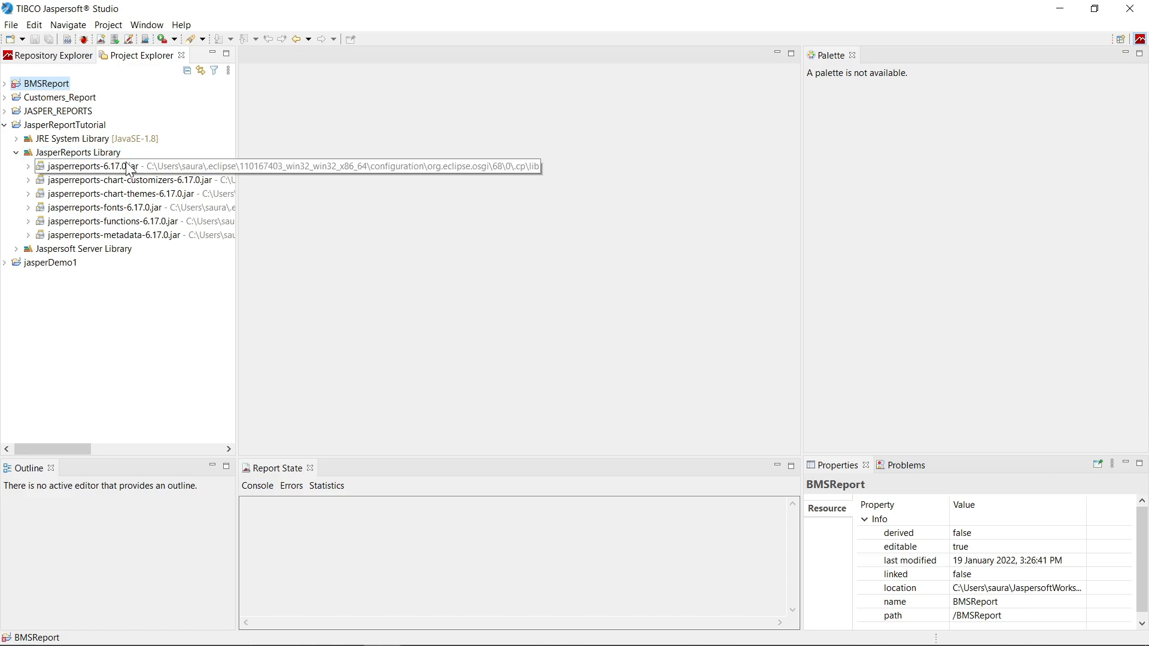
pyautogui.moveTo(124, 194)
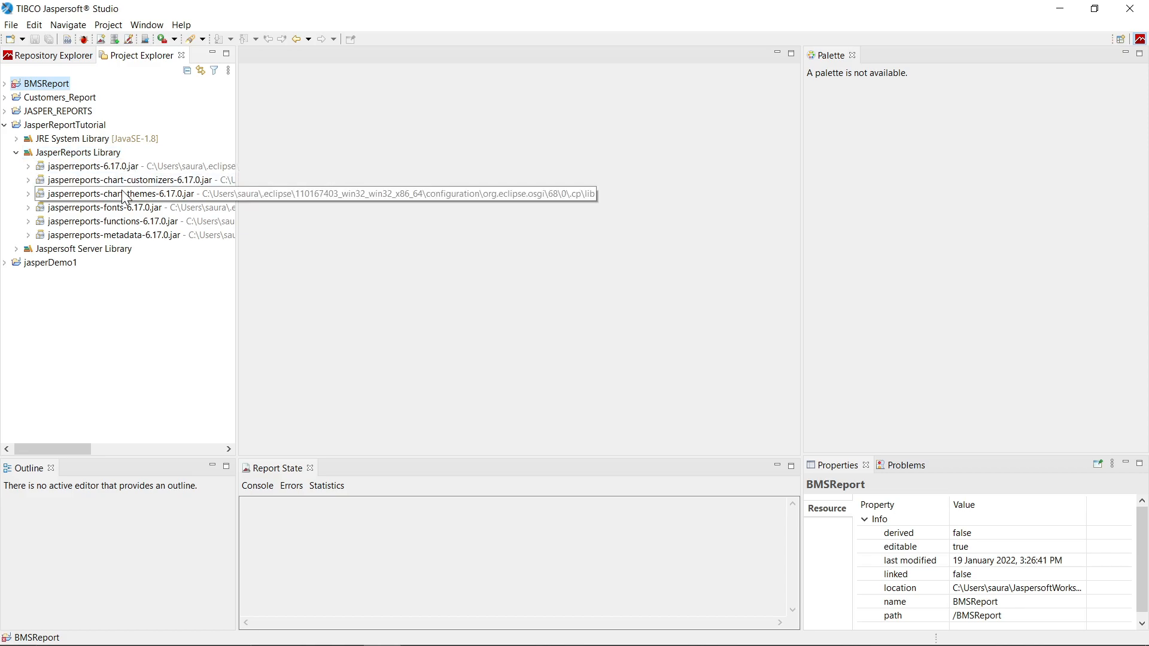
pyautogui.moveTo(124, 224)
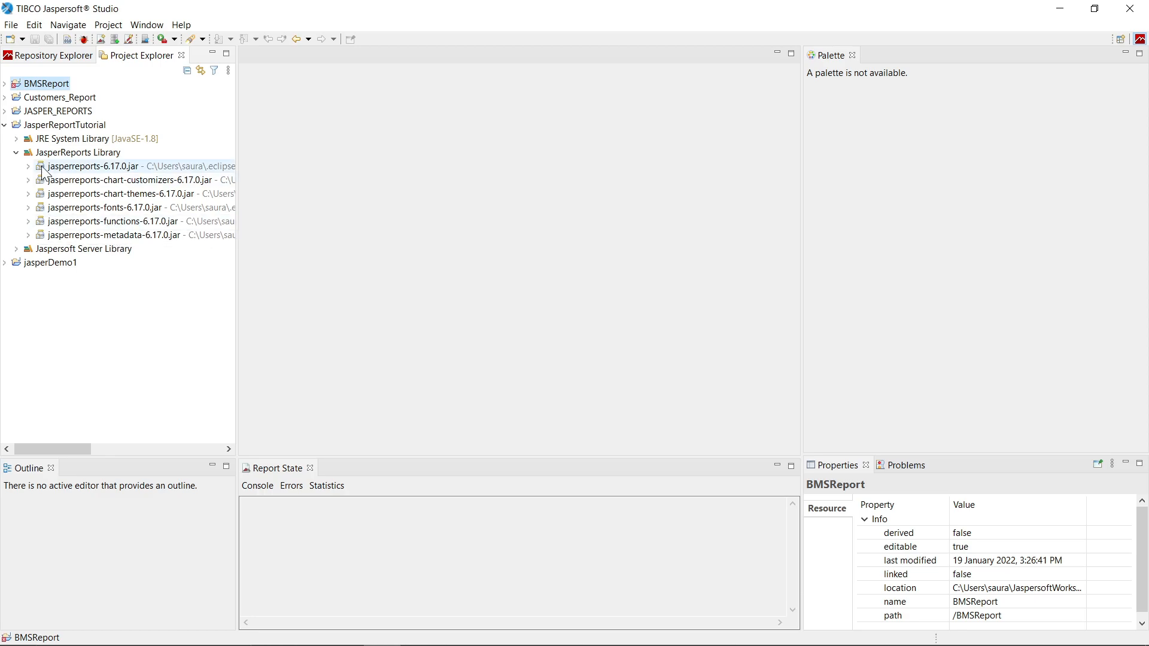
pyautogui.moveTo(124, 213)
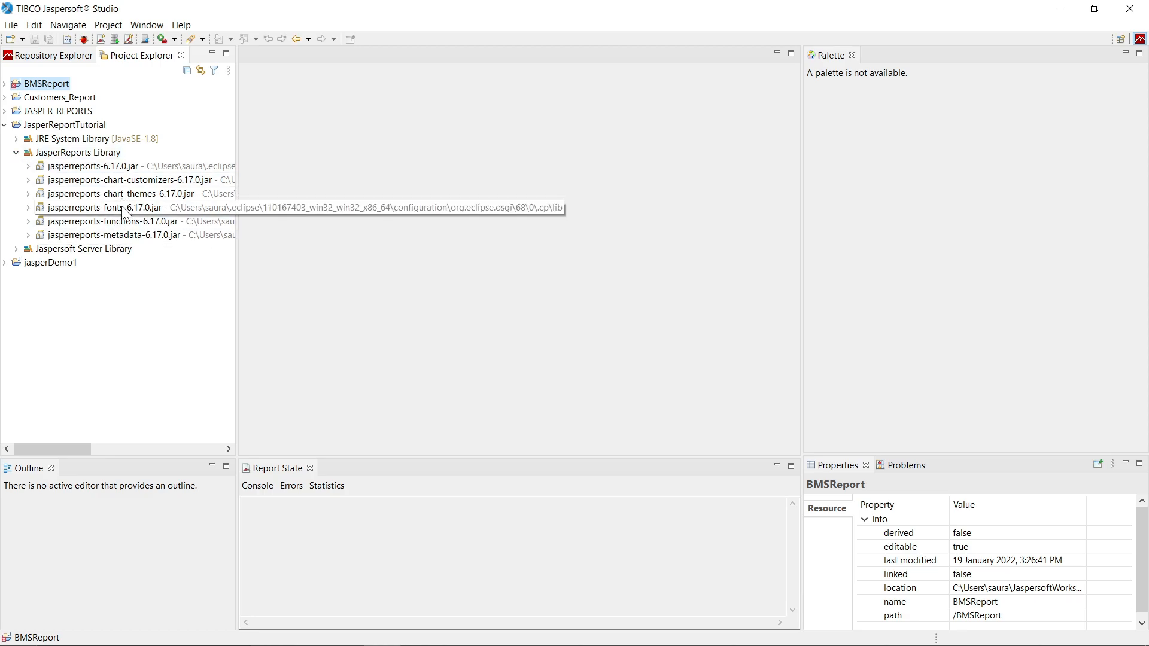
pyautogui.moveTo(114, 249)
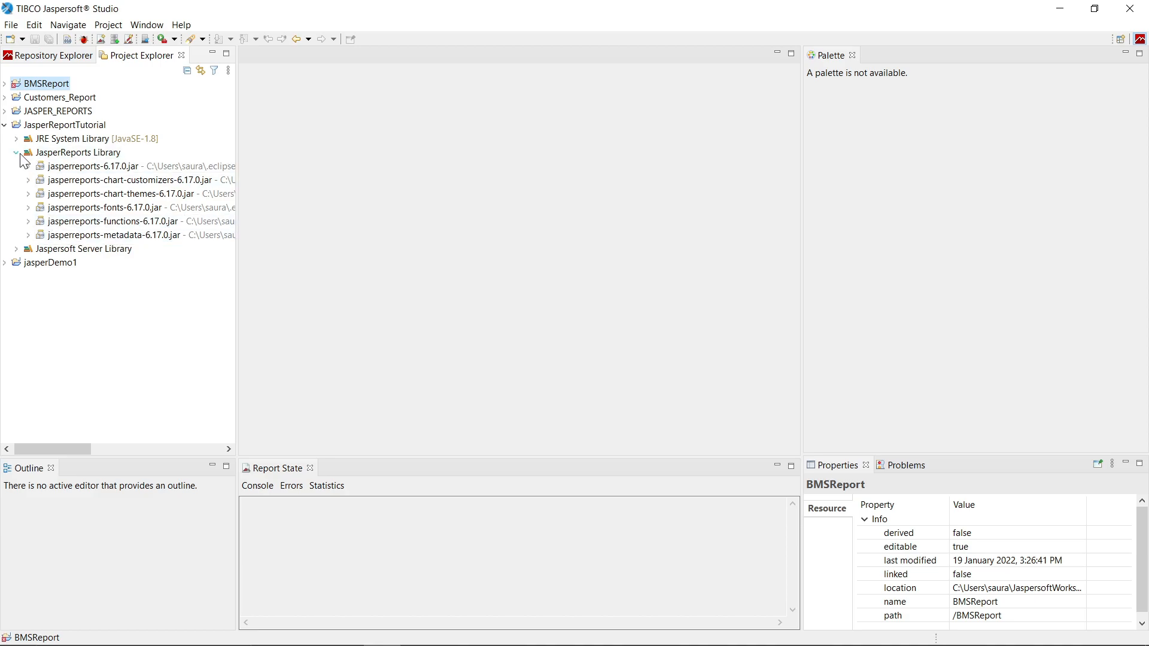
pyautogui.moveTo(131, 198)
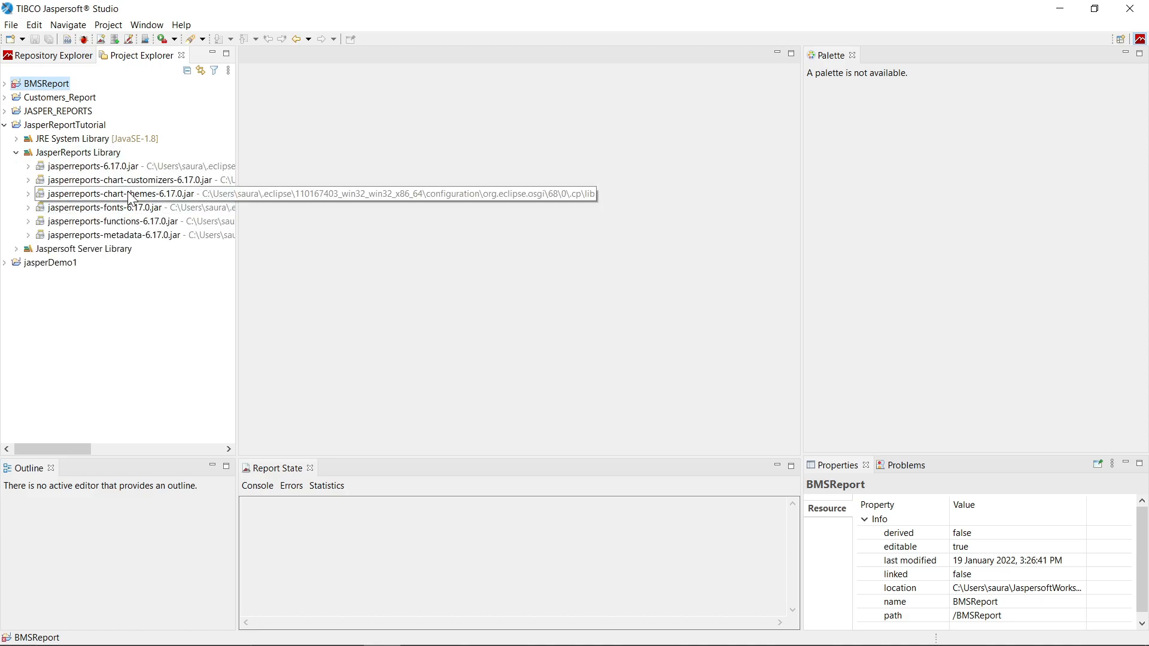
pyautogui.moveTo(114, 238)
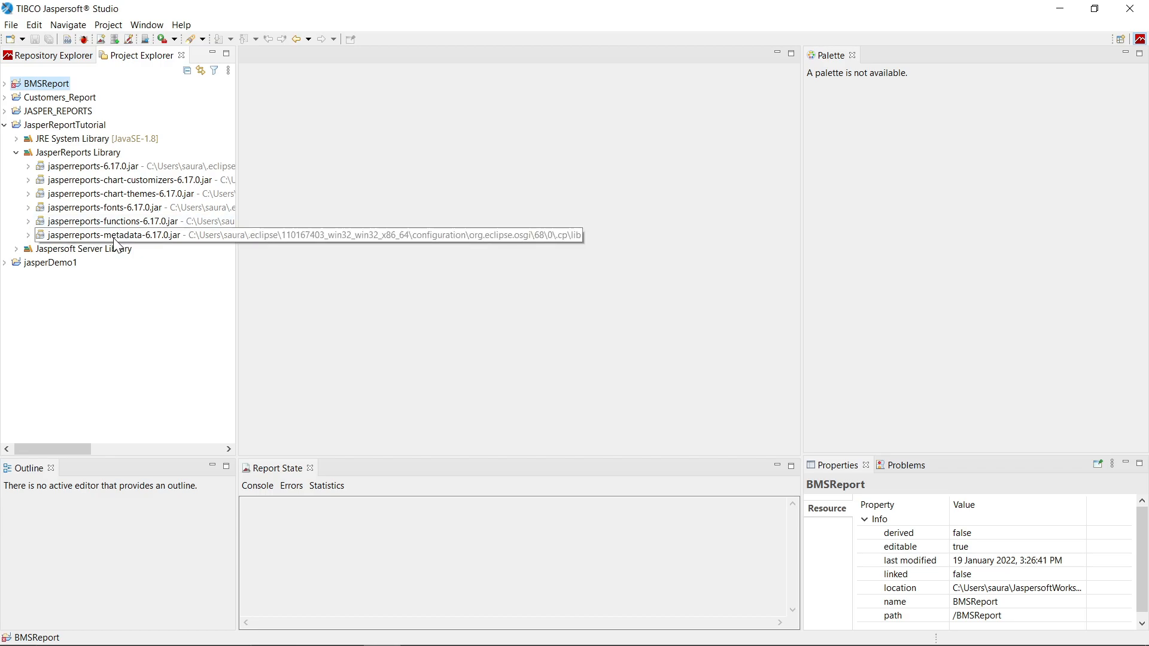
pyautogui.moveTo(124, 196)
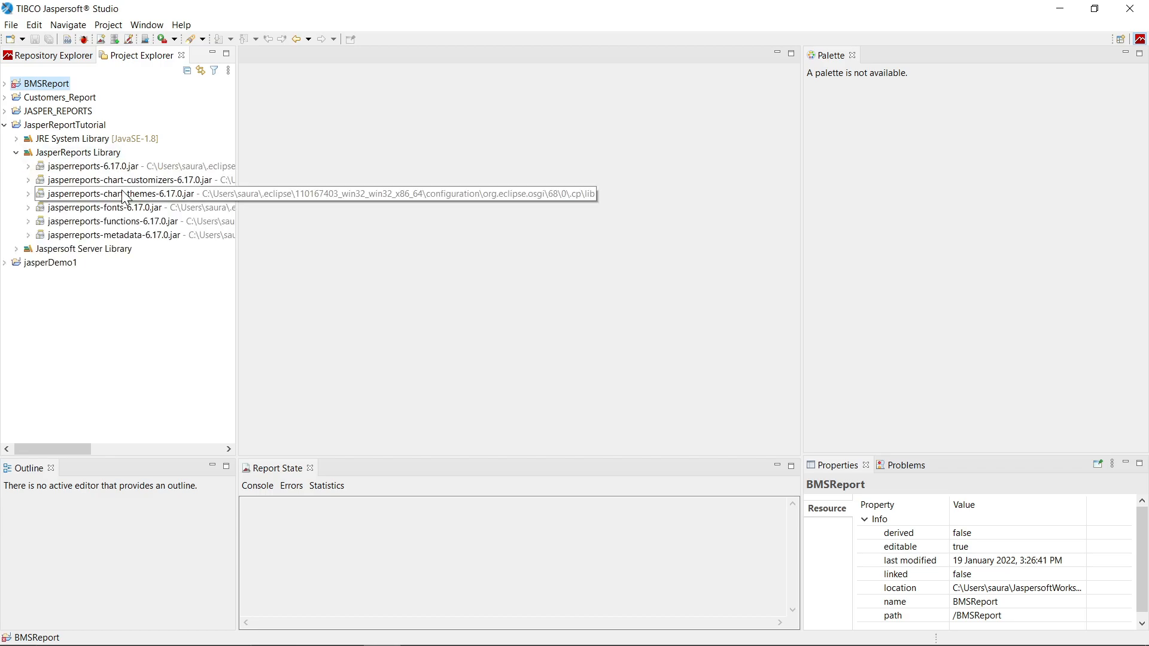
pyautogui.moveTo(122, 227)
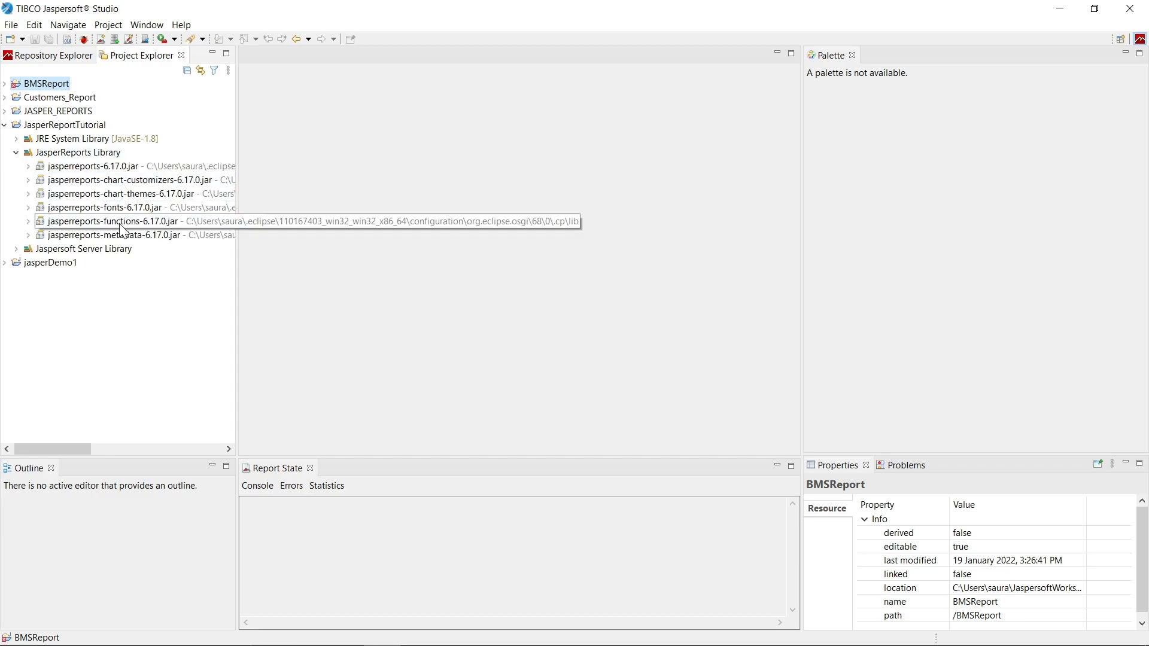
pyautogui.moveTo(33, 158)
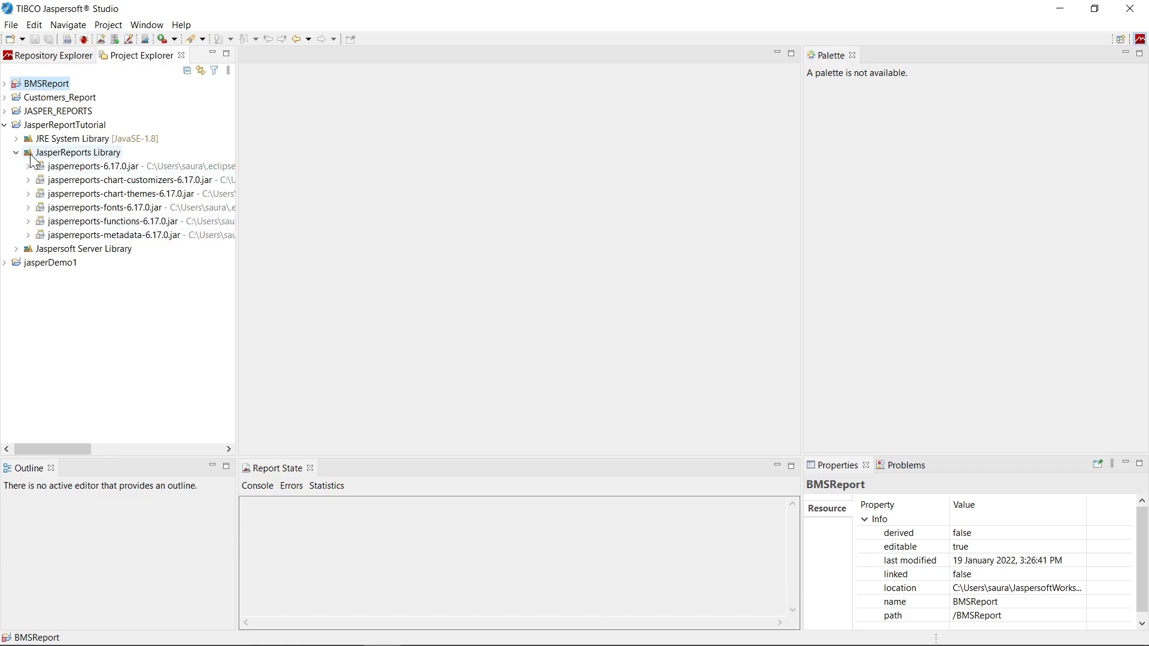
pyautogui.moveTo(106, 207)
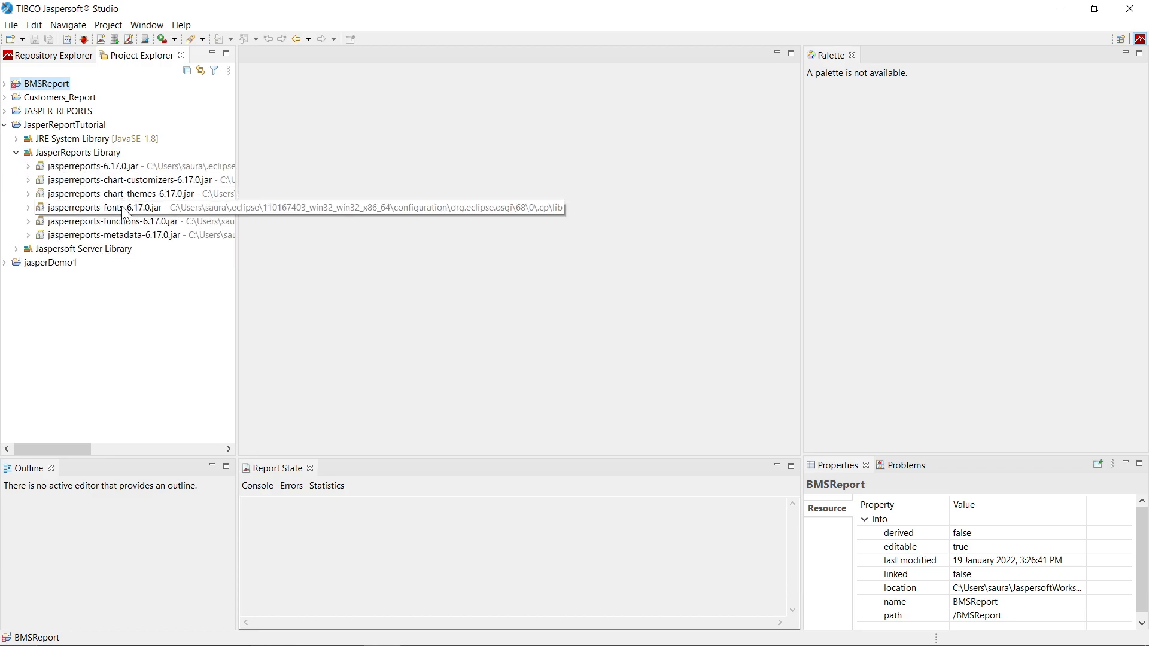
pyautogui.moveTo(118, 238)
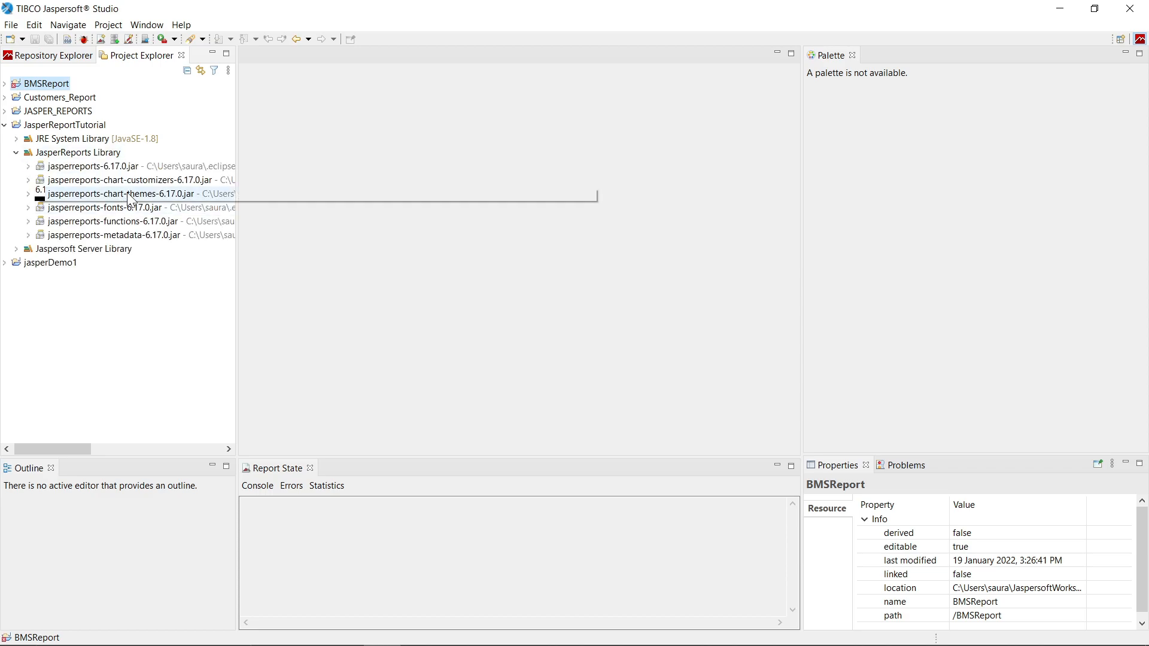
pyautogui.click(15, 152)
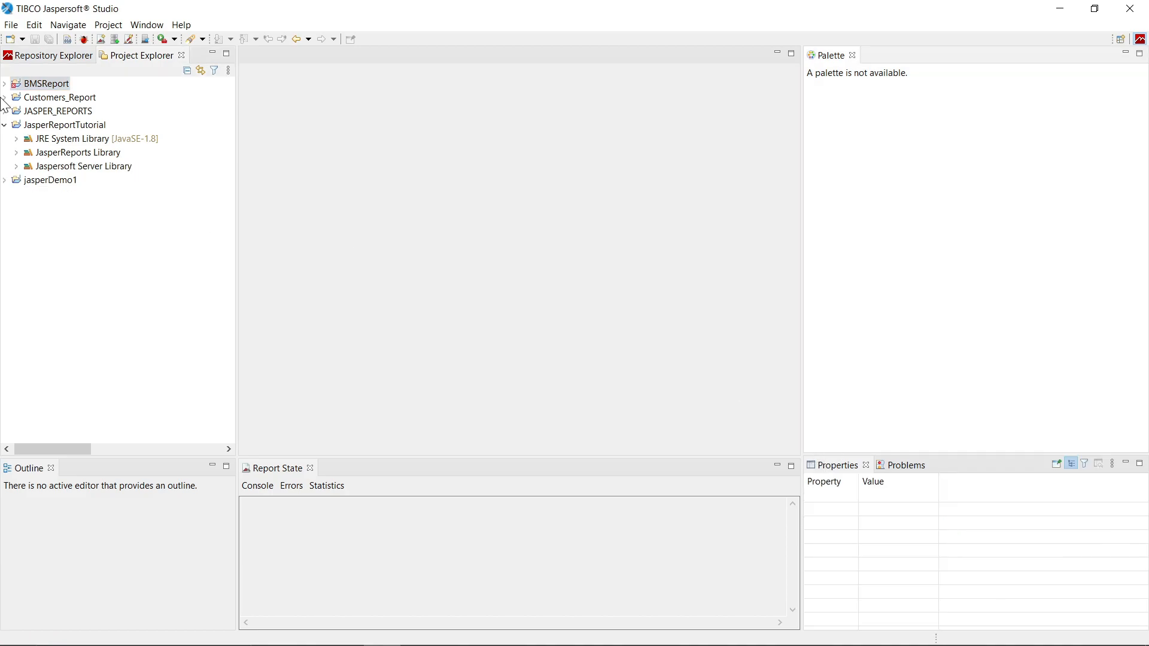
pyautogui.moveTo(62, 133)
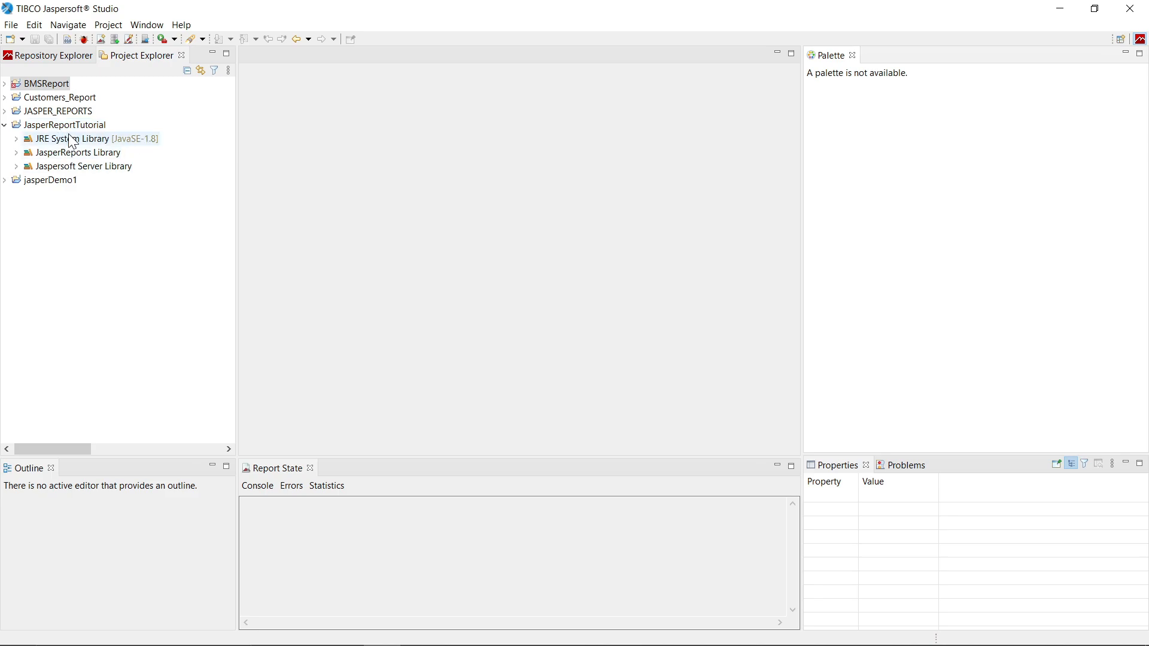
# Step: Bring up the JasperReportTutorial context menu to start a new Jasper Report
pyautogui.rightClick(66, 125)
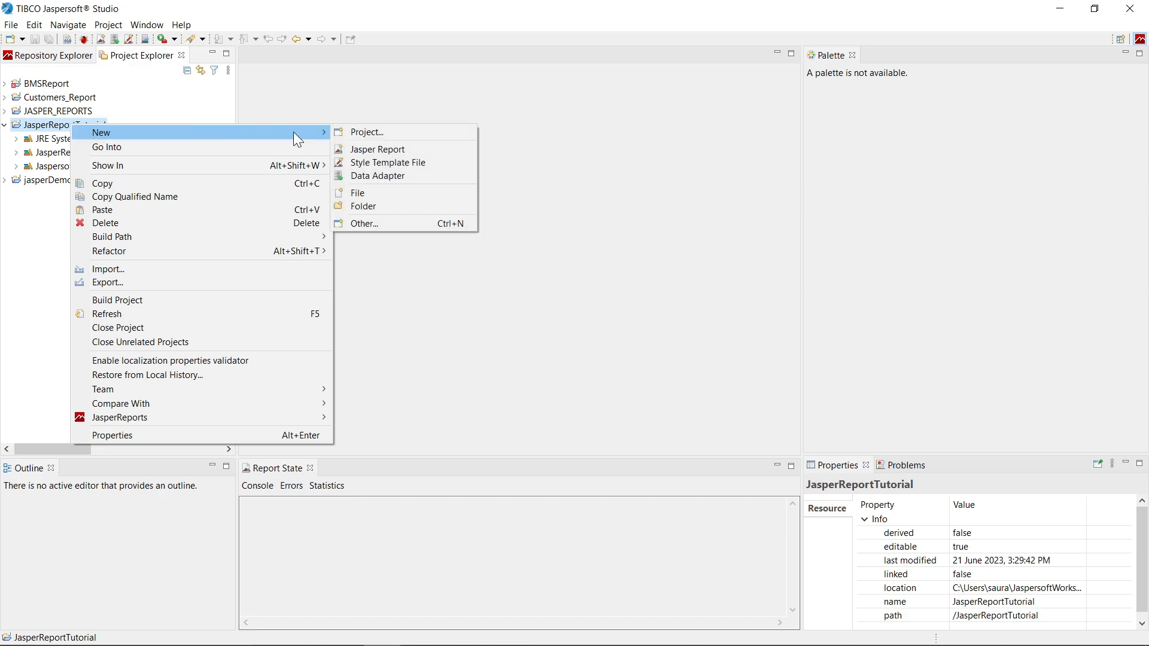
pyautogui.moveTo(375, 176)
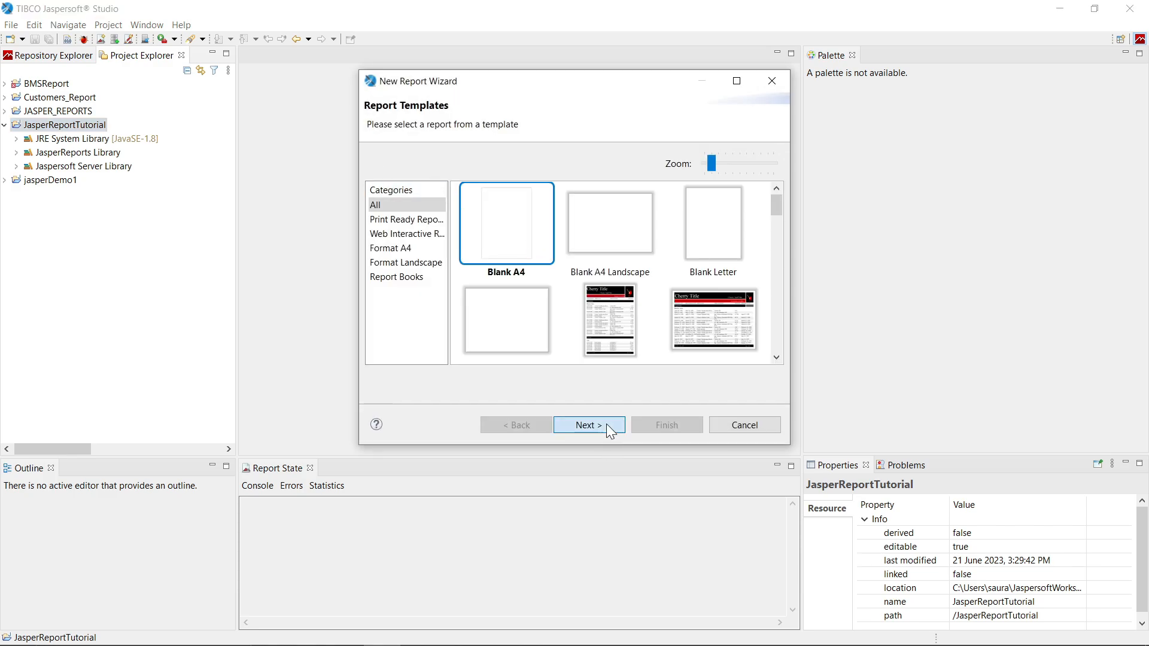
# Step: Accept Blank A4, name the report file demo1 in JasperReportTutorial, and continue to Data Source
pyautogui.click(589, 425)
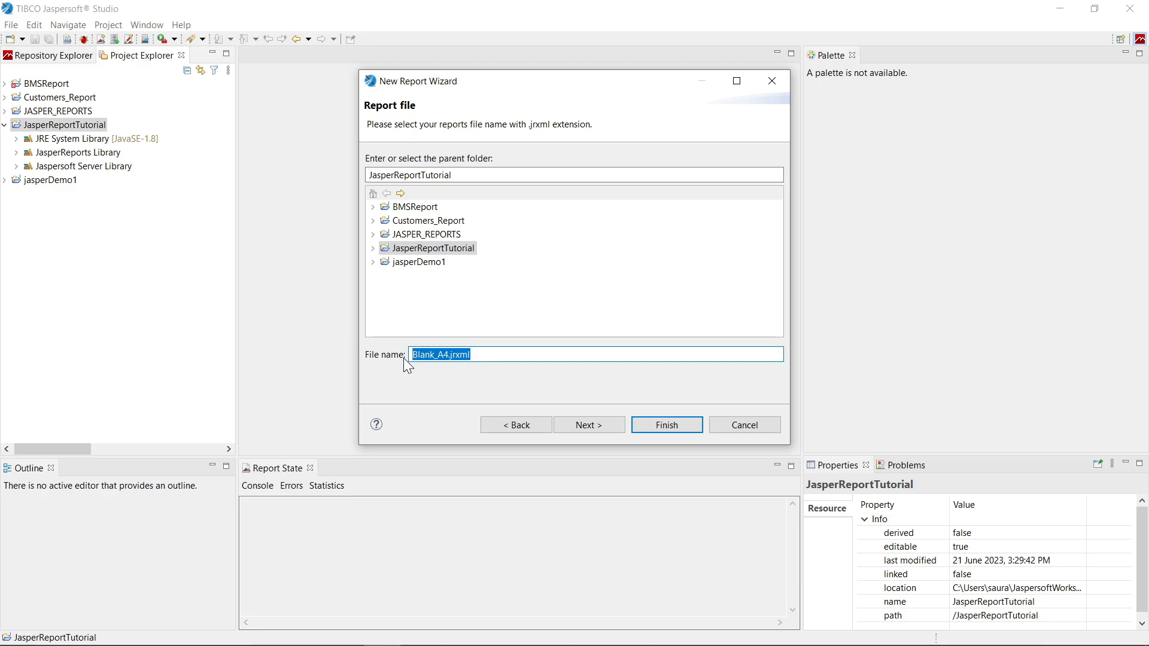
pyautogui.write('dem')
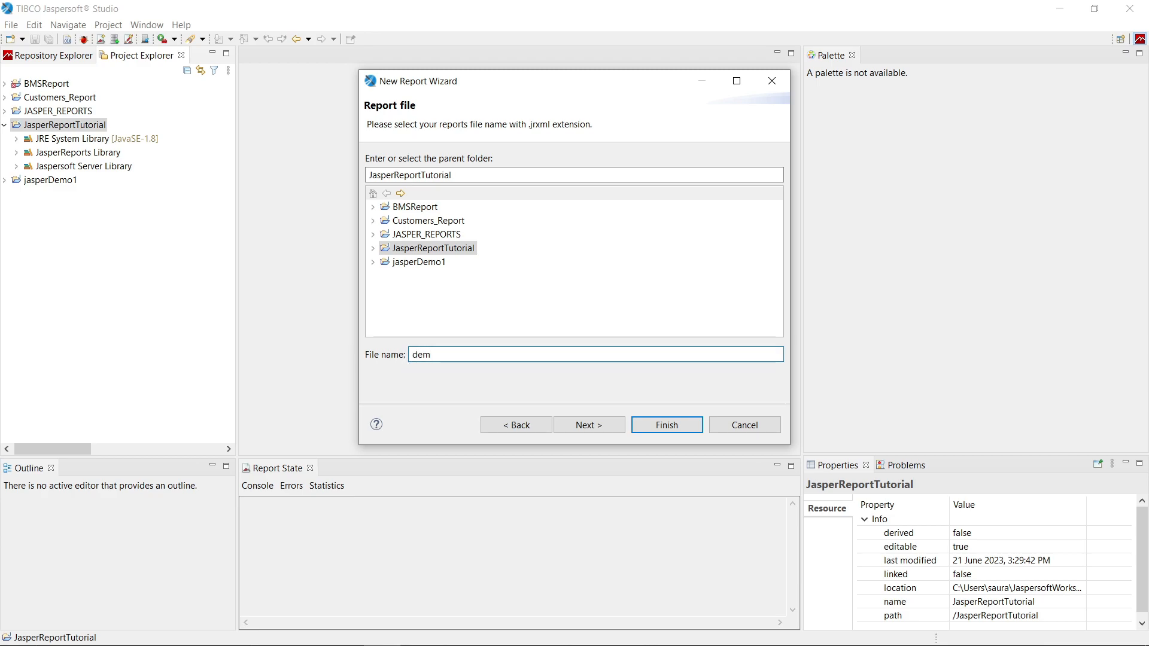
pyautogui.write('o1')
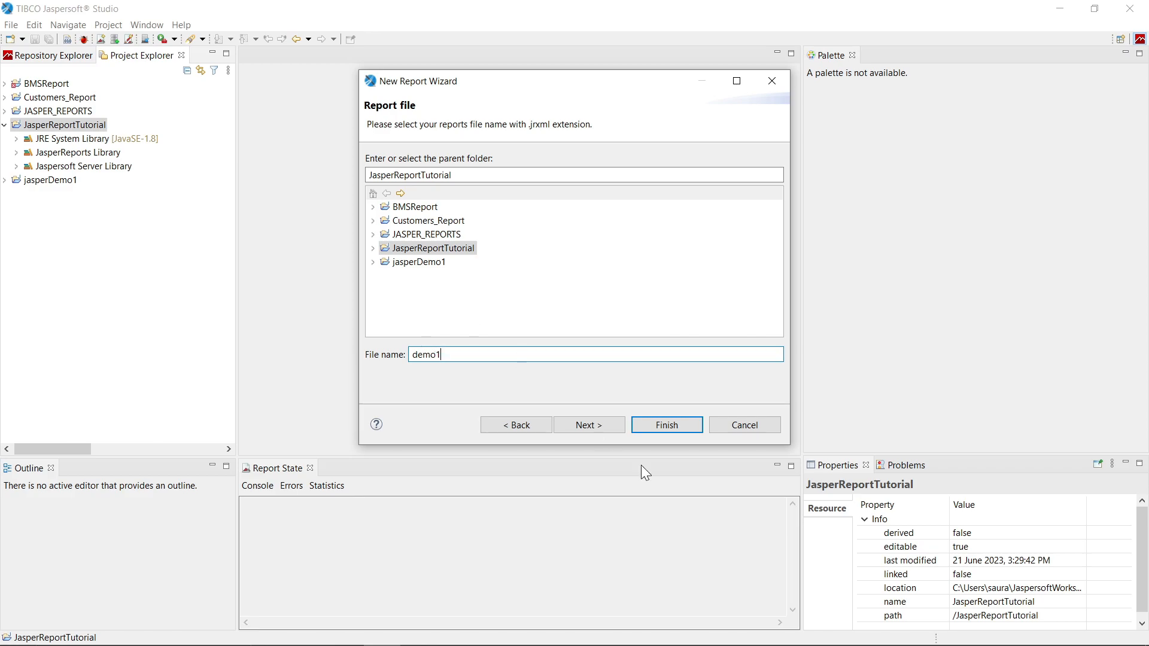
pyautogui.click(589, 425)
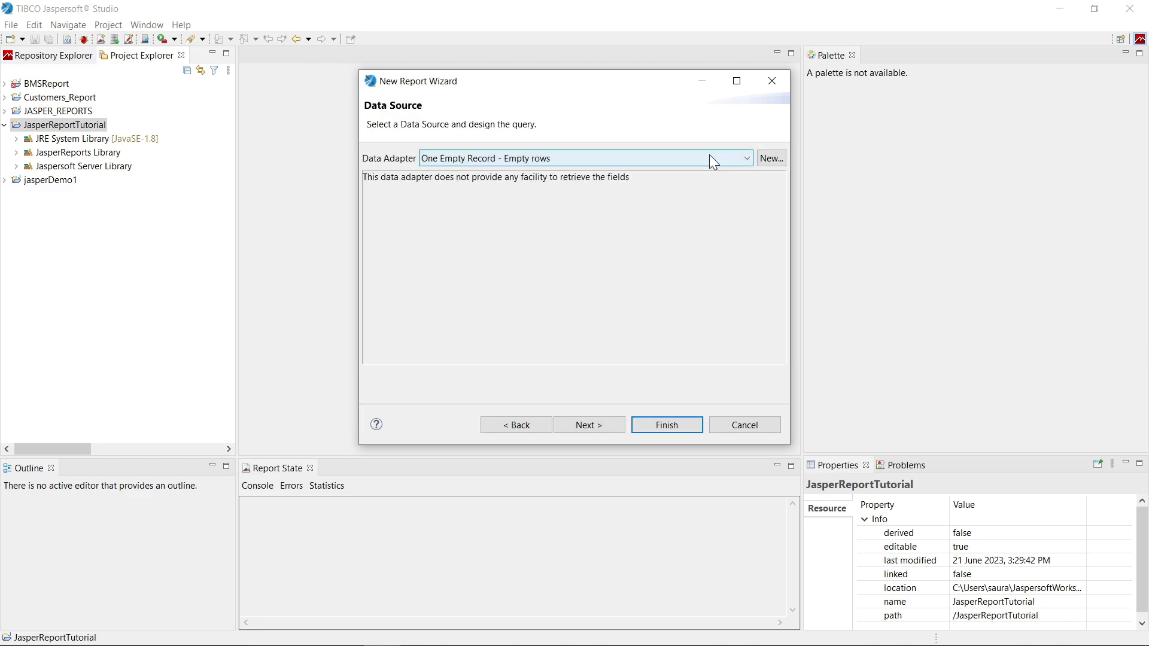
# Step: Browse the data adapters and keep One Empty Record - Empty rows
pyautogui.click(746, 158)
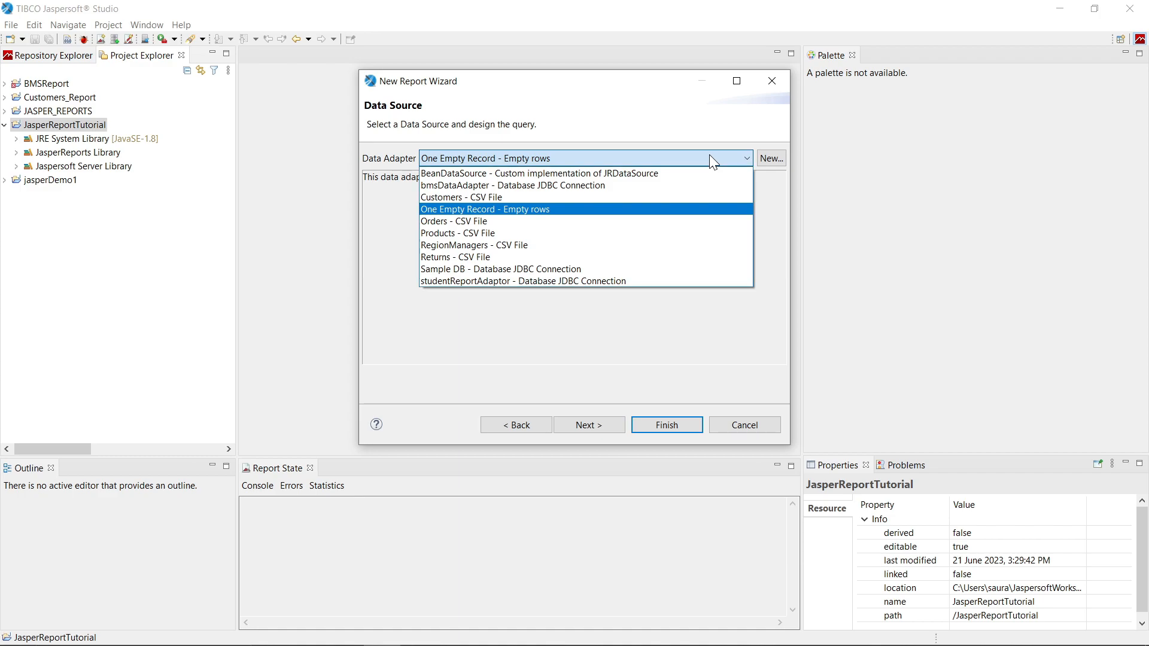
pyautogui.moveTo(702, 161)
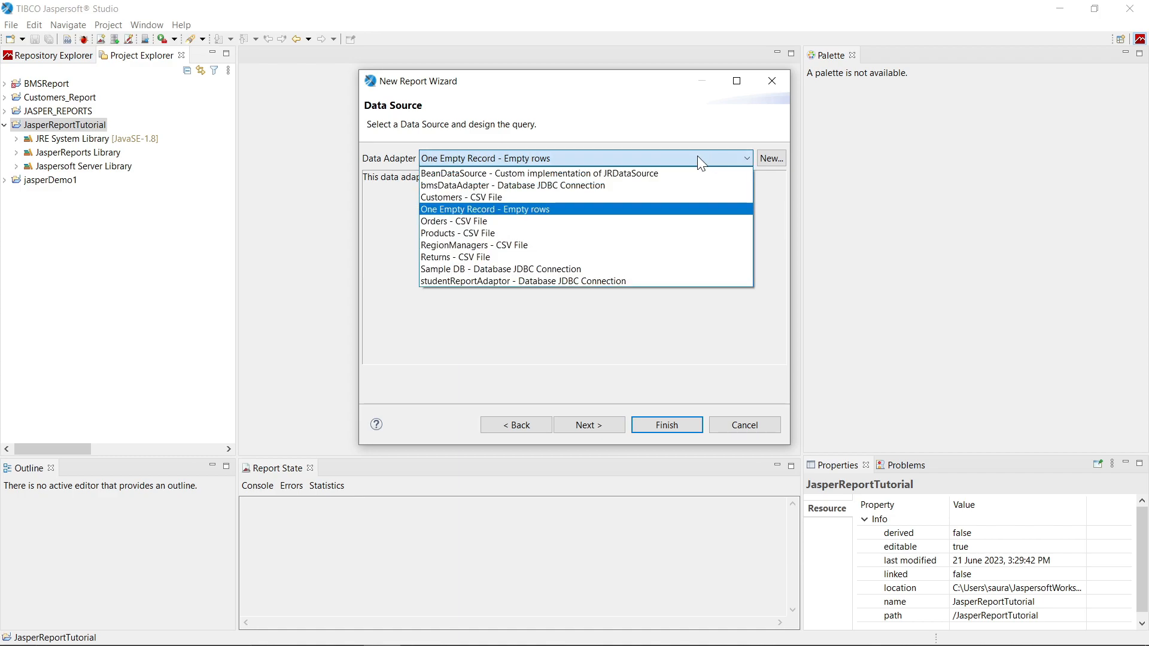
pyautogui.moveTo(524, 184)
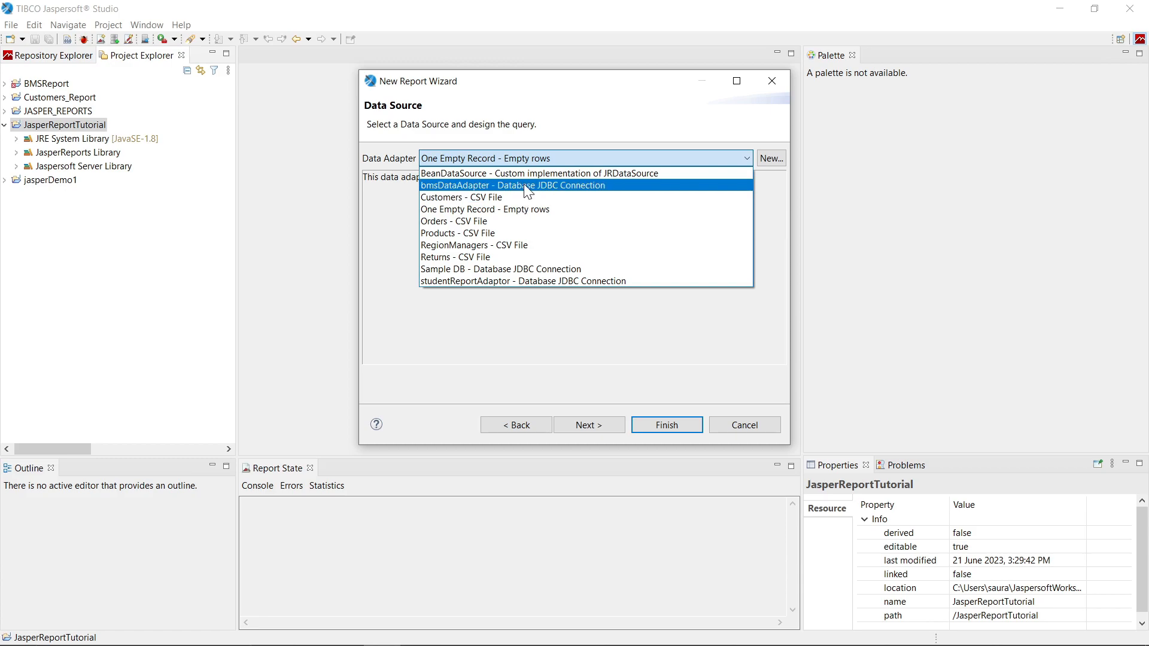
pyautogui.moveTo(527, 175)
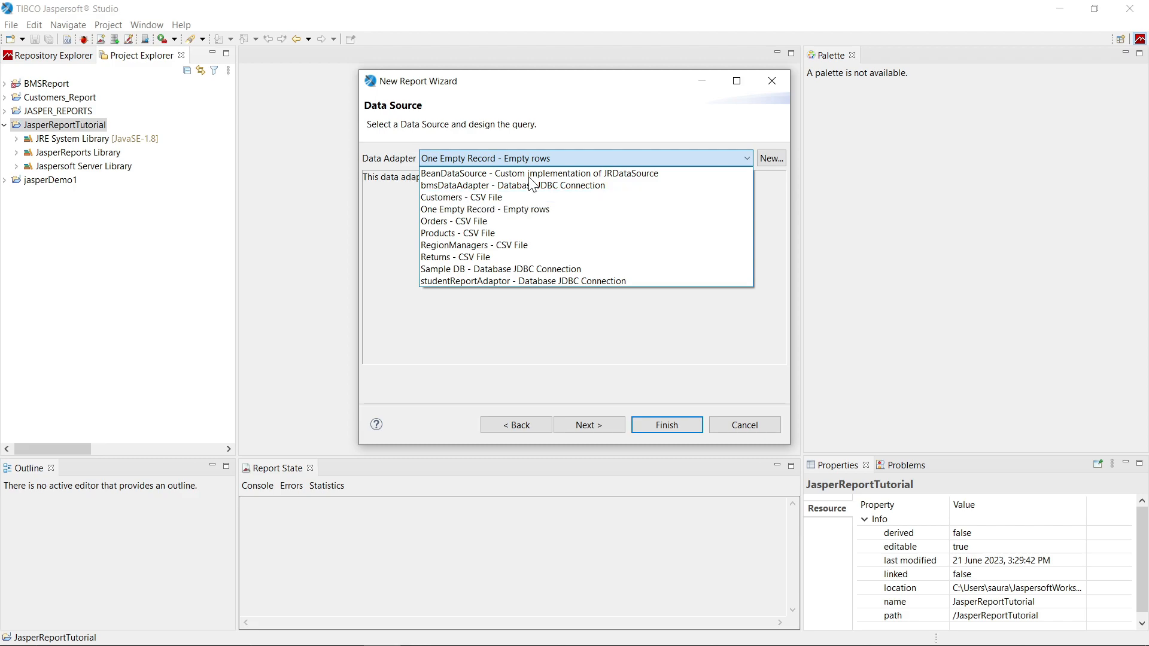
pyautogui.moveTo(514, 184)
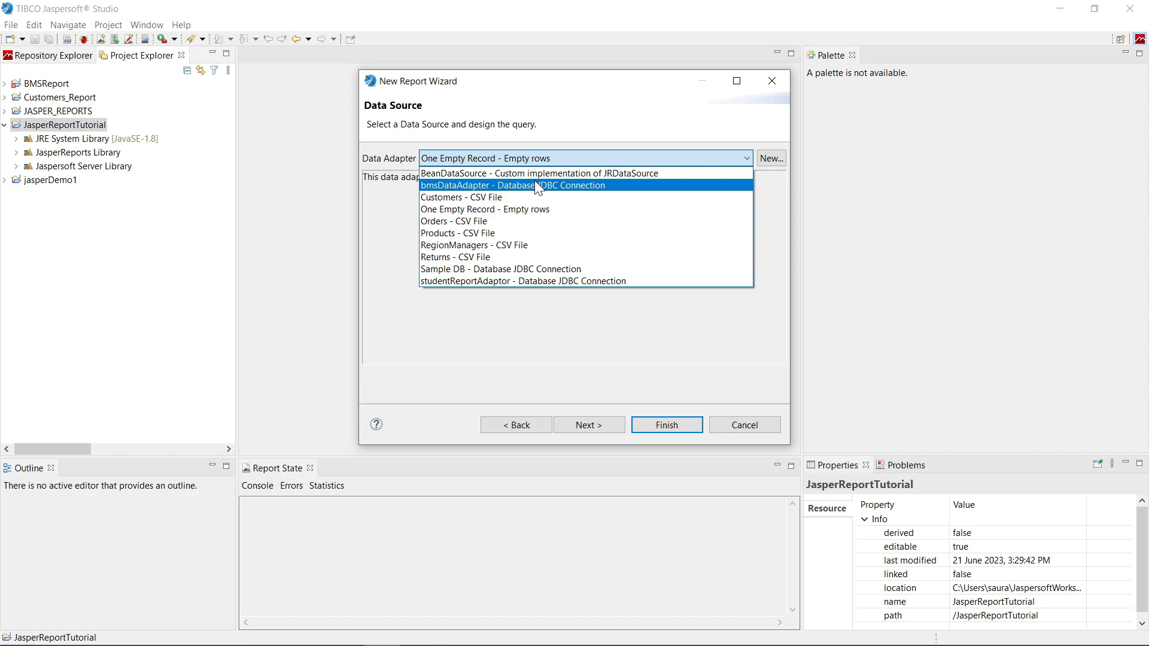
pyautogui.moveTo(540, 173)
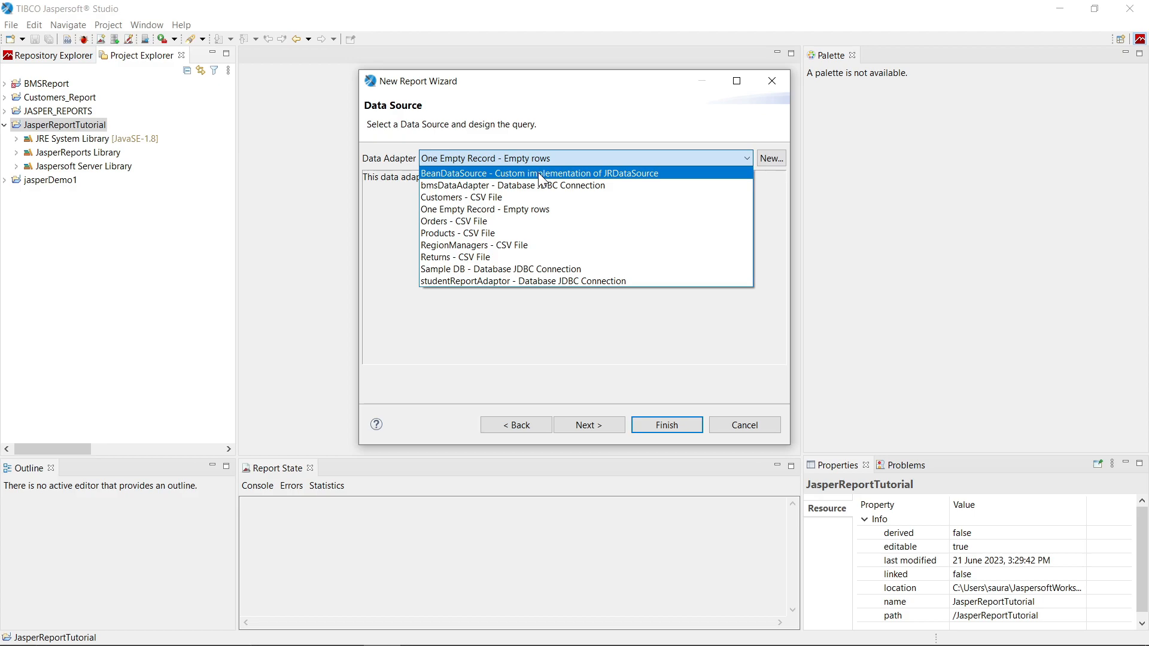
pyautogui.click(485, 209)
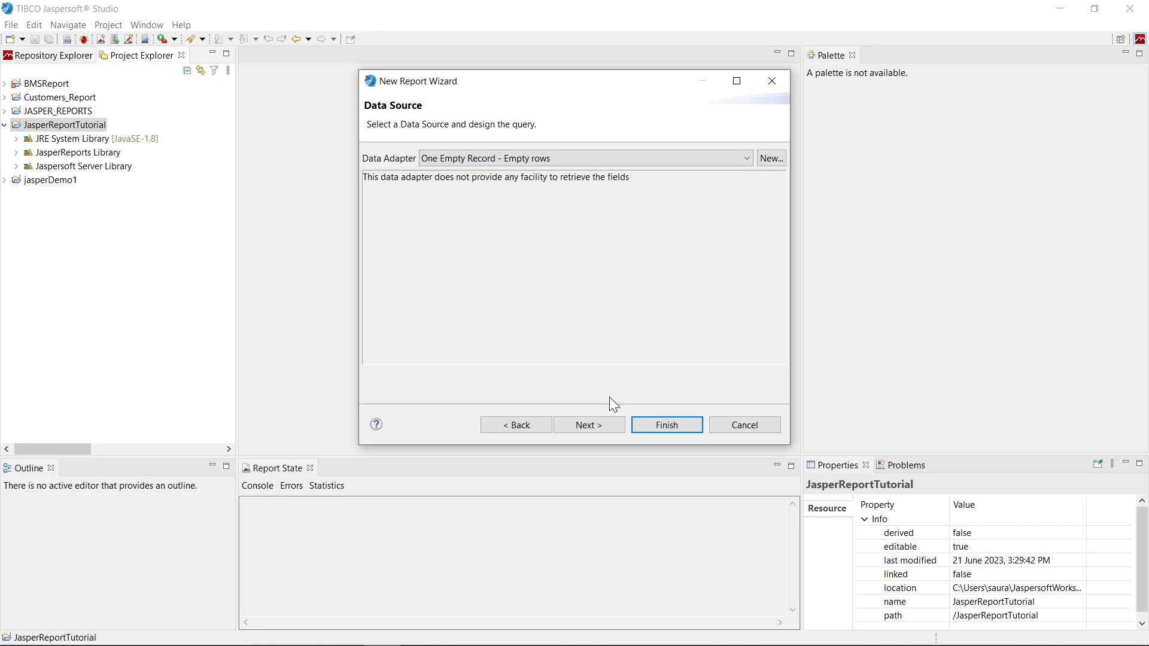
pyautogui.moveTo(589, 425)
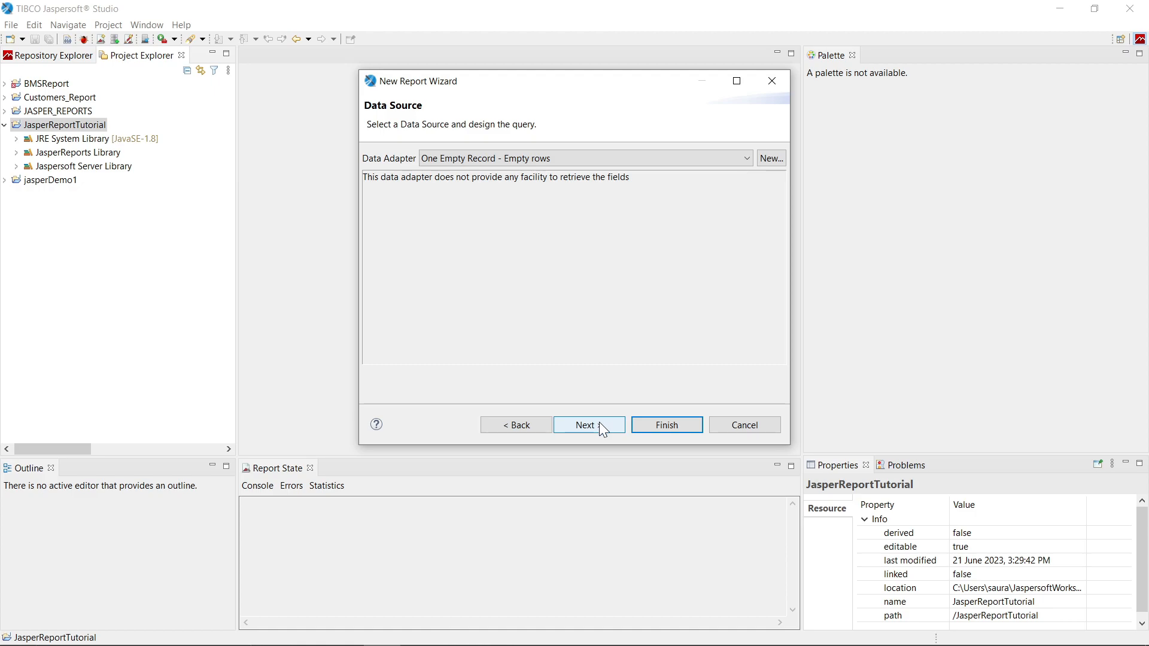
# Step: Advance to the final wizard page and finish to generate demo1.jrxml
pyautogui.click(587, 425)
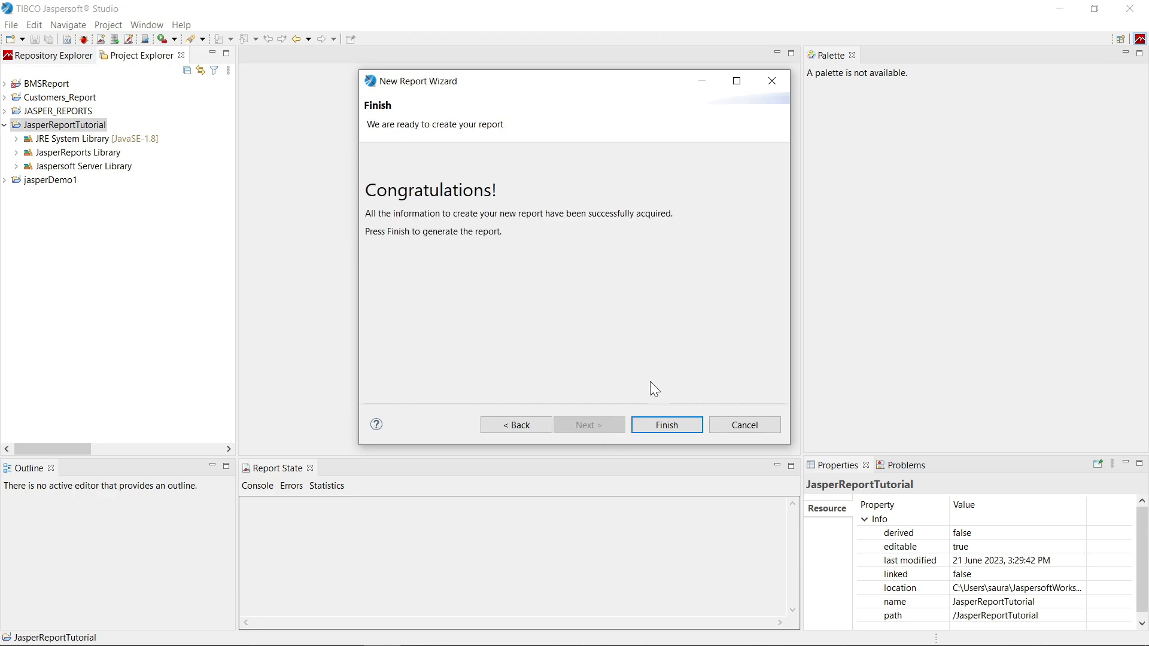
pyautogui.moveTo(659, 425)
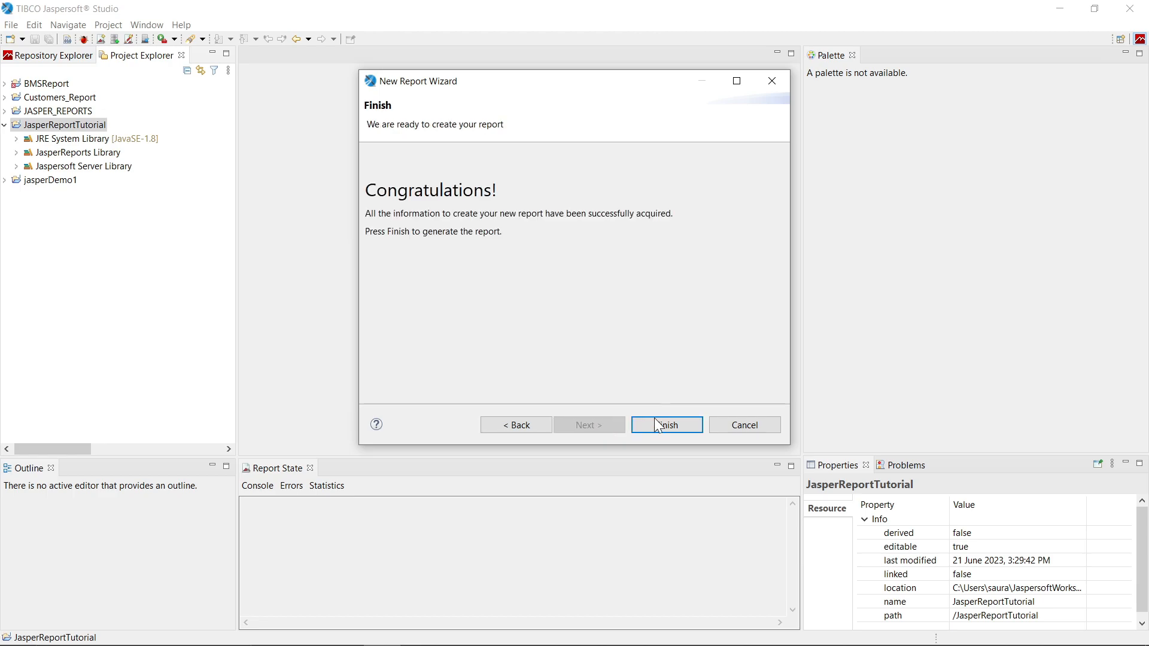
pyautogui.moveTo(658, 428)
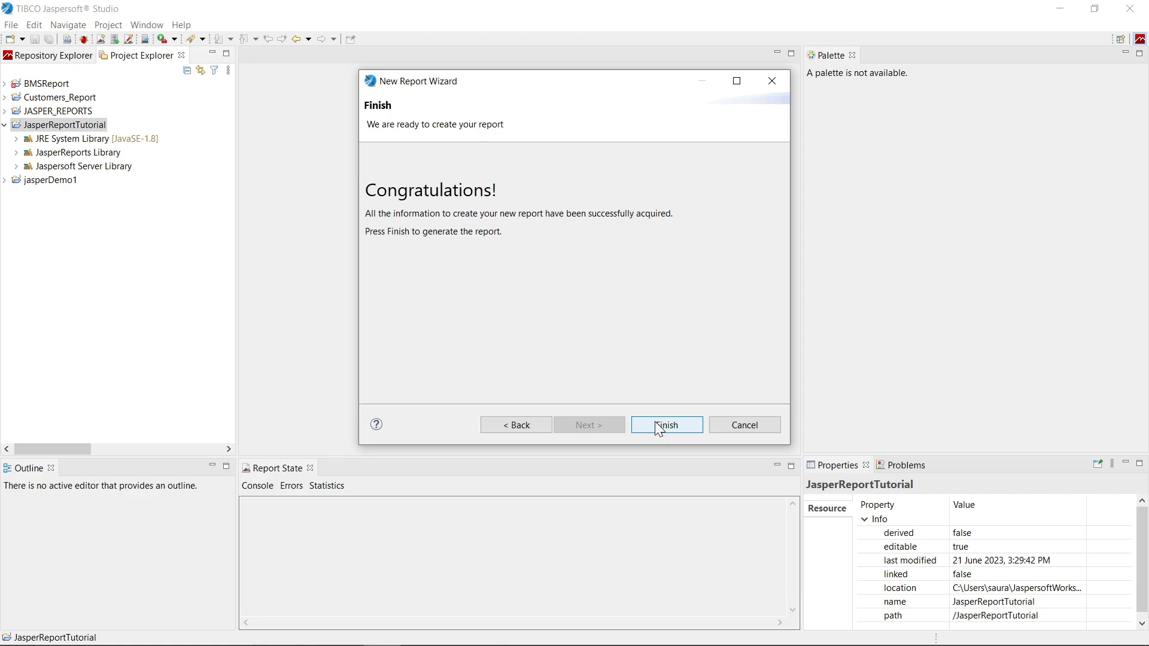
pyautogui.click(666, 425)
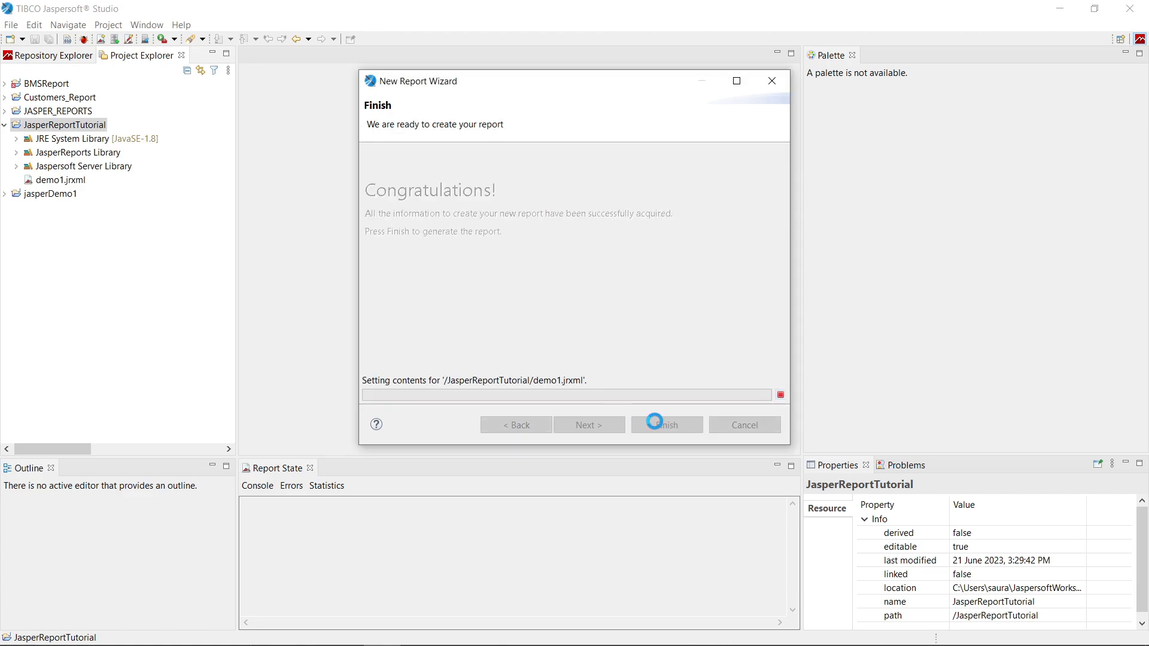
# Step: Let demo1.jrxml open in the designer and scroll through the element palette
pyautogui.click(666, 425)
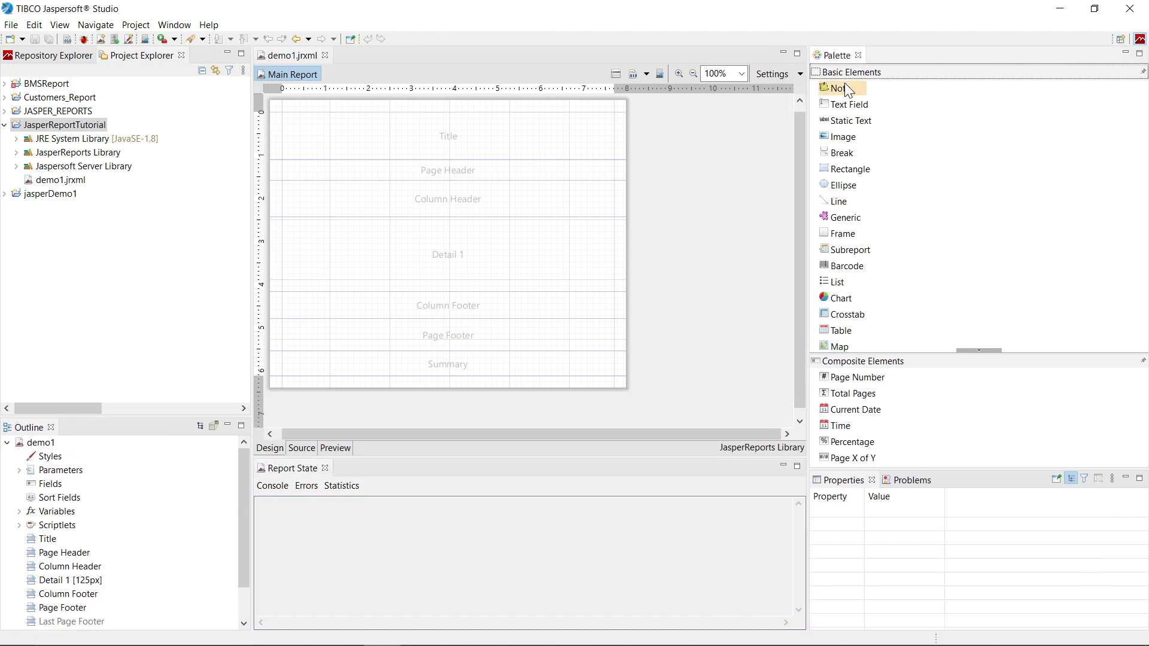
pyautogui.moveTo(852, 120)
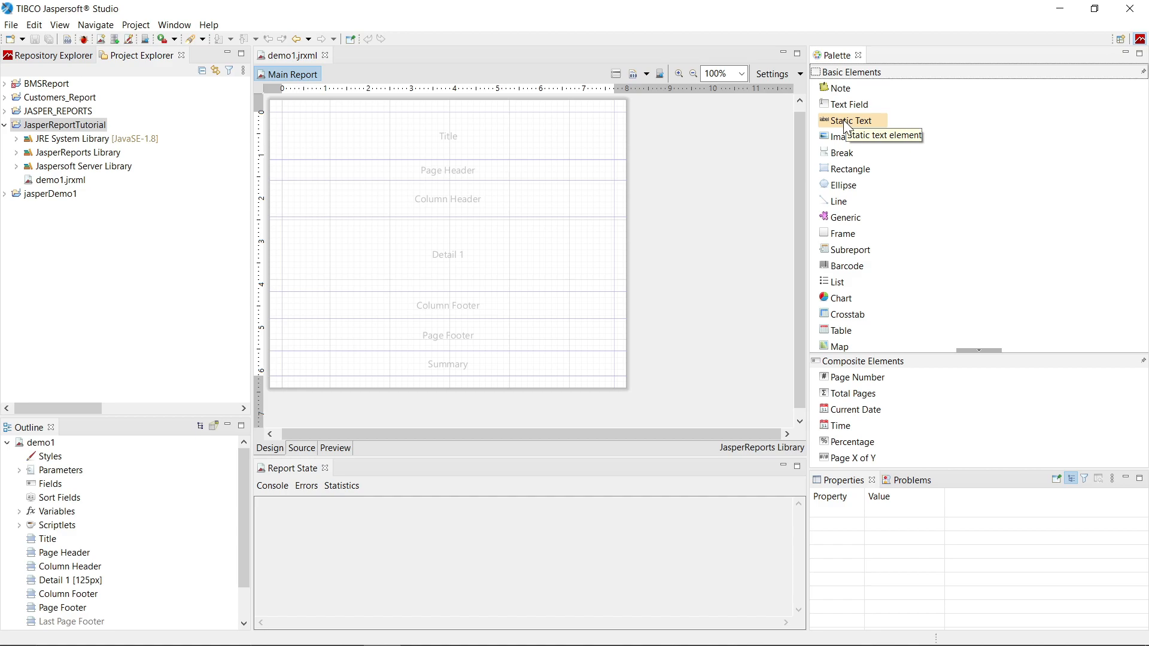
pyautogui.moveTo(844, 137)
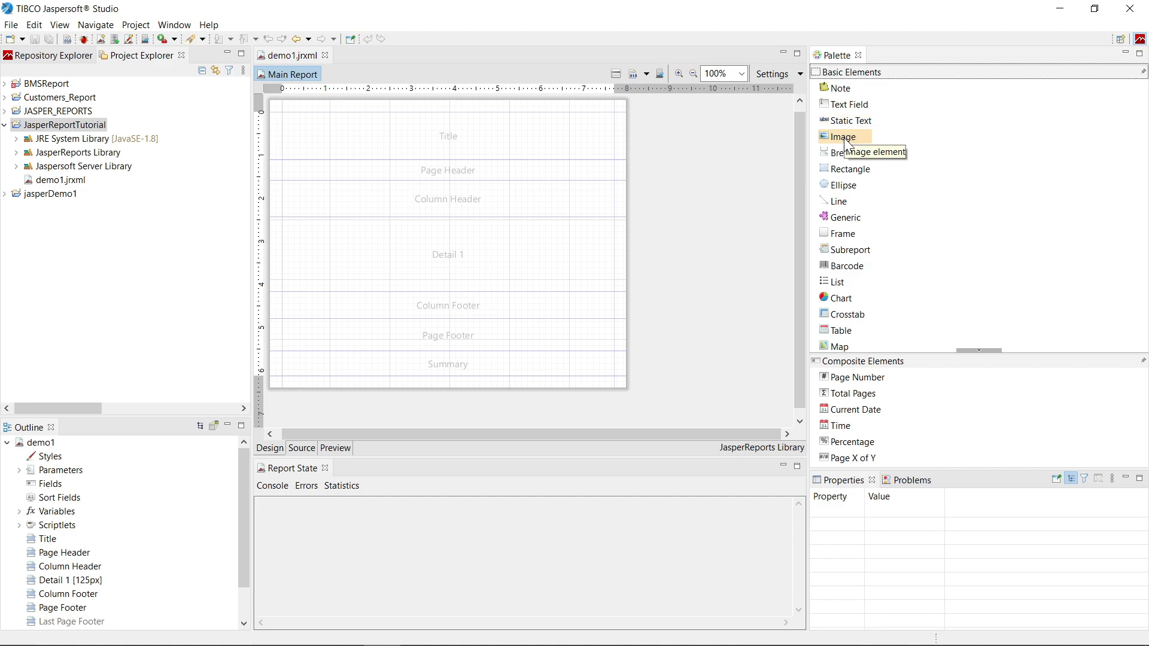
pyautogui.moveTo(842, 152)
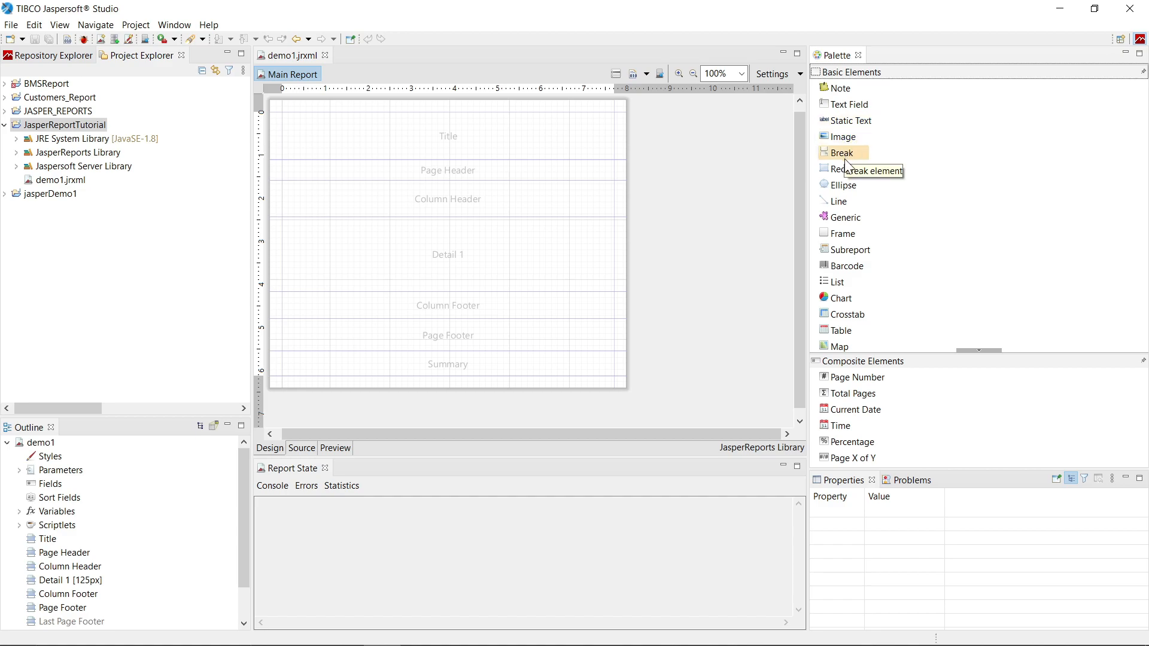
pyautogui.moveTo(843, 185)
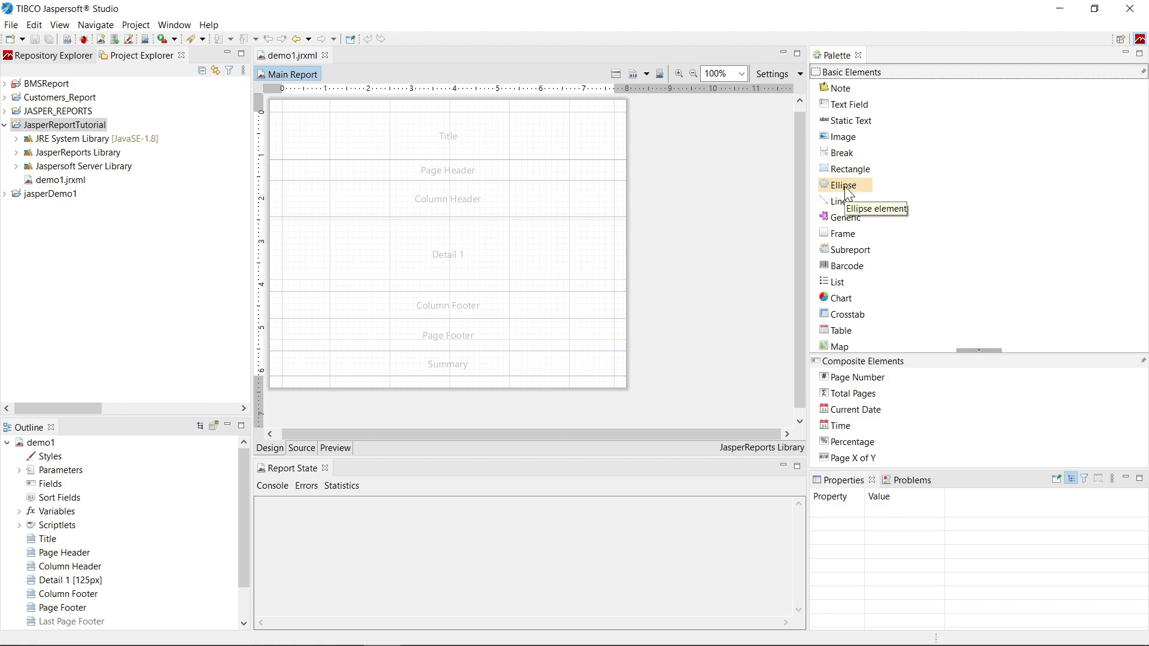
pyautogui.moveTo(842, 234)
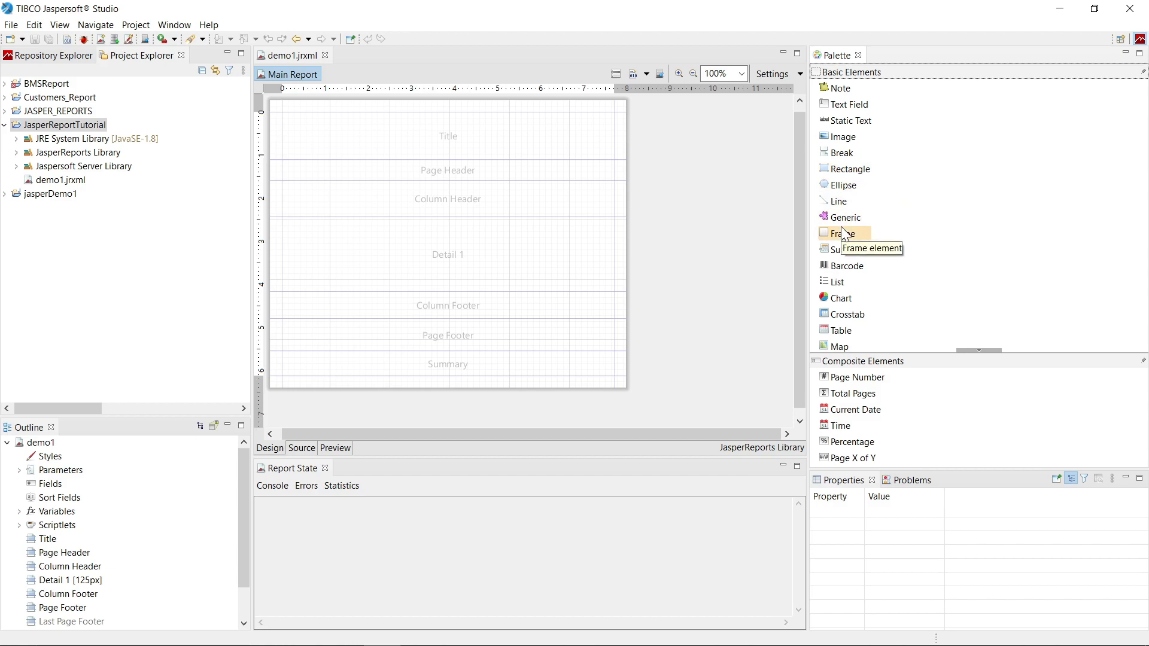
pyautogui.moveTo(843, 266)
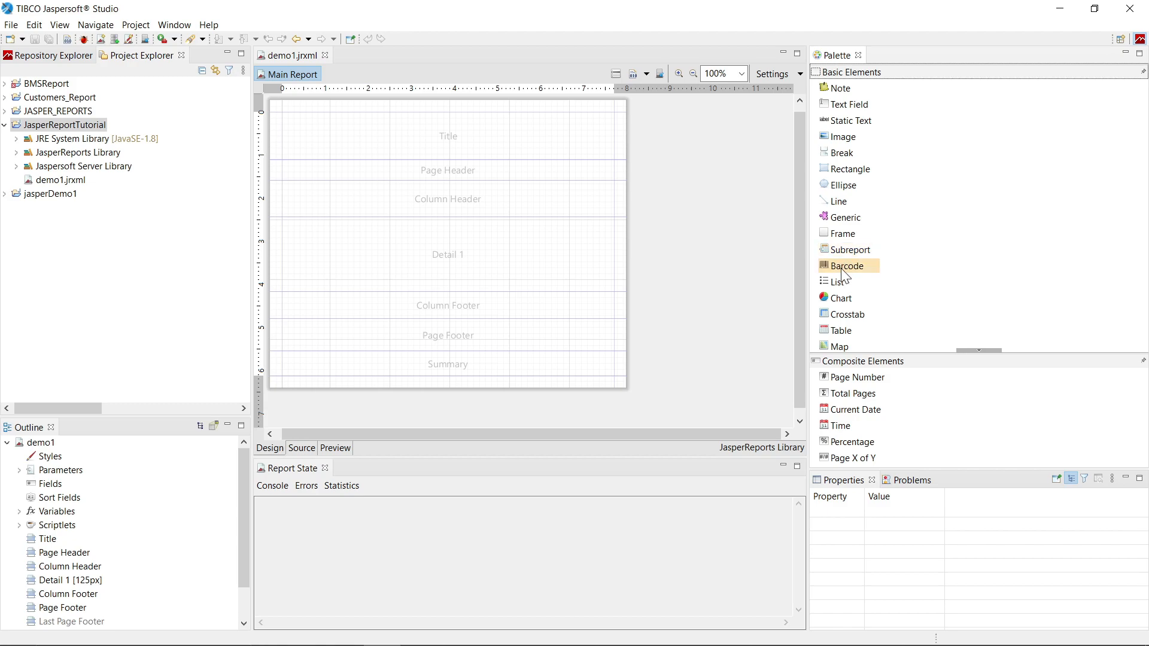
pyautogui.moveTo(840, 298)
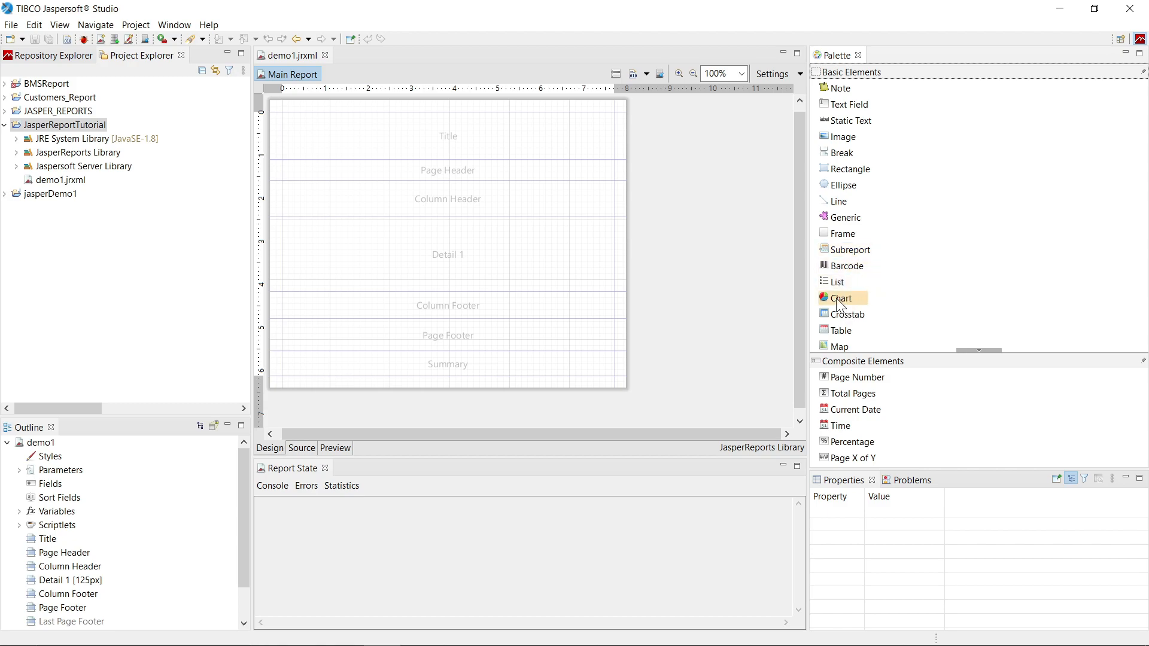
pyautogui.moveTo(844, 313)
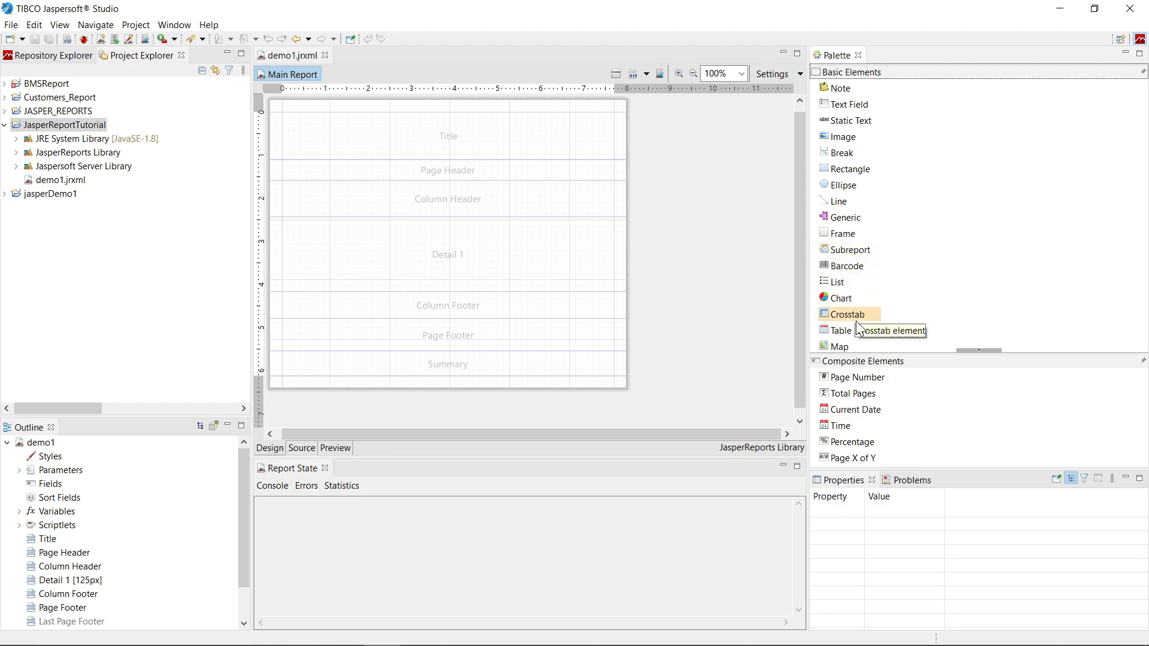
pyautogui.moveTo(842, 330)
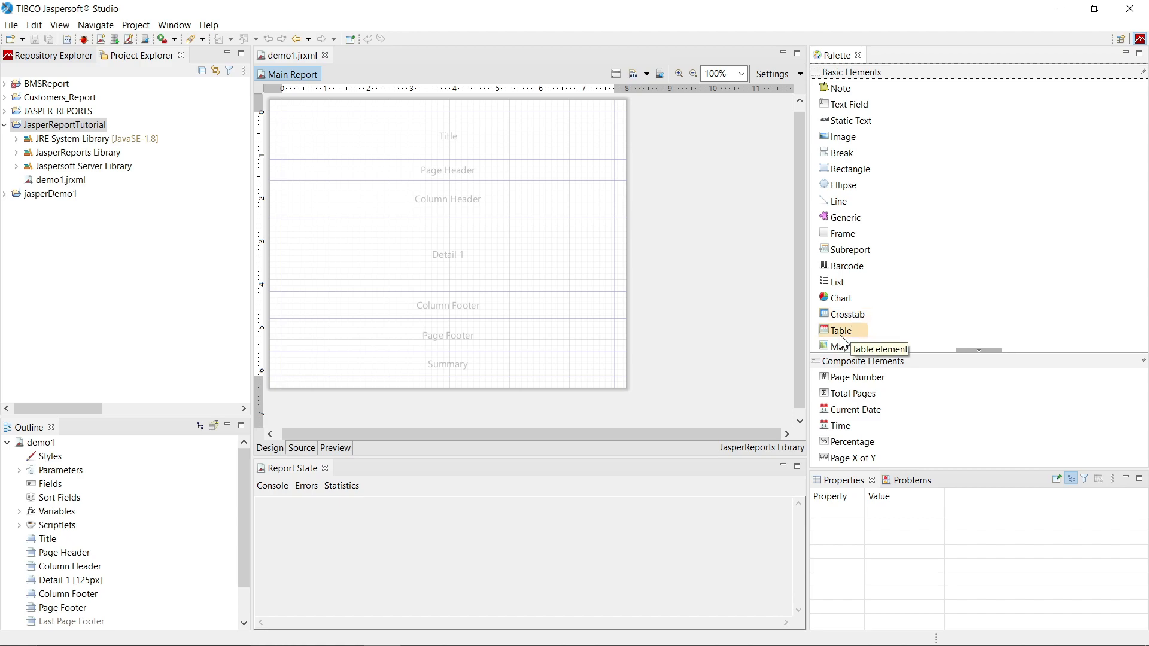
pyautogui.scroll(-3)
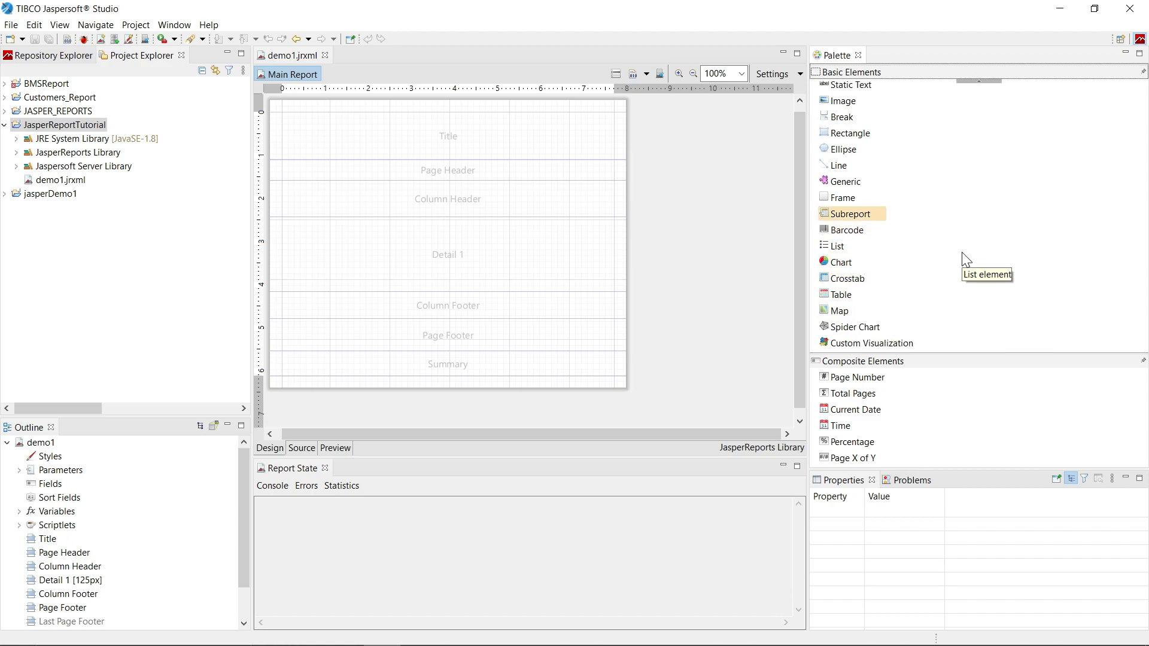
pyautogui.moveTo(972, 361)
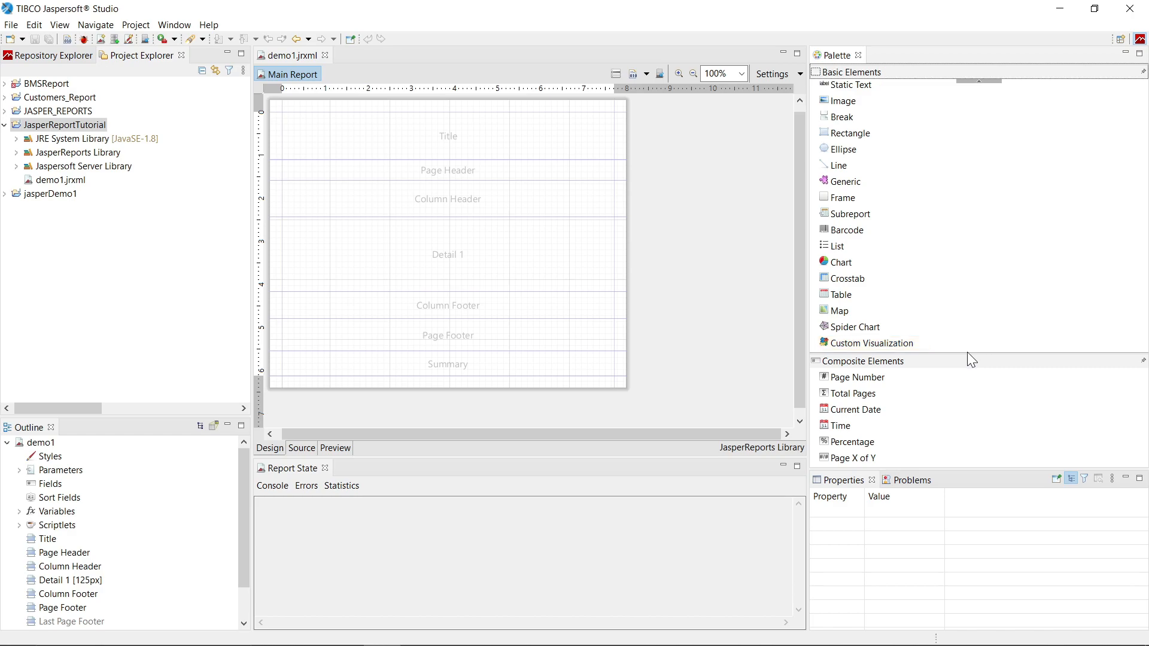
pyautogui.moveTo(901, 361)
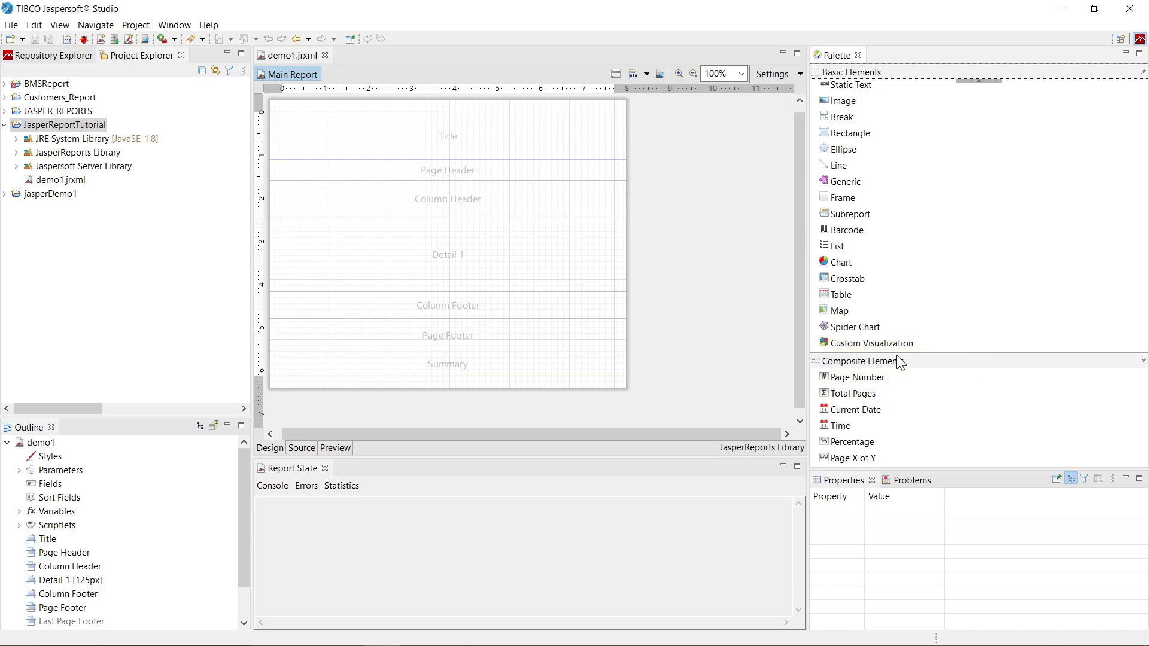
pyautogui.moveTo(865, 373)
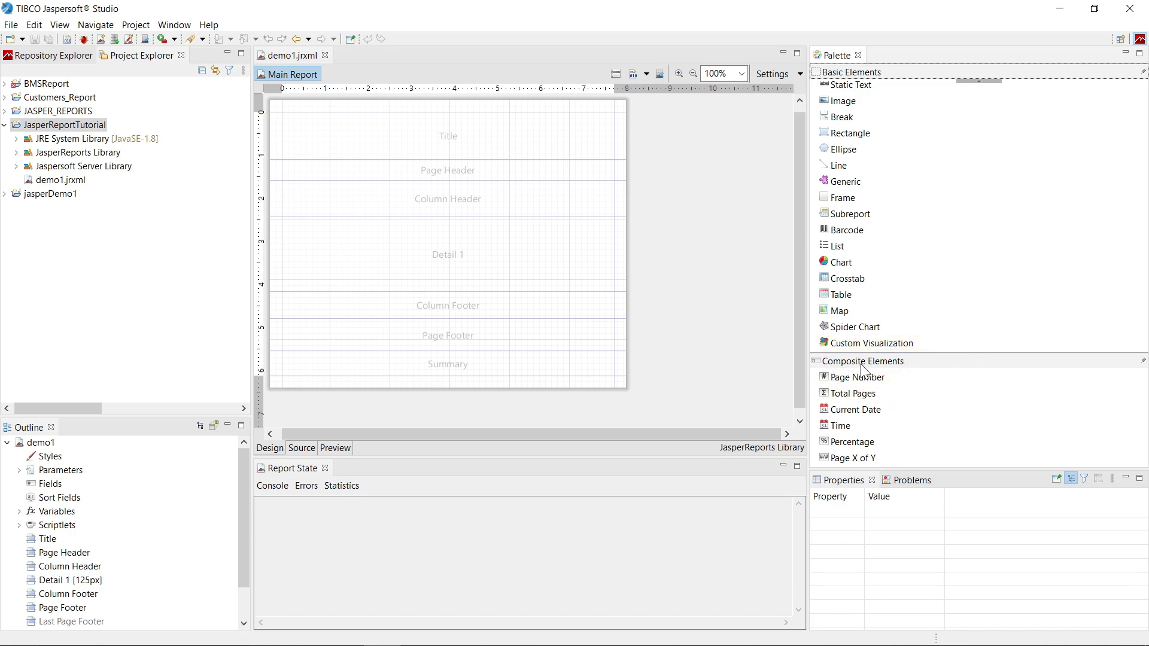
pyautogui.moveTo(857, 377)
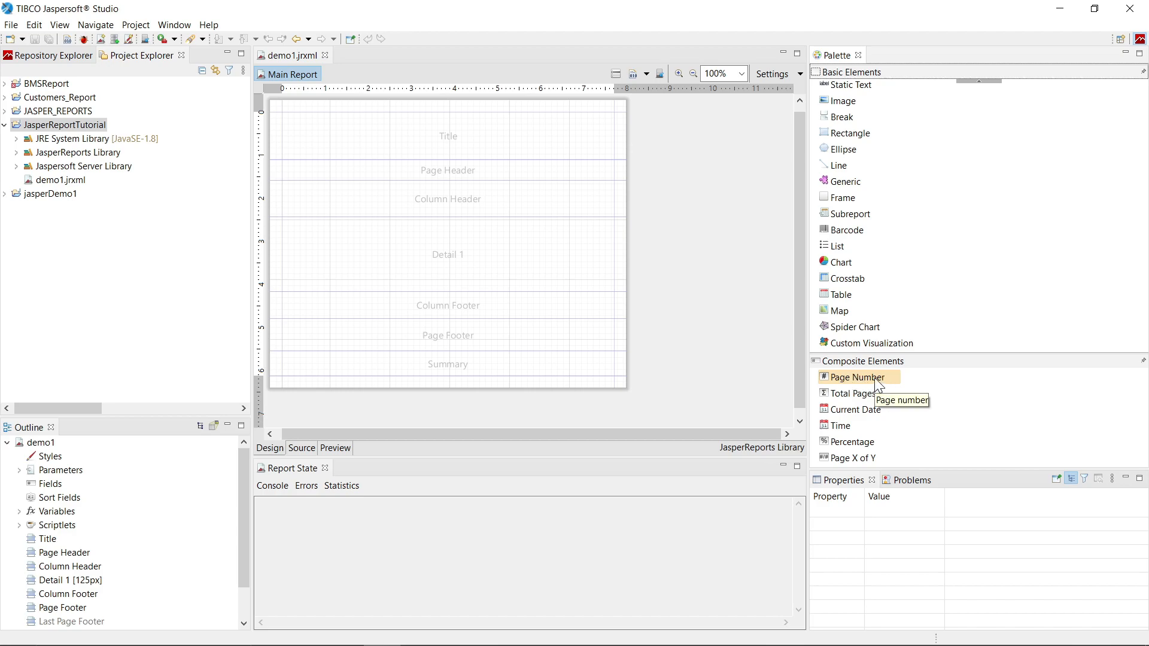
pyautogui.moveTo(850, 458)
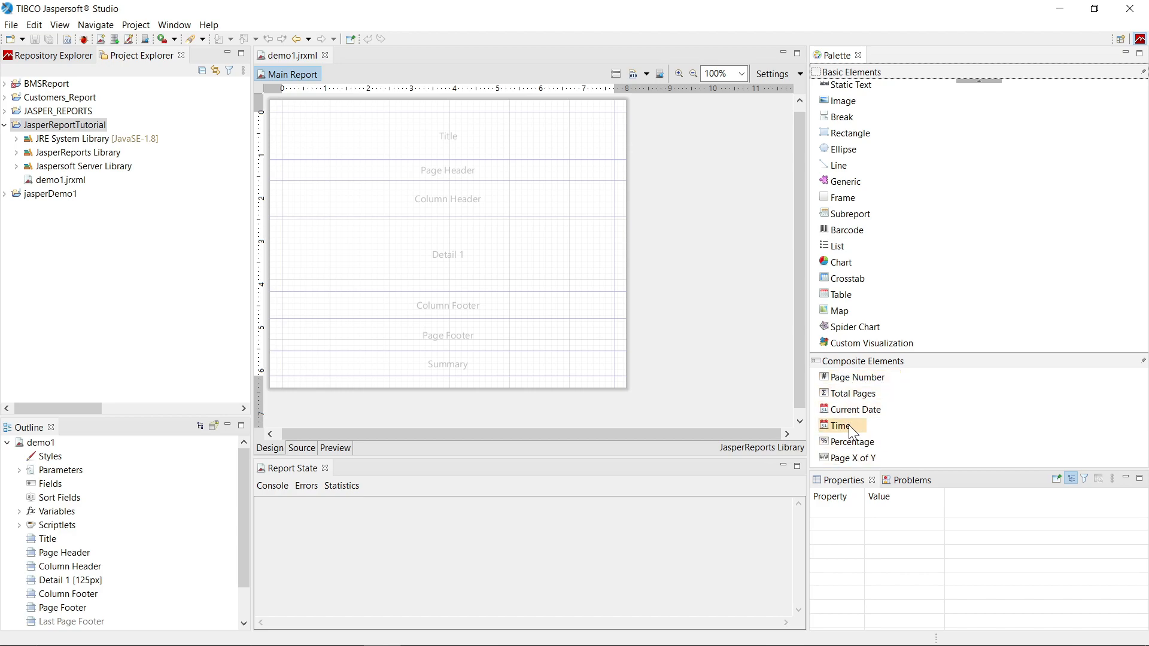
pyautogui.moveTo(855, 458)
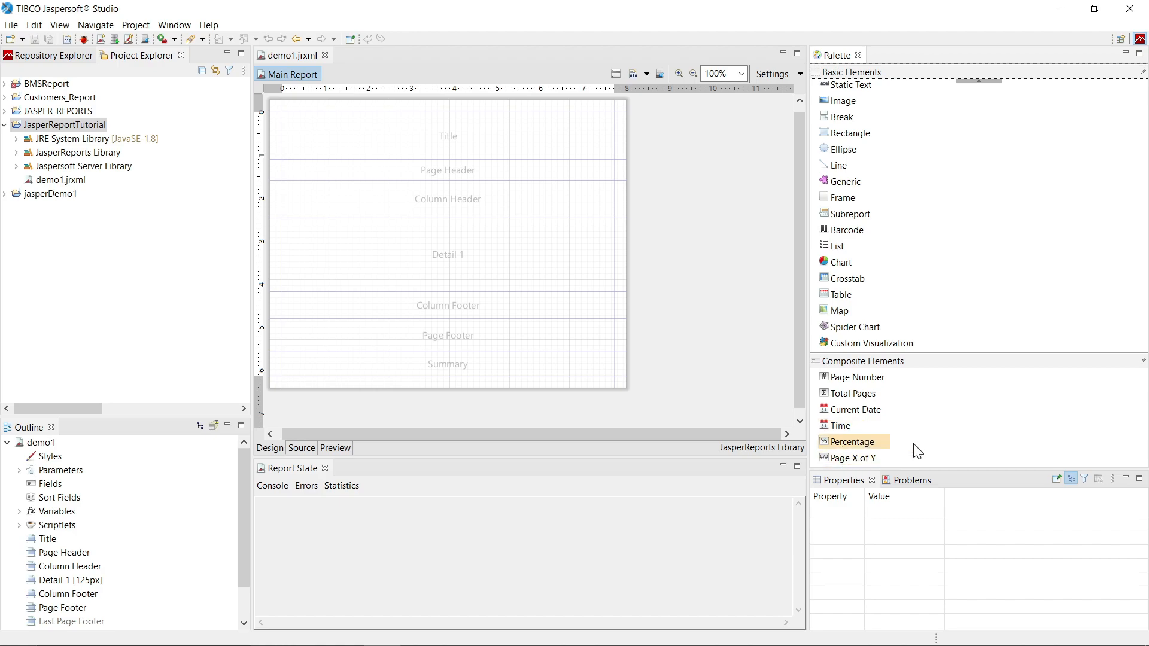
pyautogui.moveTo(282, 365)
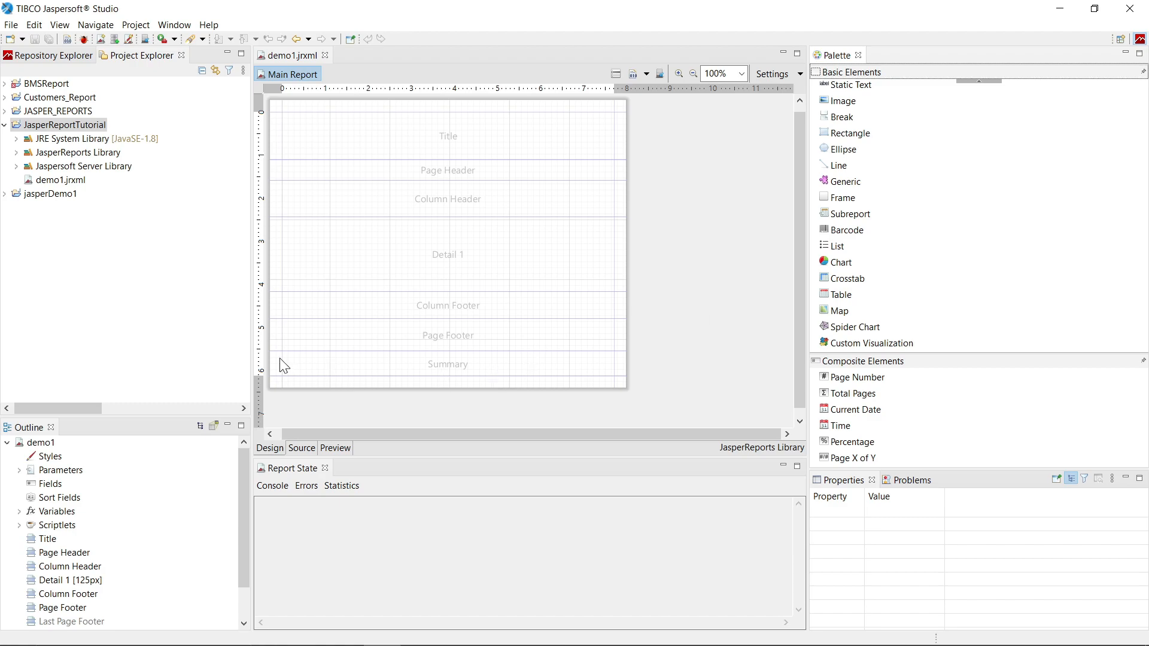
pyautogui.moveTo(538, 170)
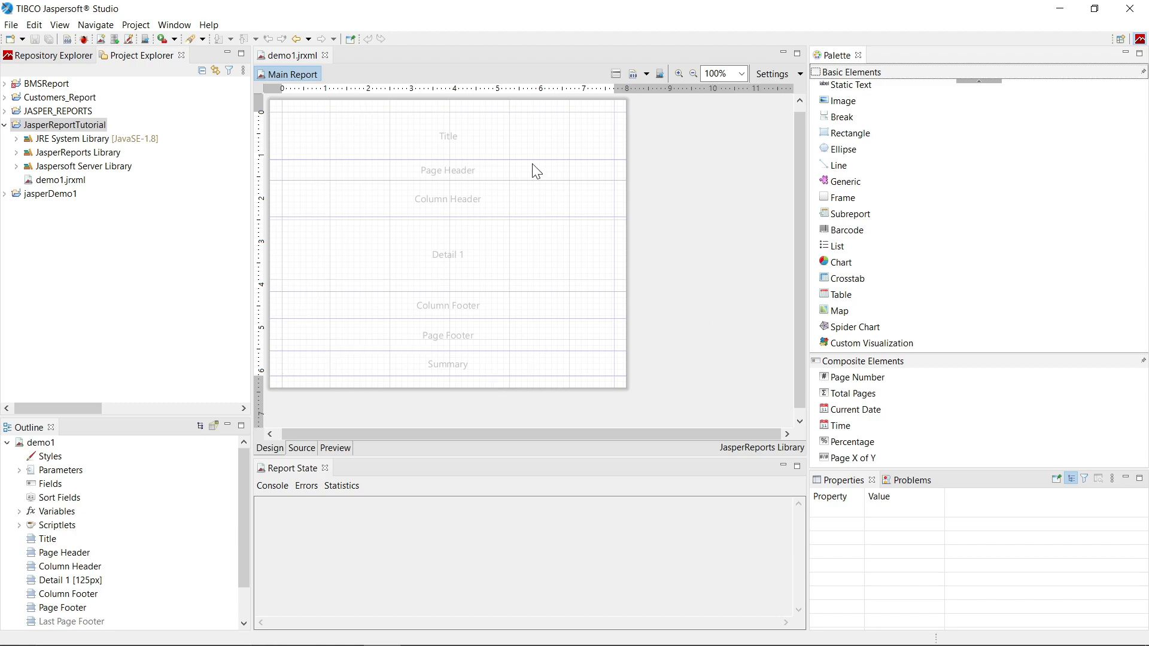
pyautogui.moveTo(420, 181)
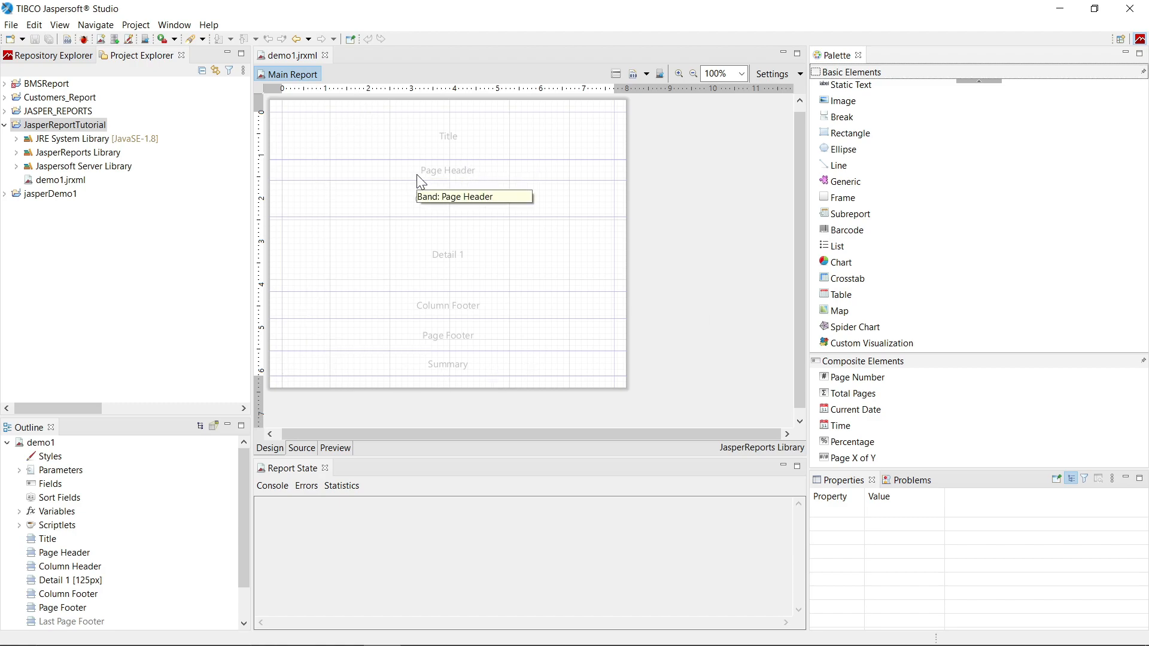
pyautogui.moveTo(429, 211)
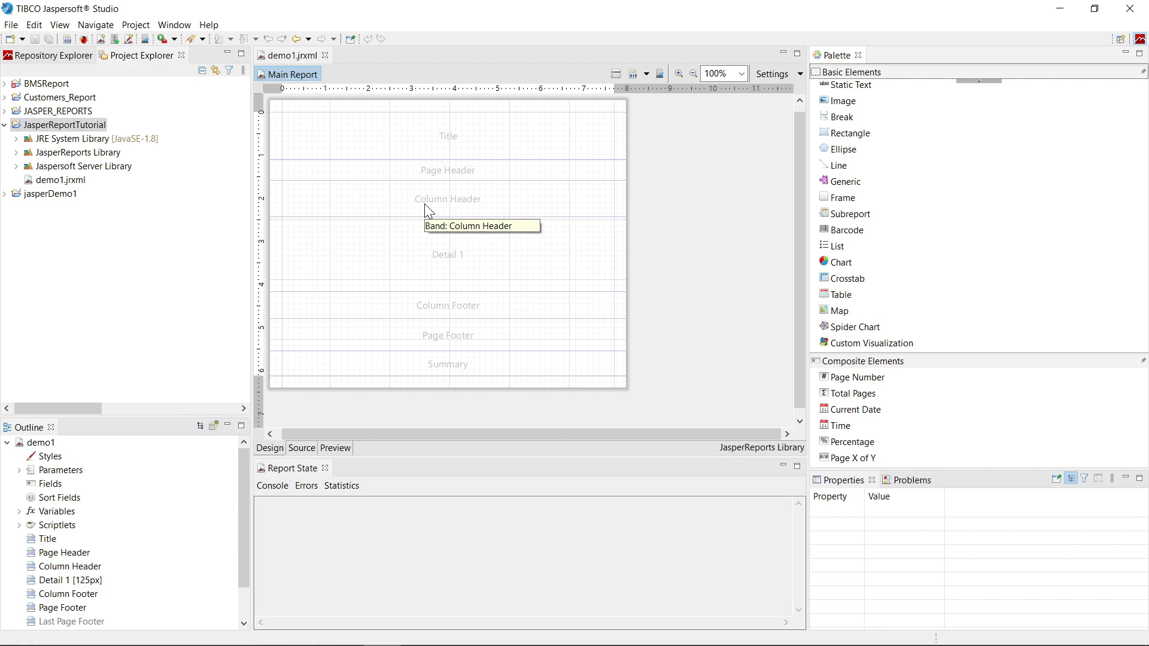
pyautogui.moveTo(382, 142)
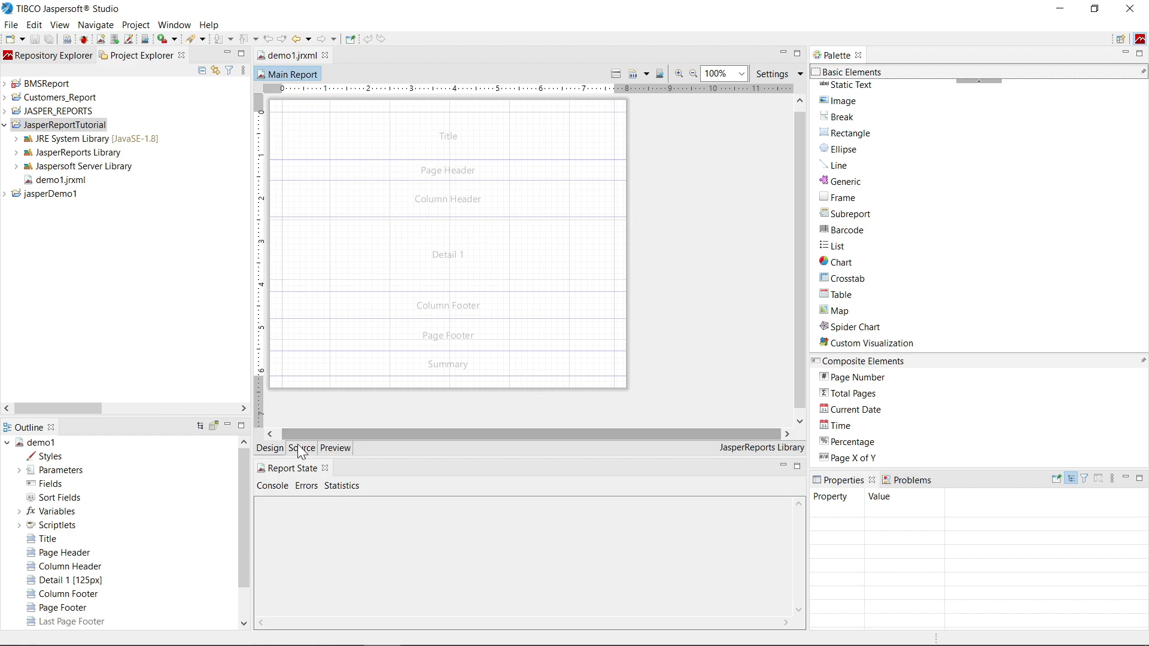
pyautogui.moveTo(613, 130)
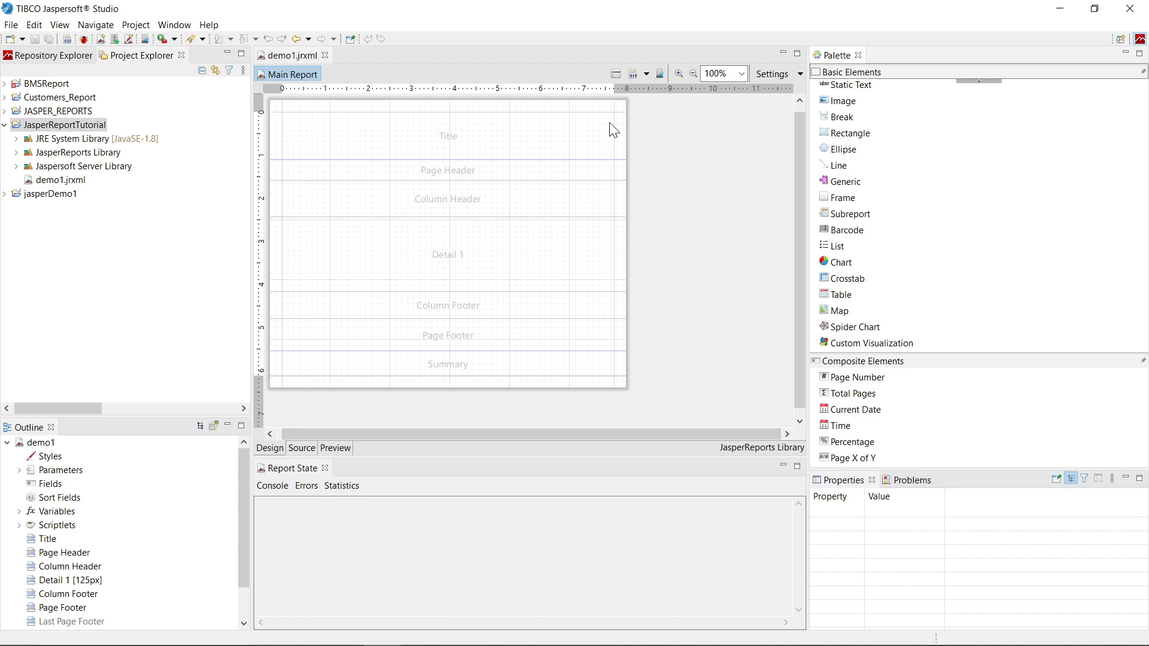
pyautogui.moveTo(345, 154)
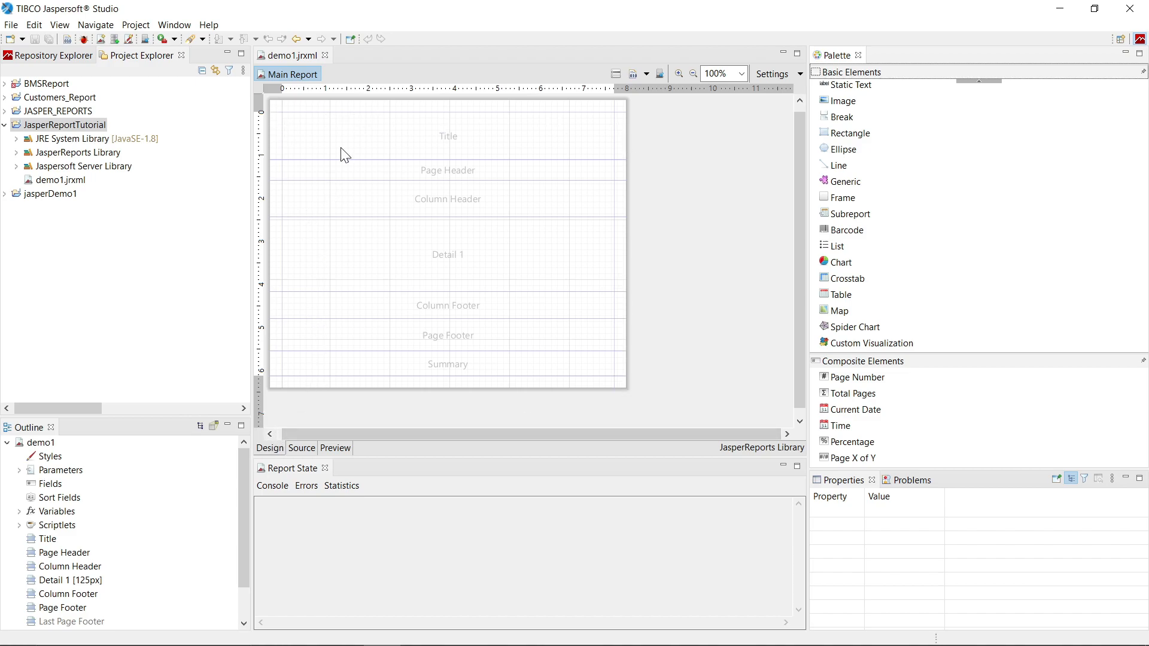
pyautogui.moveTo(359, 136)
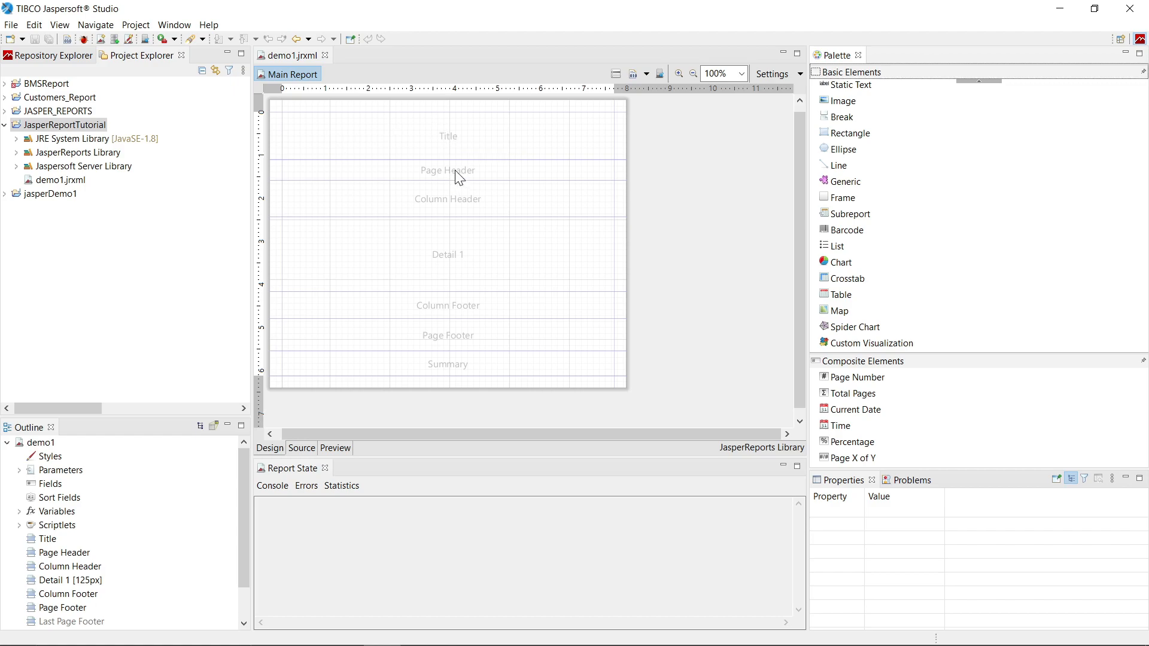
pyautogui.moveTo(457, 176)
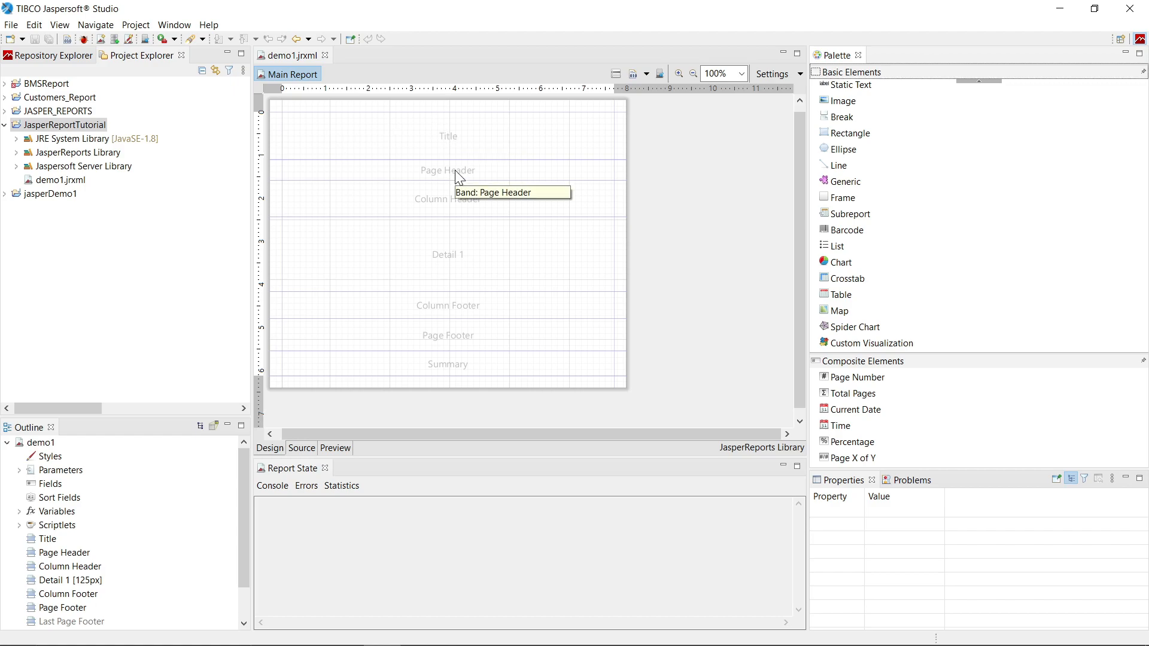
pyautogui.moveTo(464, 142)
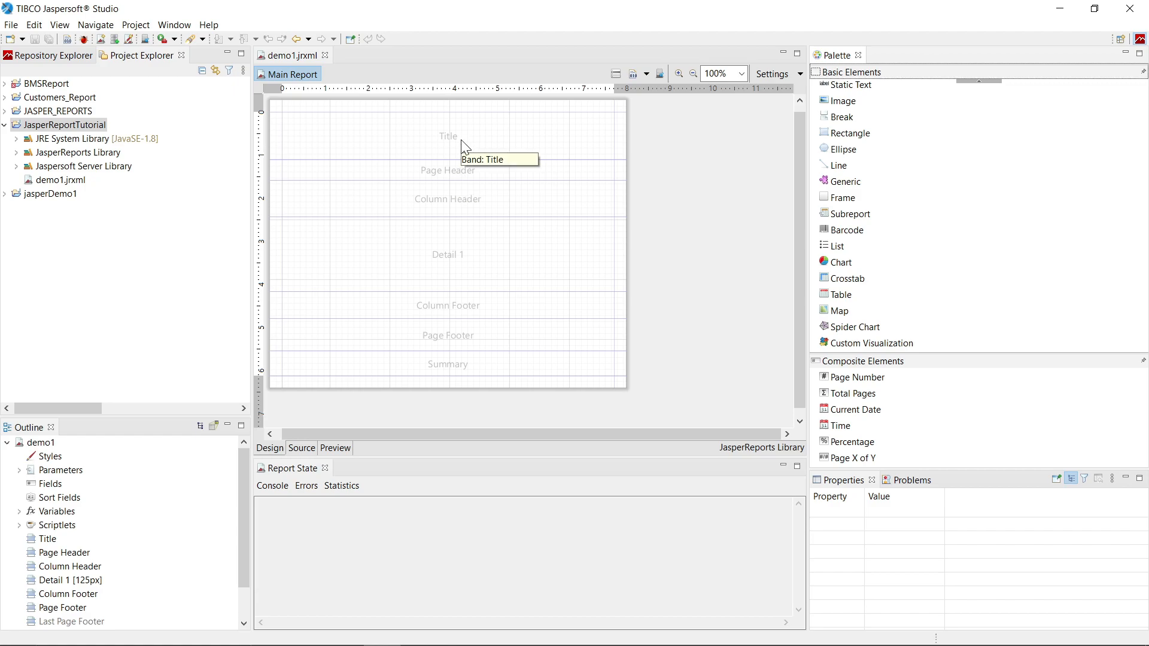
# Step: Select the Page Header band to show its Free Layout, 35 px height properties
pyautogui.click(447, 170)
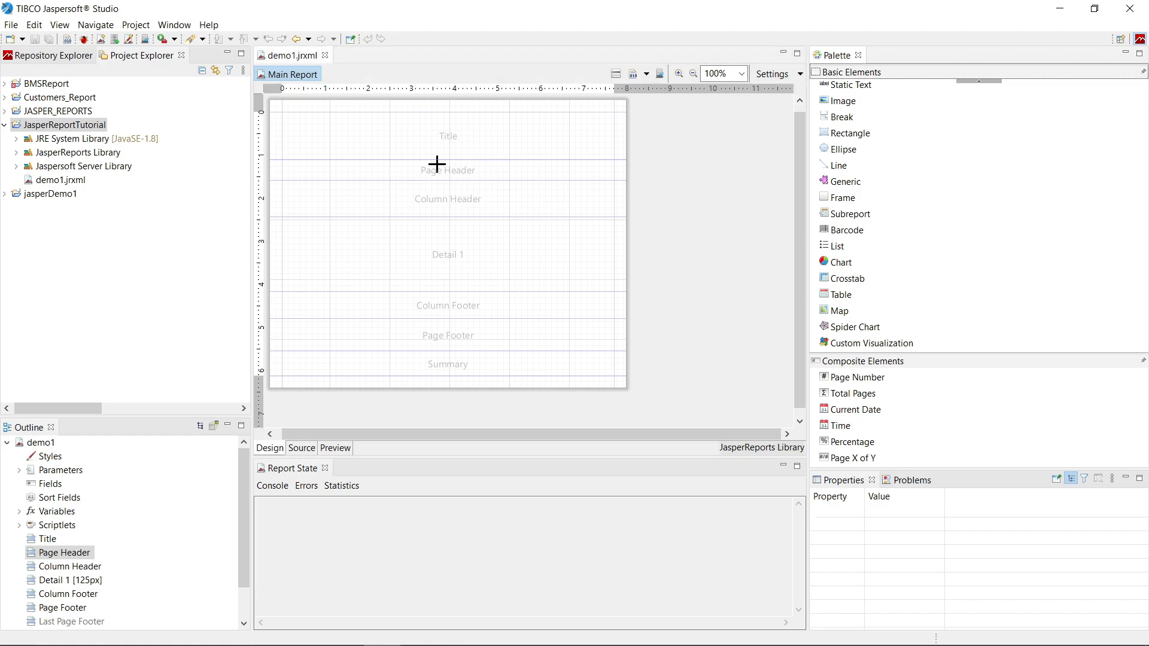
pyautogui.click(446, 170)
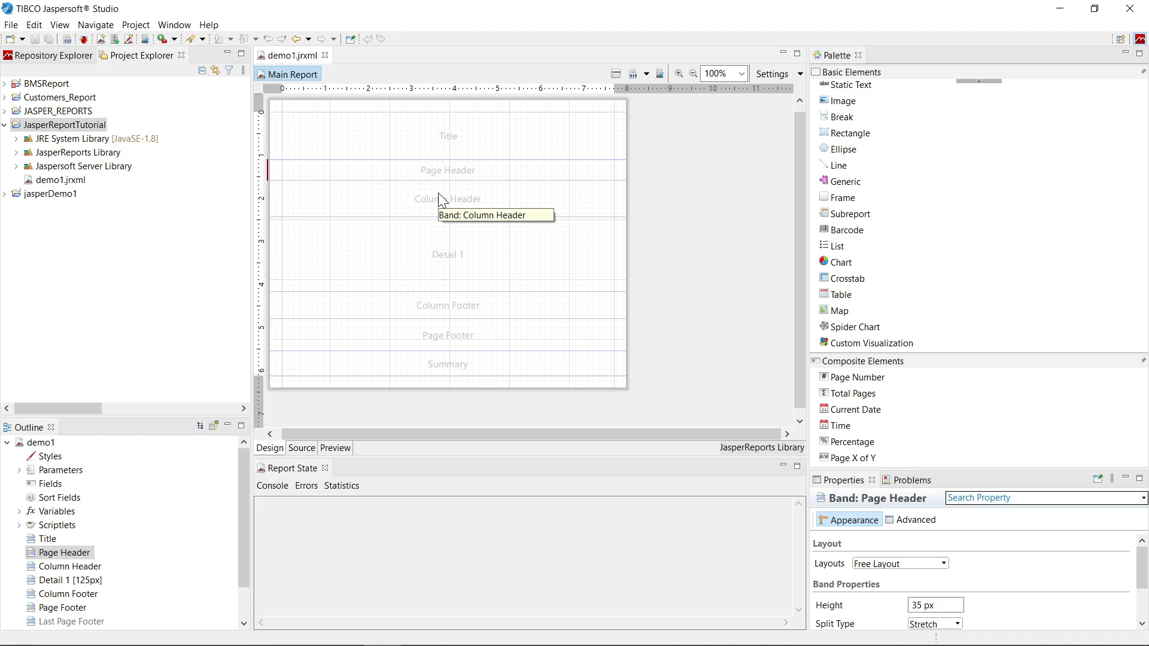
pyautogui.moveTo(445, 321)
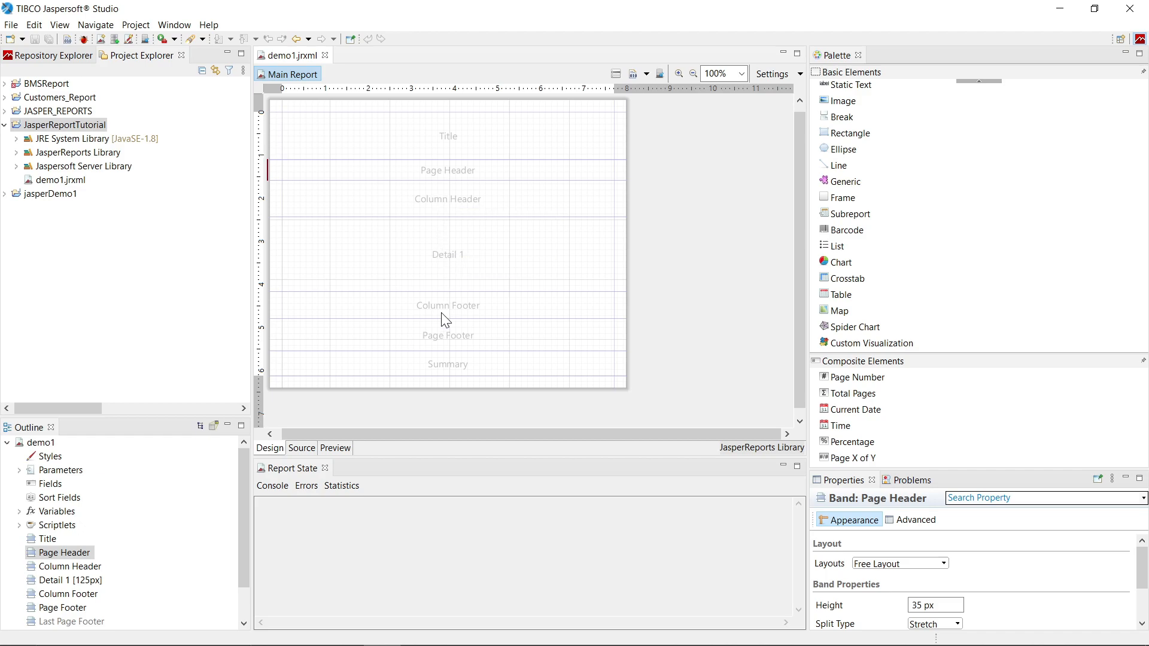
pyautogui.moveTo(453, 367)
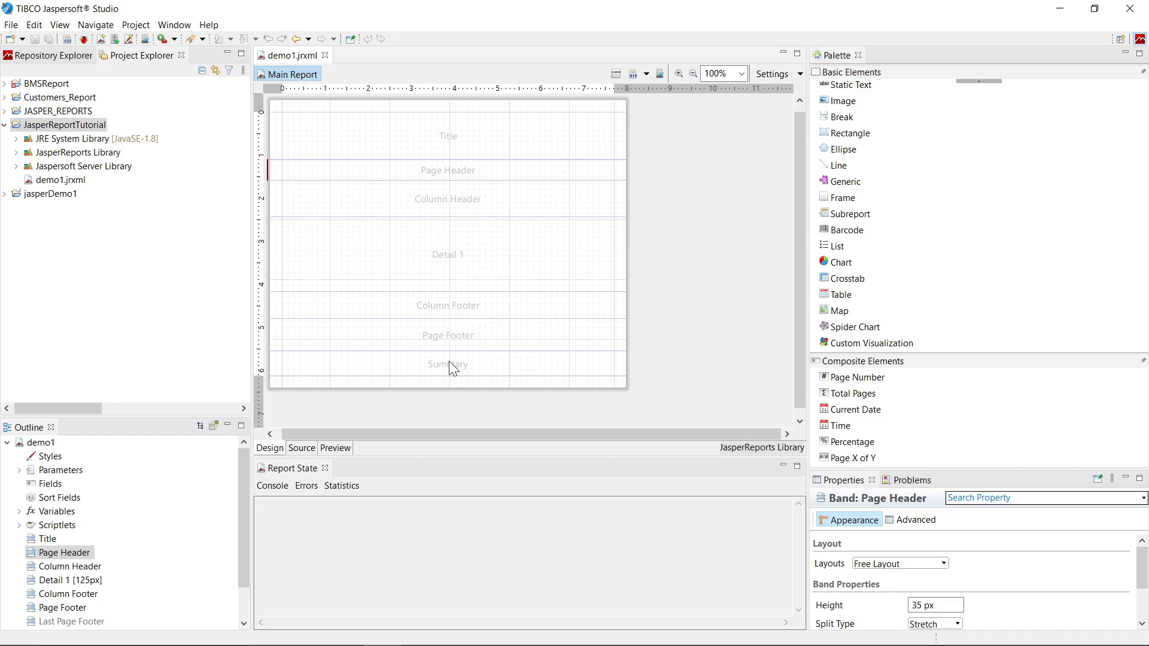
pyautogui.moveTo(456, 383)
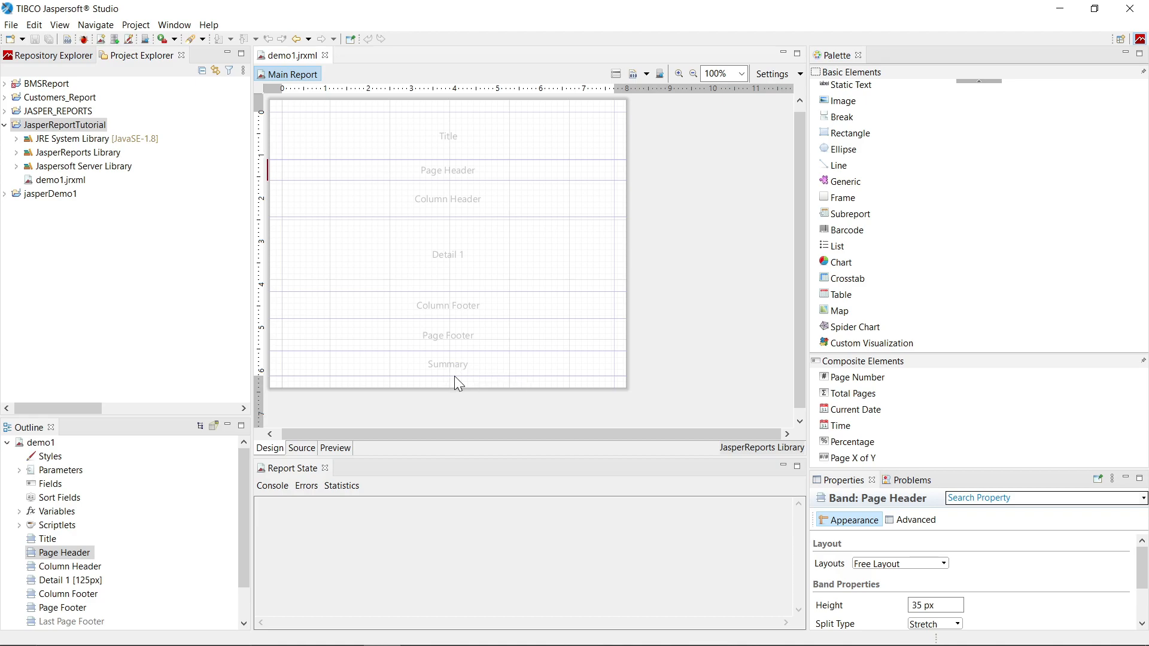
pyautogui.moveTo(430, 127)
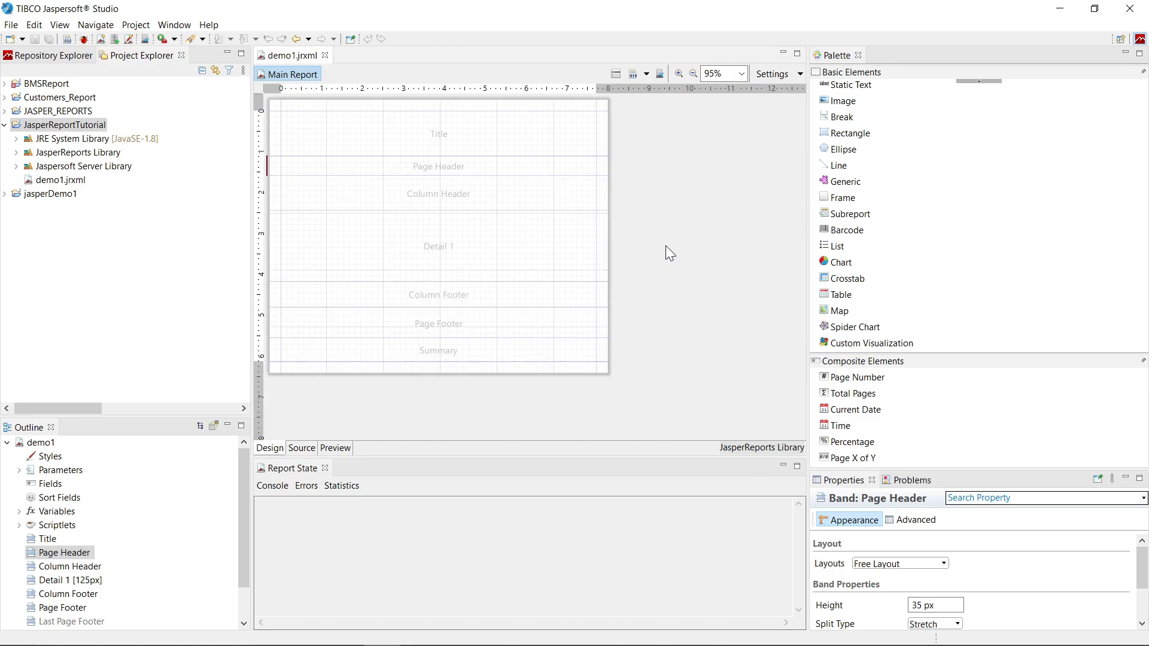
# Step: Restore 100% zoom, view the JRXML source, then run the report preview
pyautogui.click(739, 73)
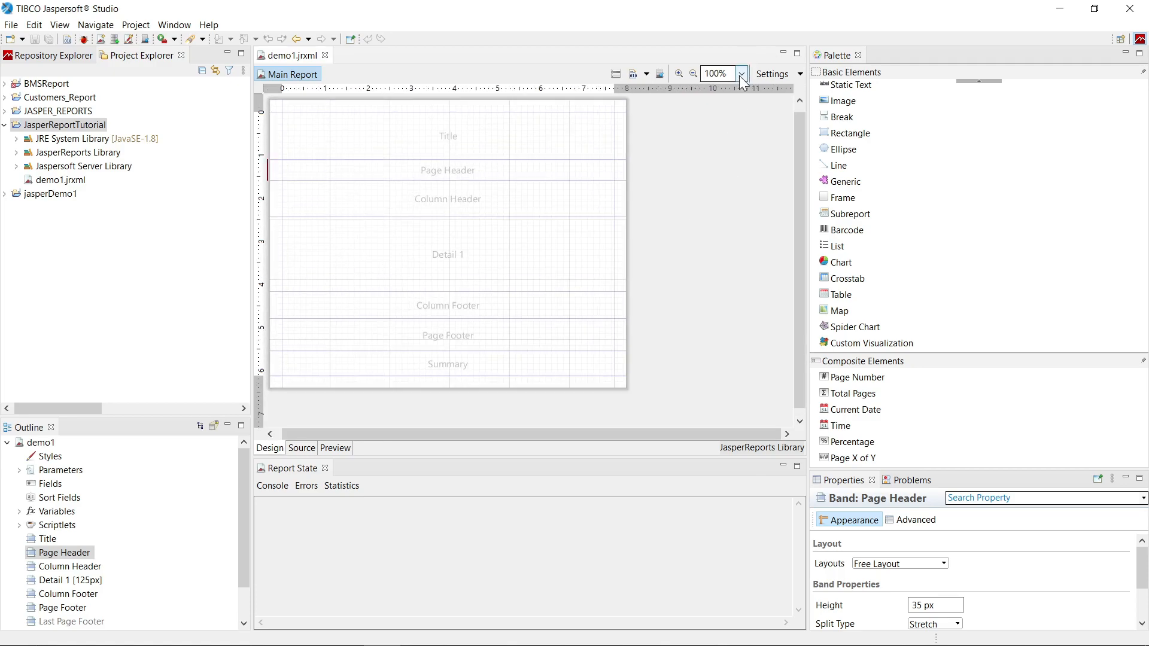
pyautogui.click(743, 73)
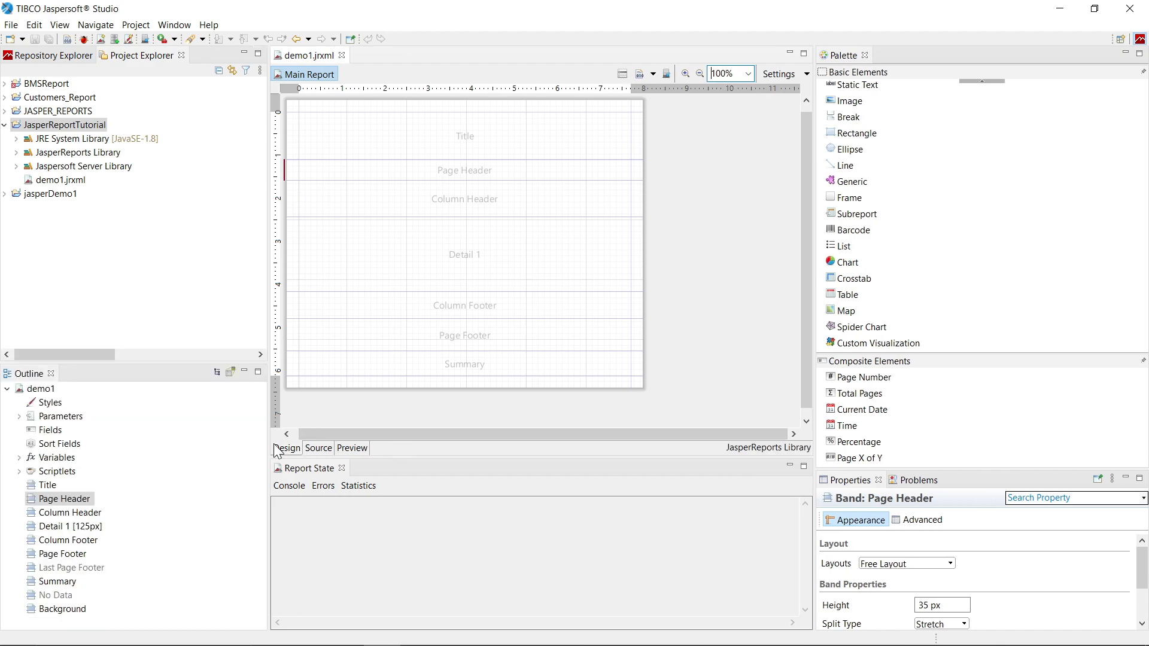
pyautogui.click(319, 448)
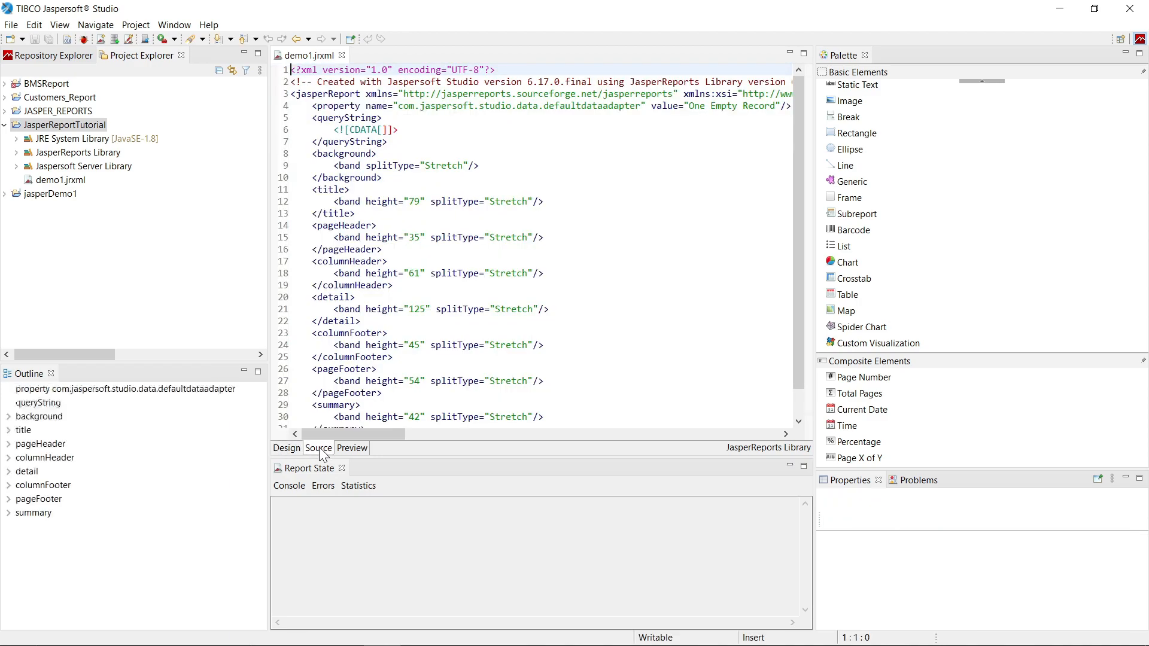
pyautogui.click(351, 448)
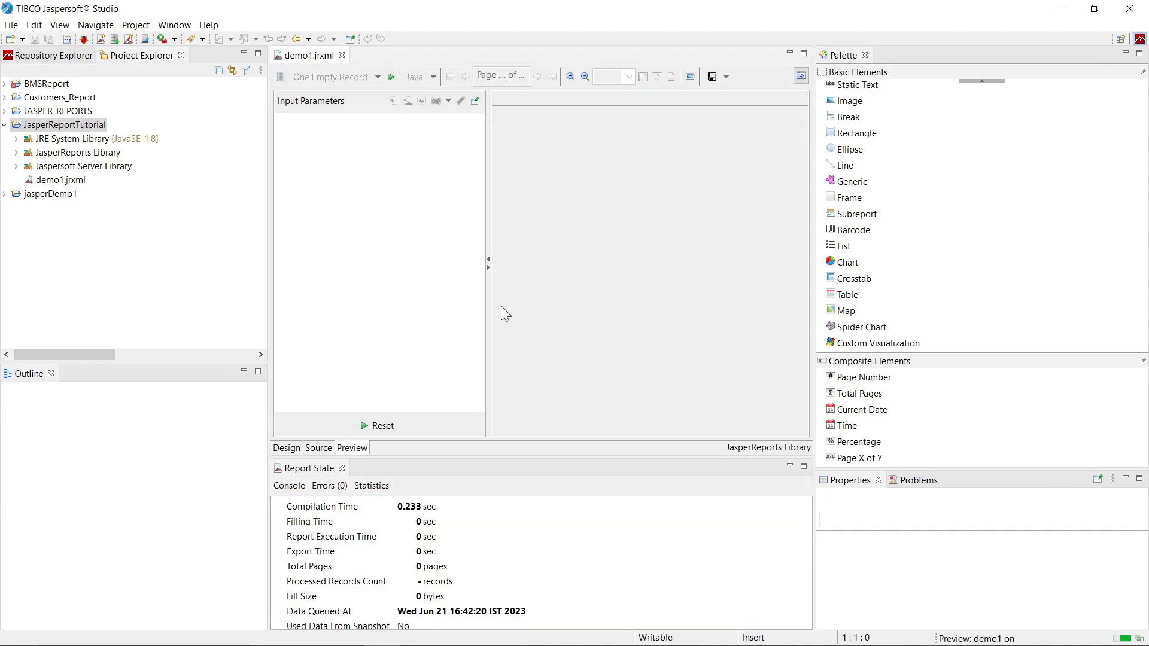
pyautogui.click(391, 77)
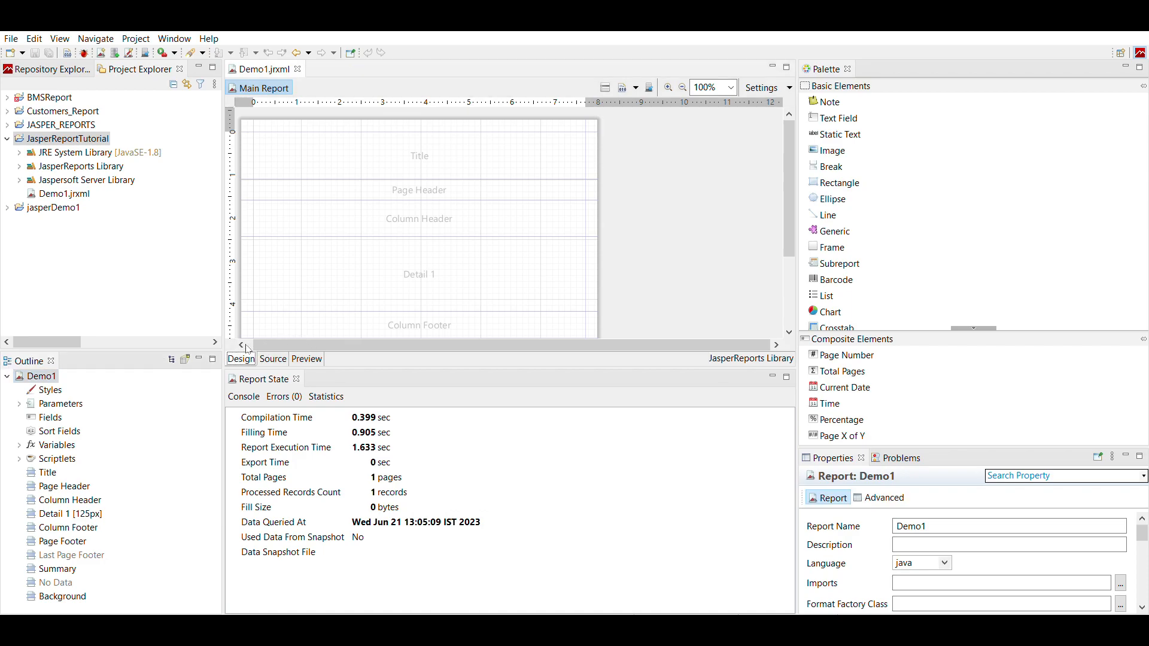
# Step: Expand Parameters and Variables in the Outline to reveal PAGE_NUMBER, REPORT_COUNT, COLUMN_COUNT, then collapse Scriptlets
pyautogui.click(19, 403)
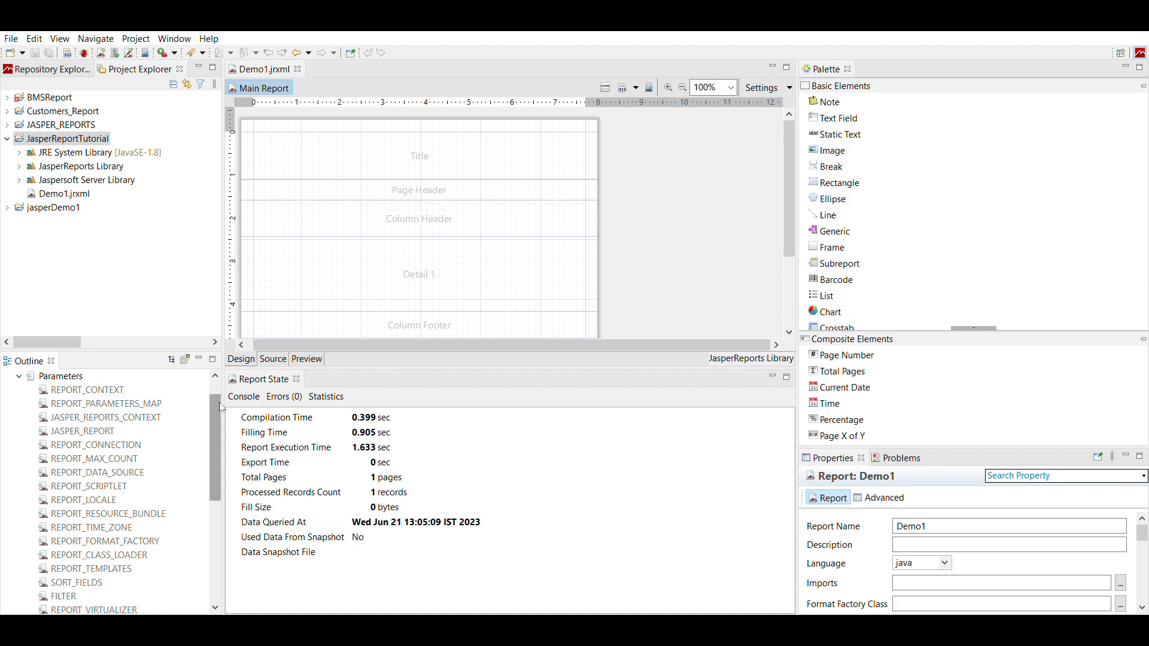
pyautogui.scroll(-3)
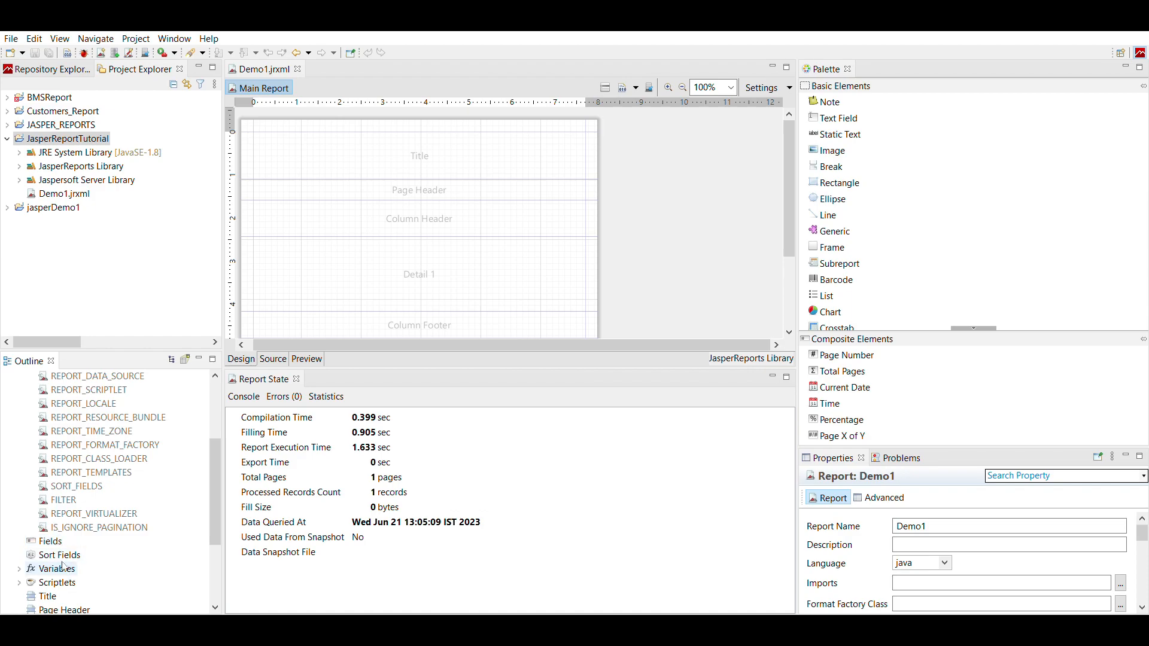
pyautogui.click(20, 567)
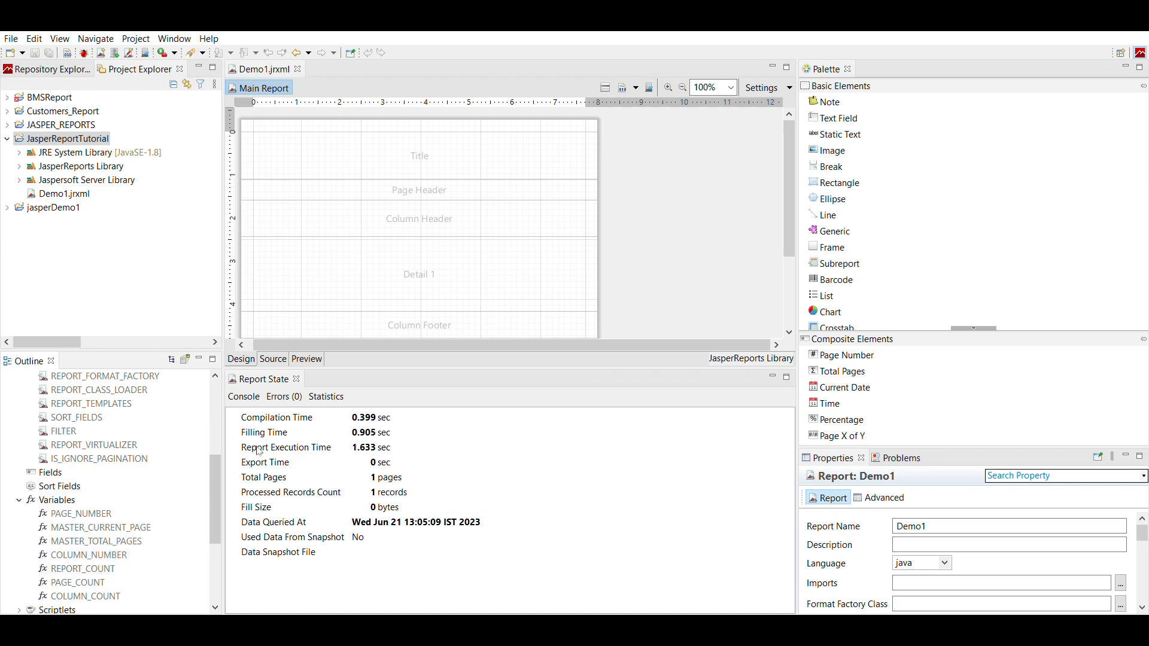
pyautogui.scroll(-3)
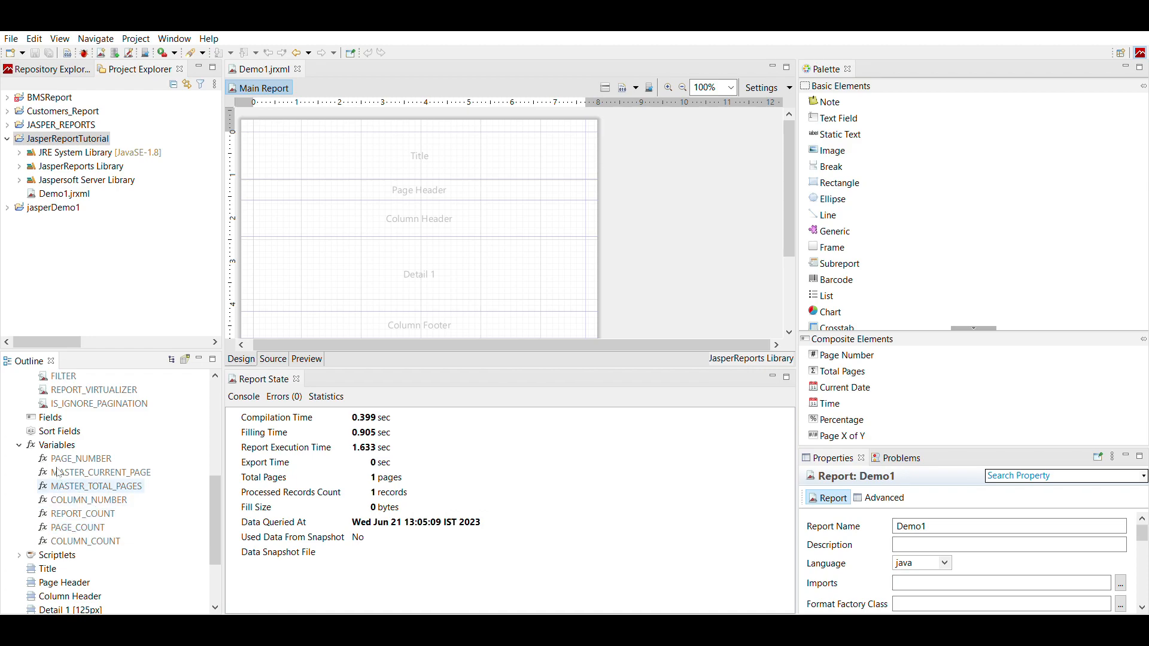
pyautogui.moveTo(126, 515)
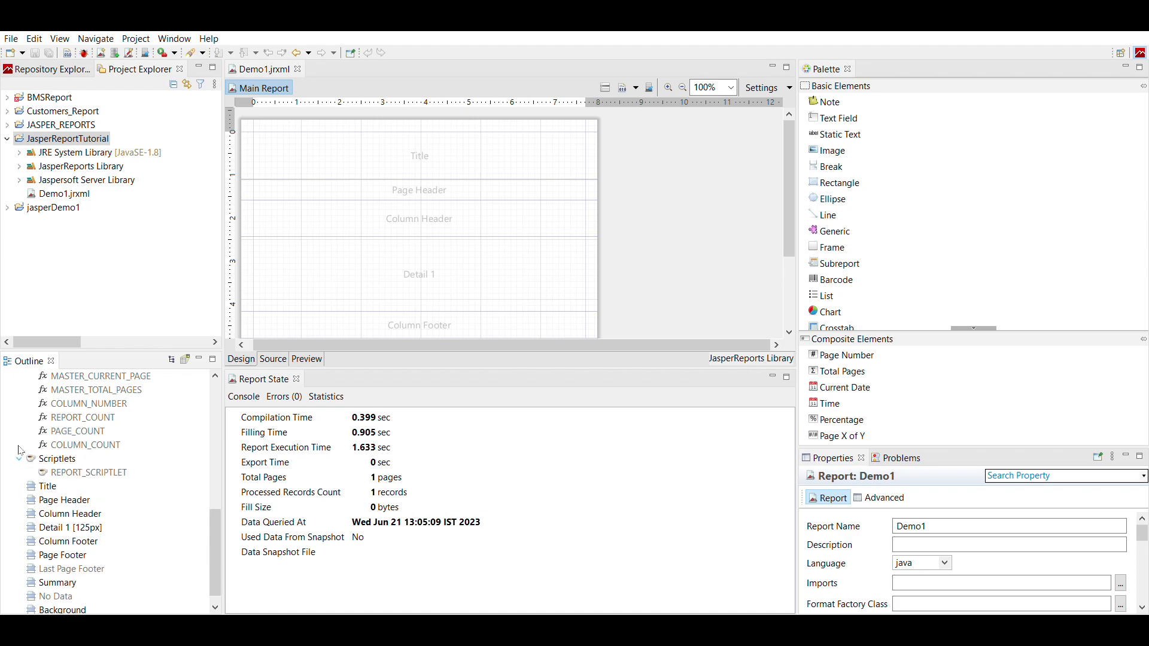
pyautogui.click(18, 458)
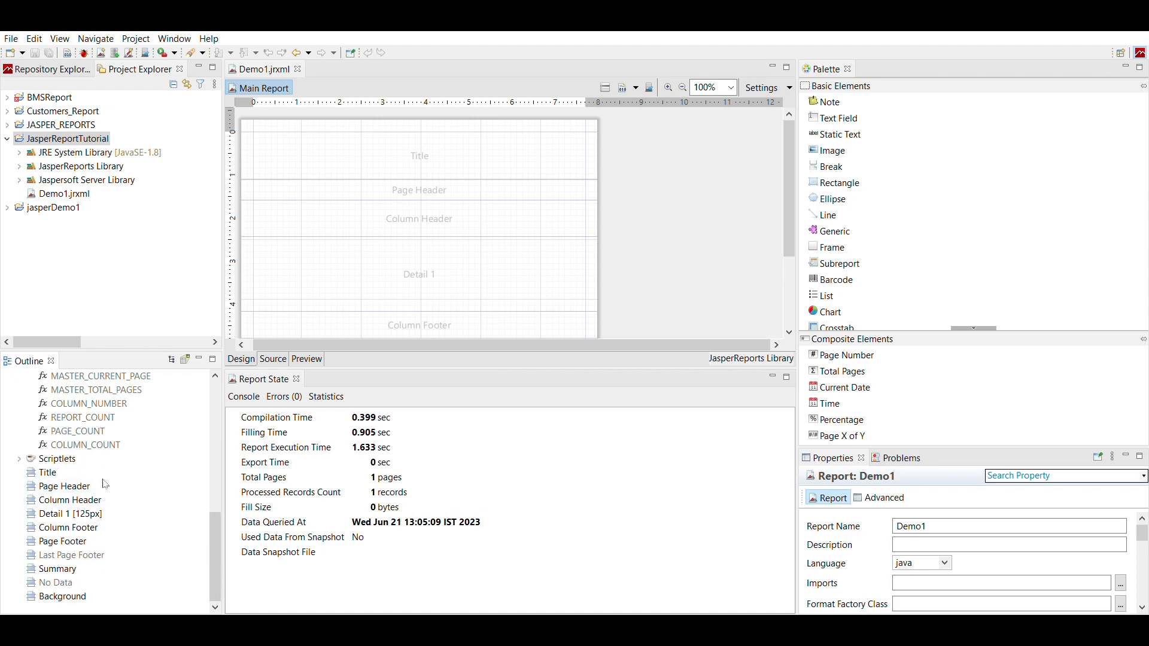